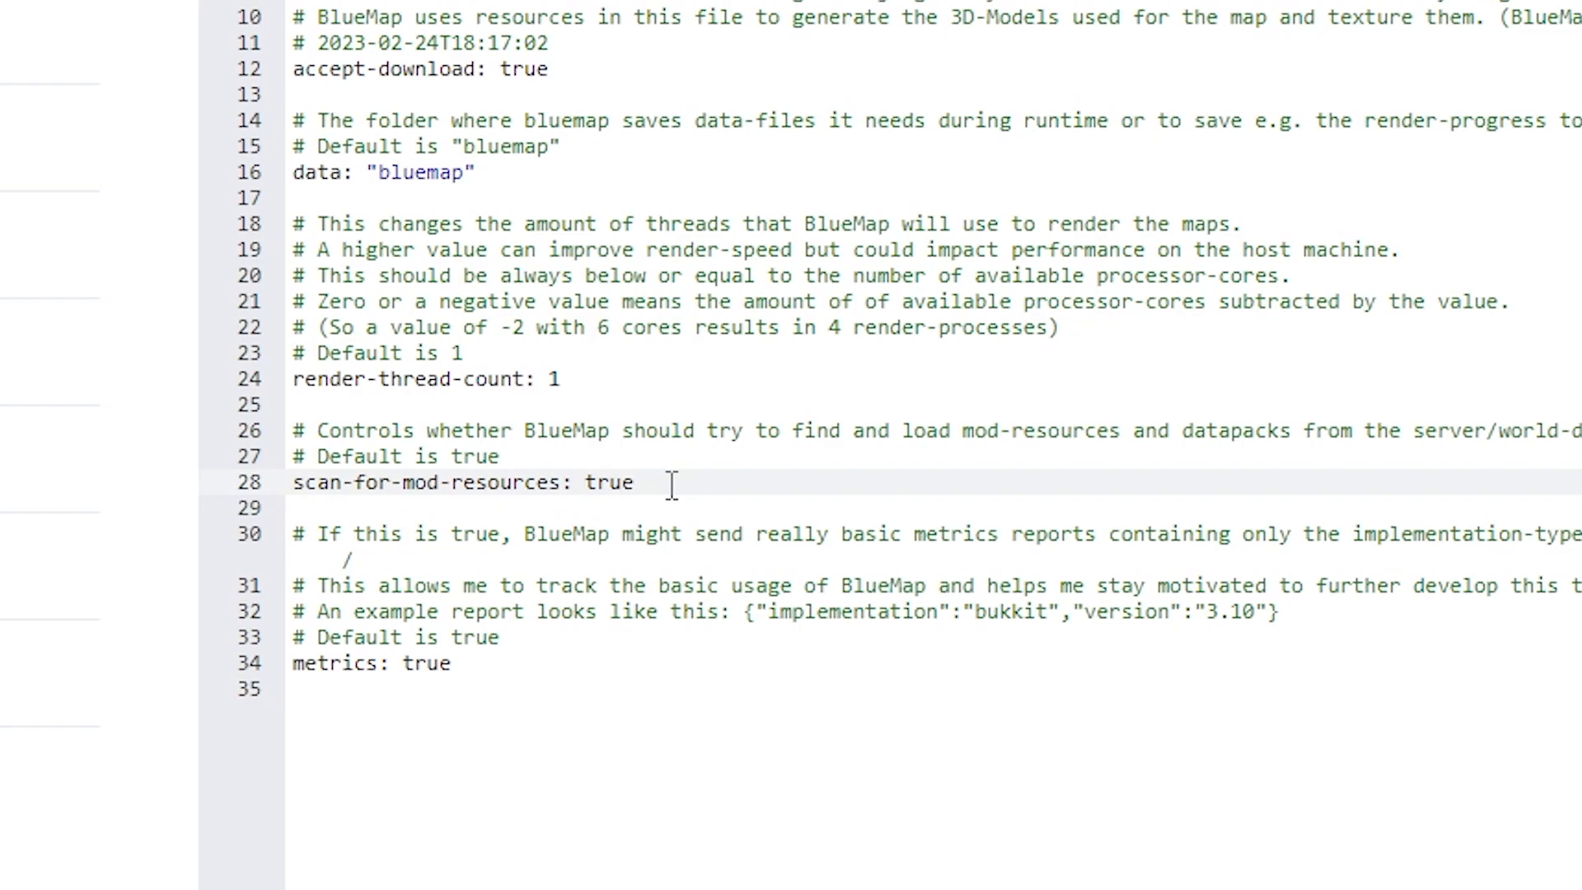
- Set scan-for-mod-resources to false in core.conf, save it and return to the config/bluemap listing
text(f)
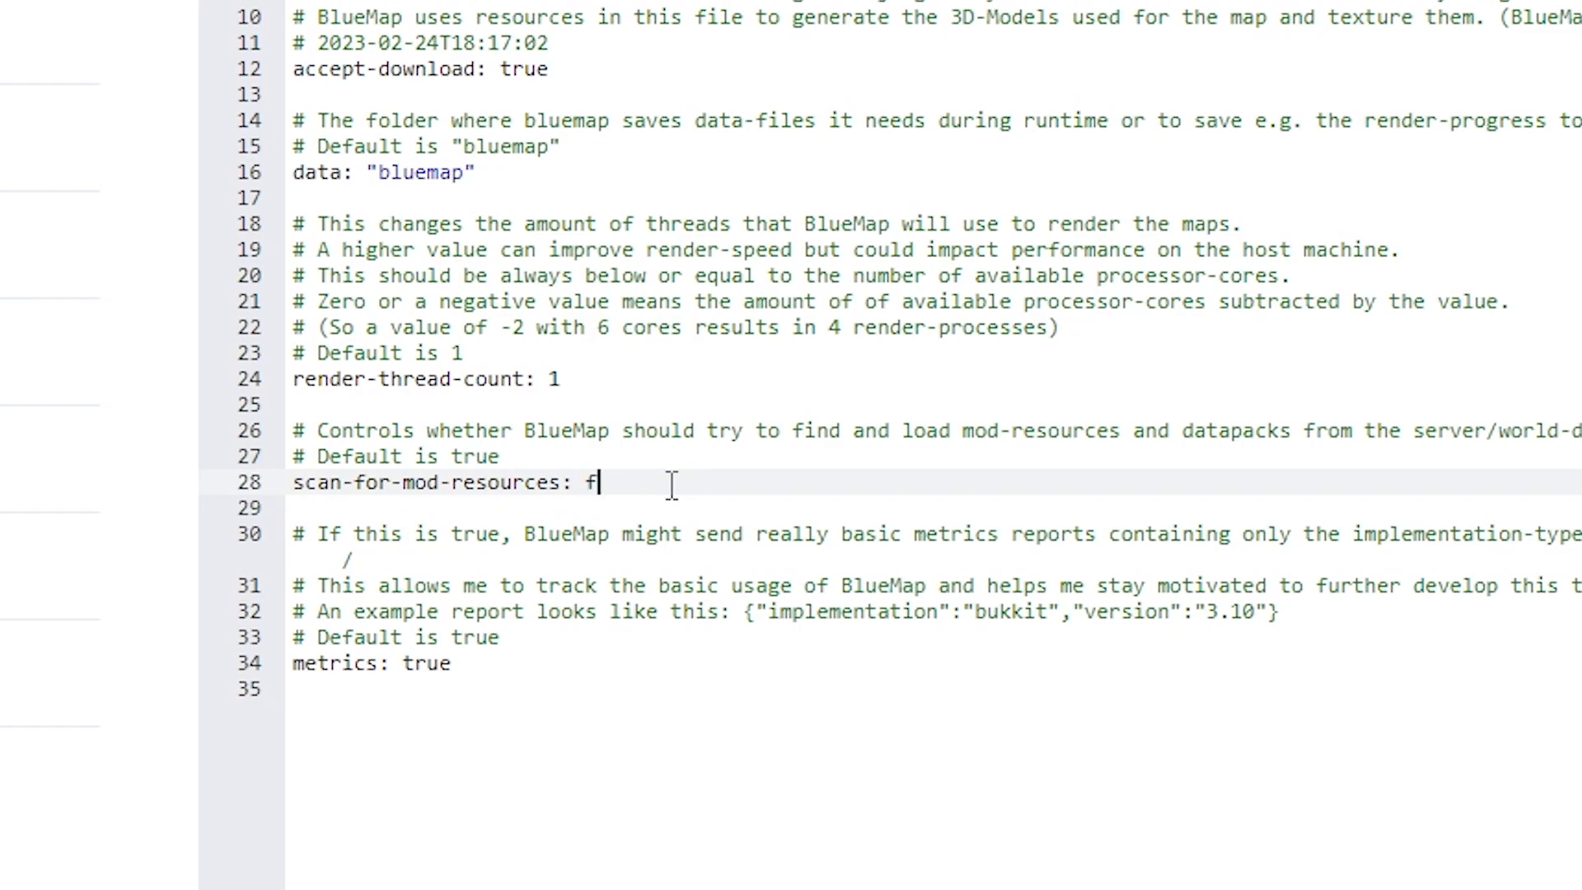
text(alse)
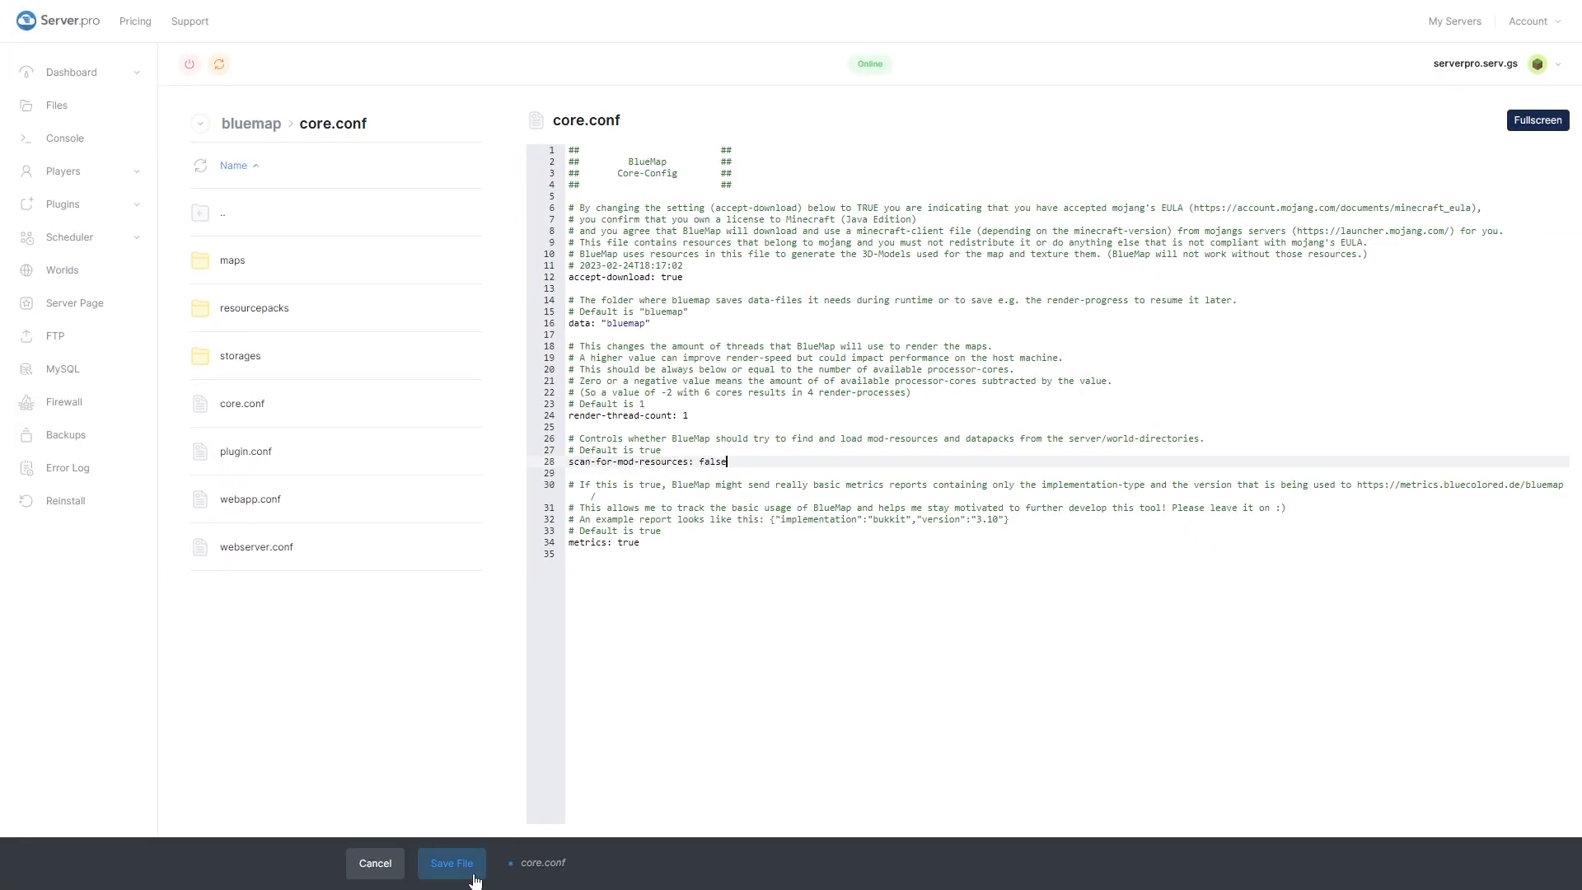
click(452, 862)
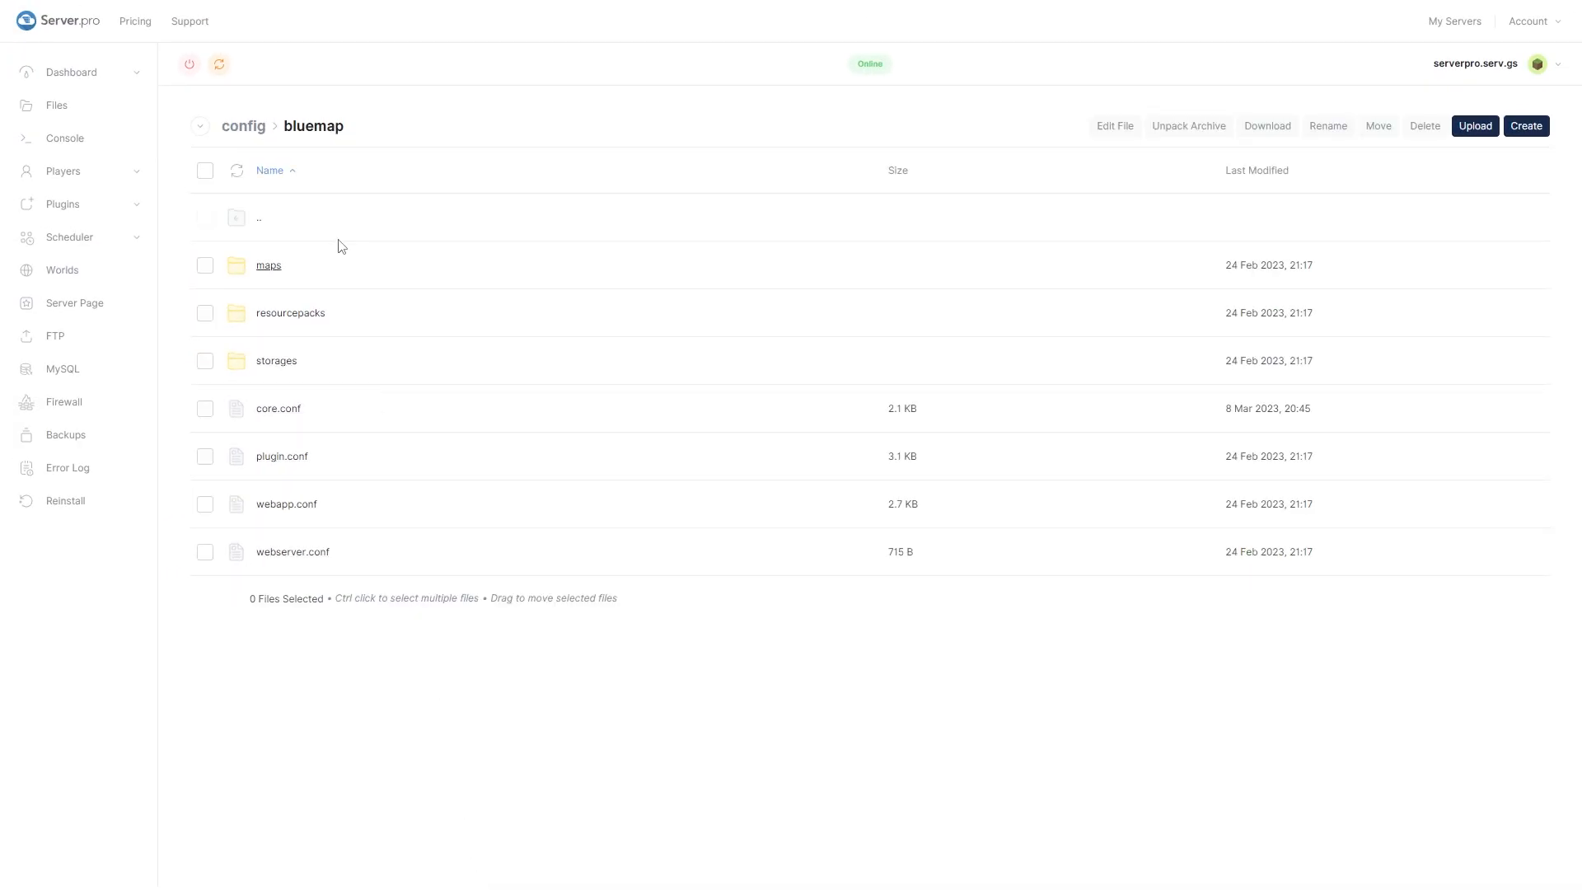
click(188, 65)
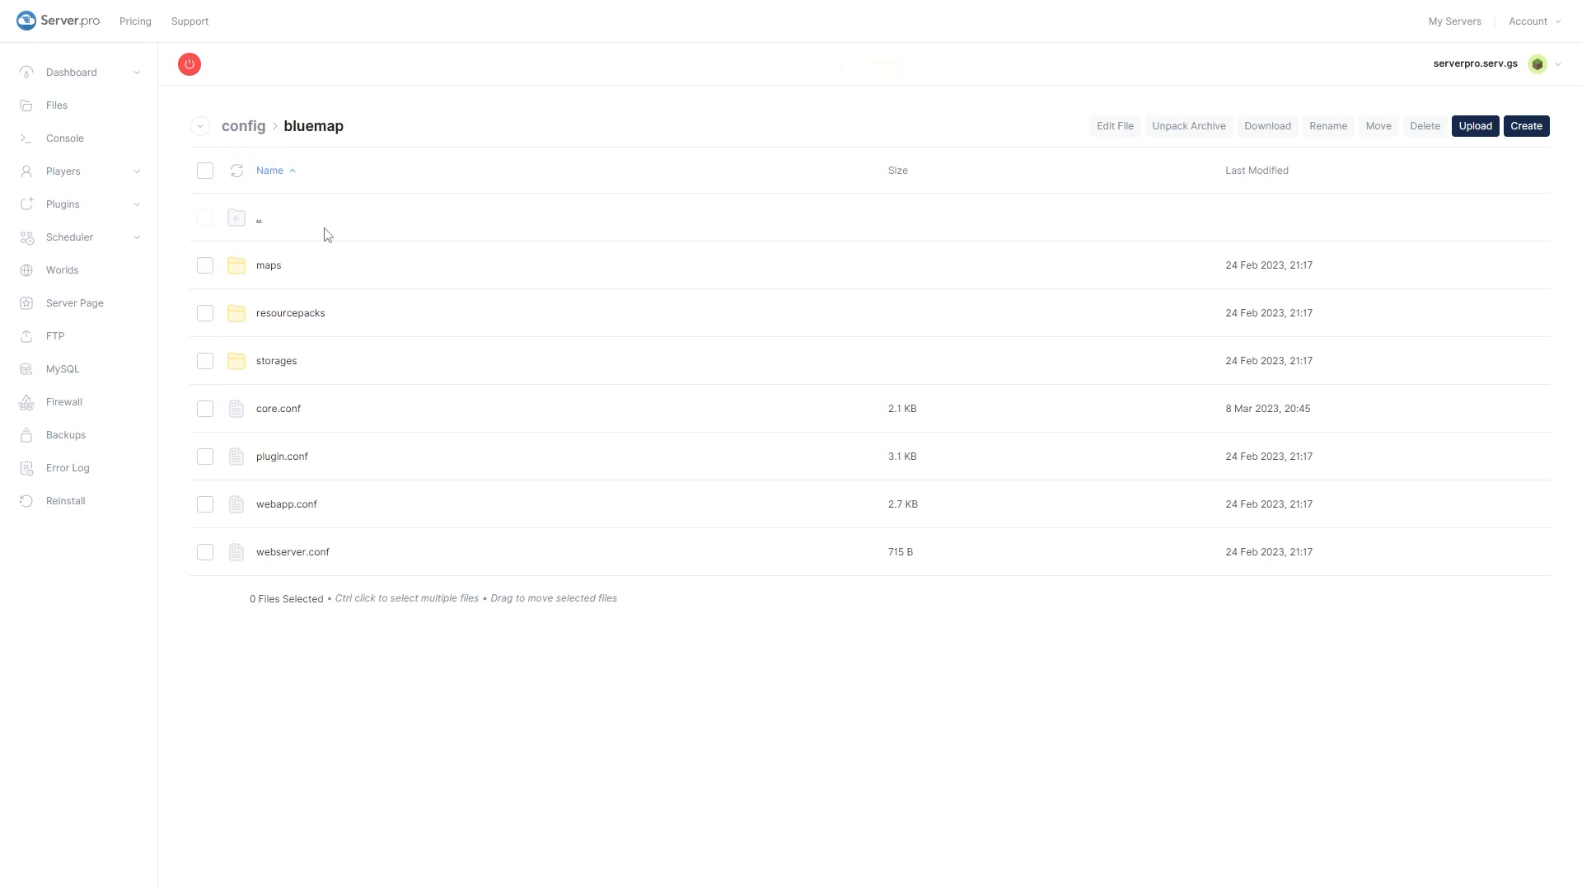
mouse_move(837, 690)
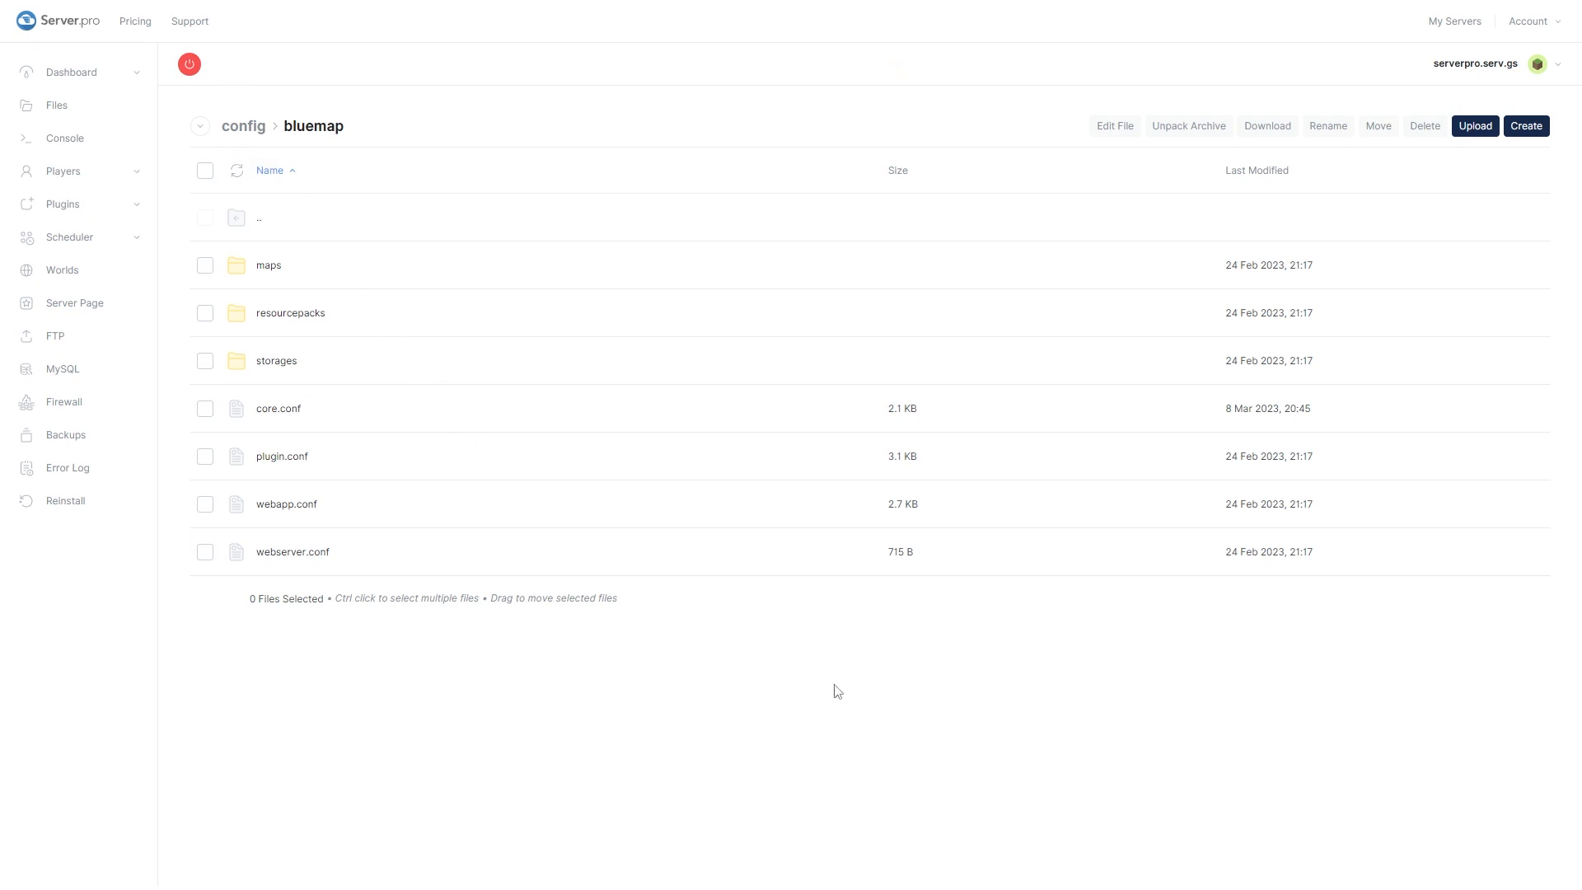
click(188, 64)
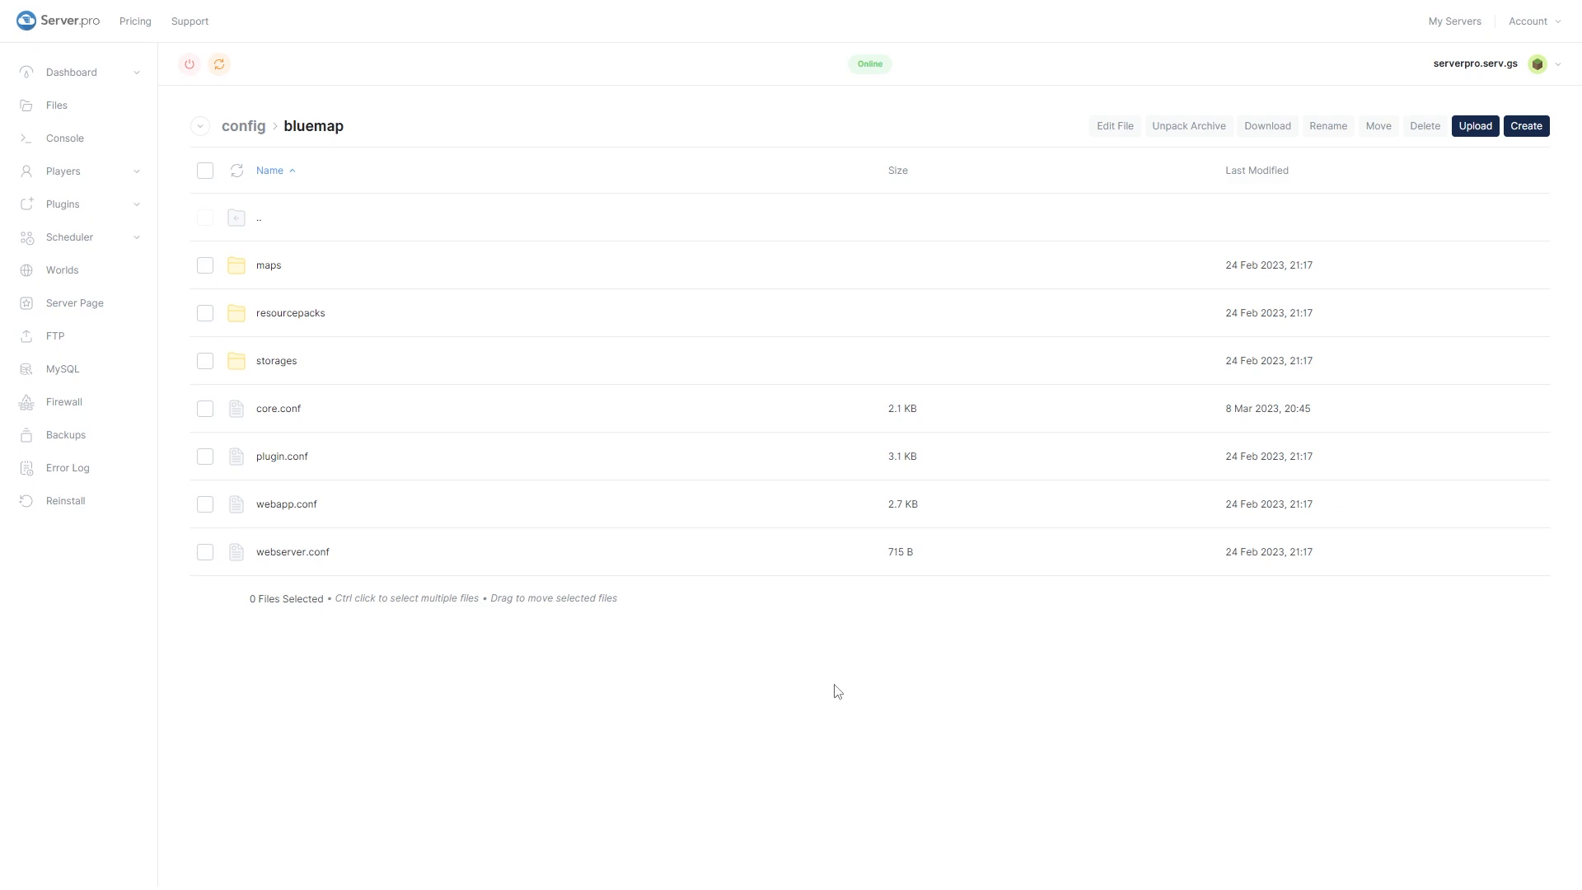
- Switch from the desktop to the BlueMap wiki's Configuring Mods page
right_click(534, 414)
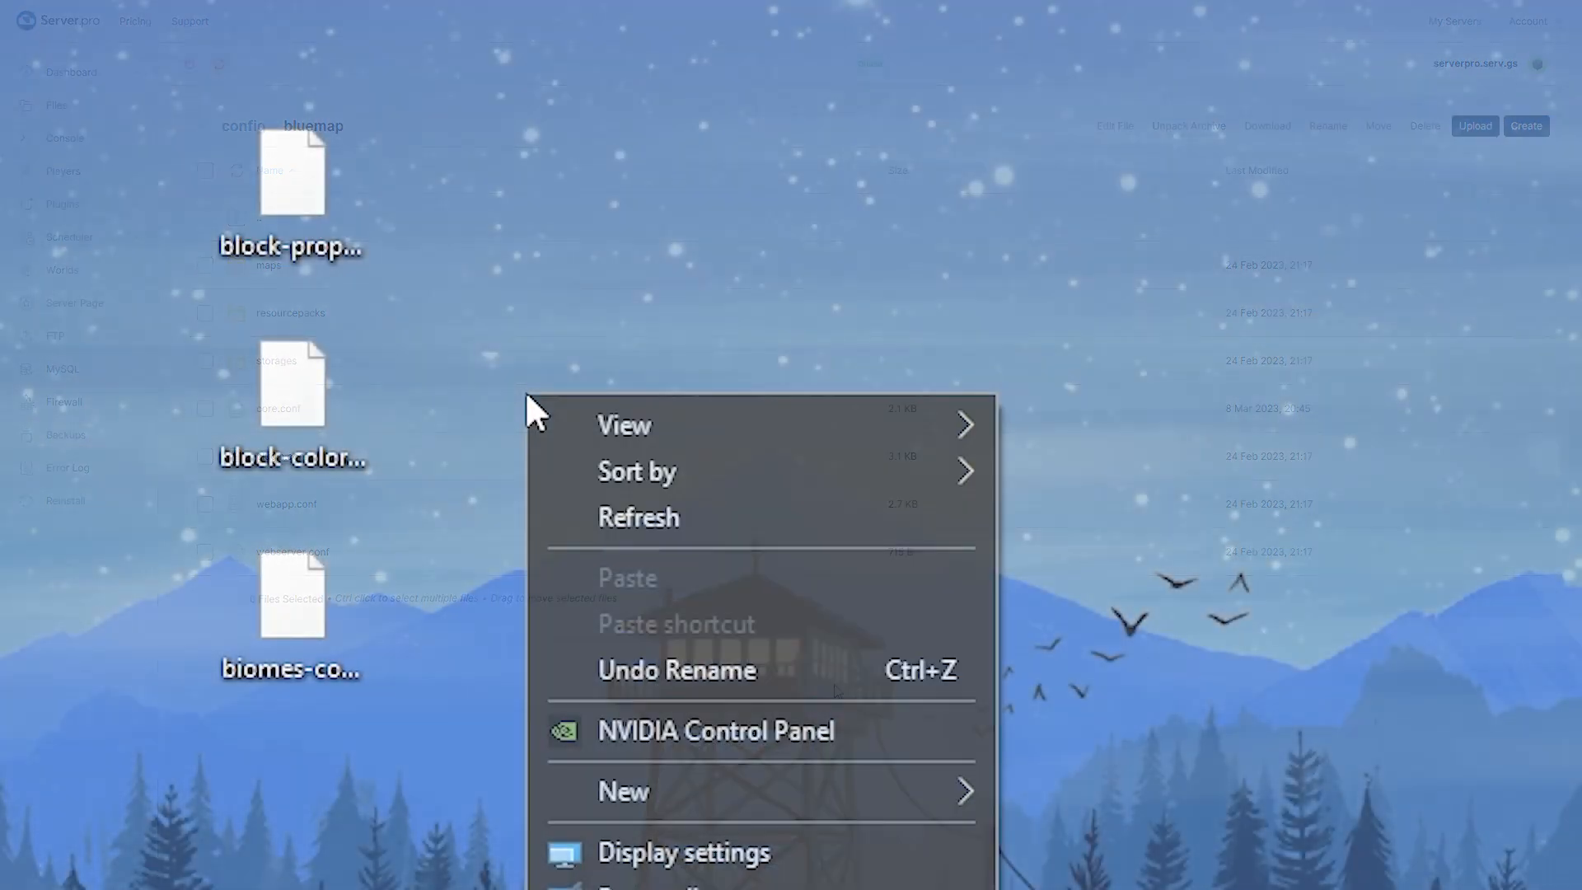
click(623, 791)
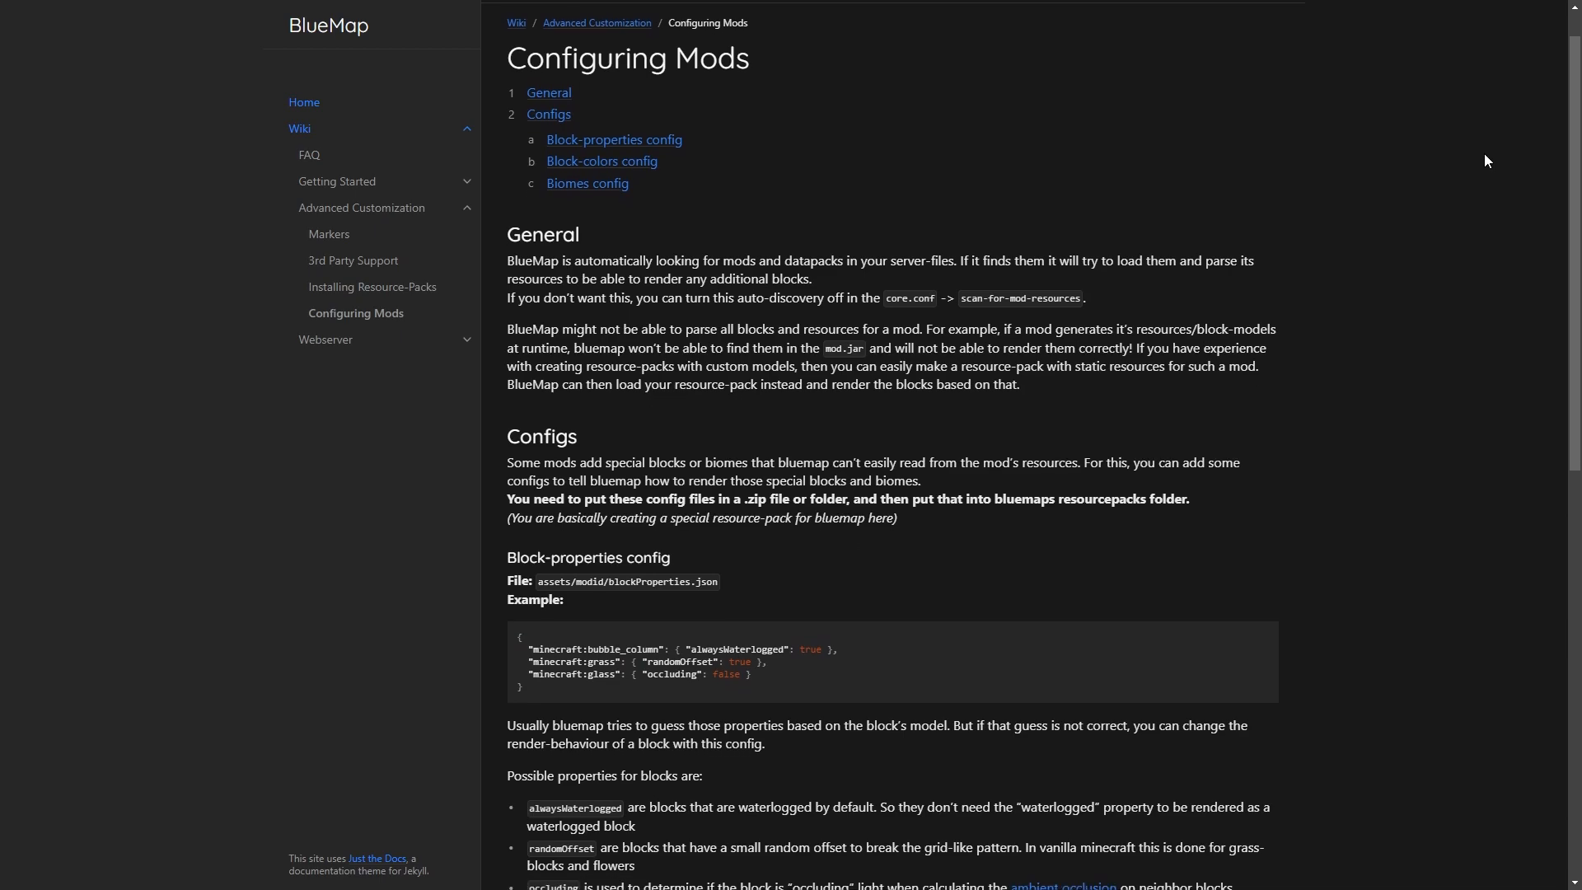
- Scroll through the wiki's Configs section reviewing the three example config files
scroll(down, 3)
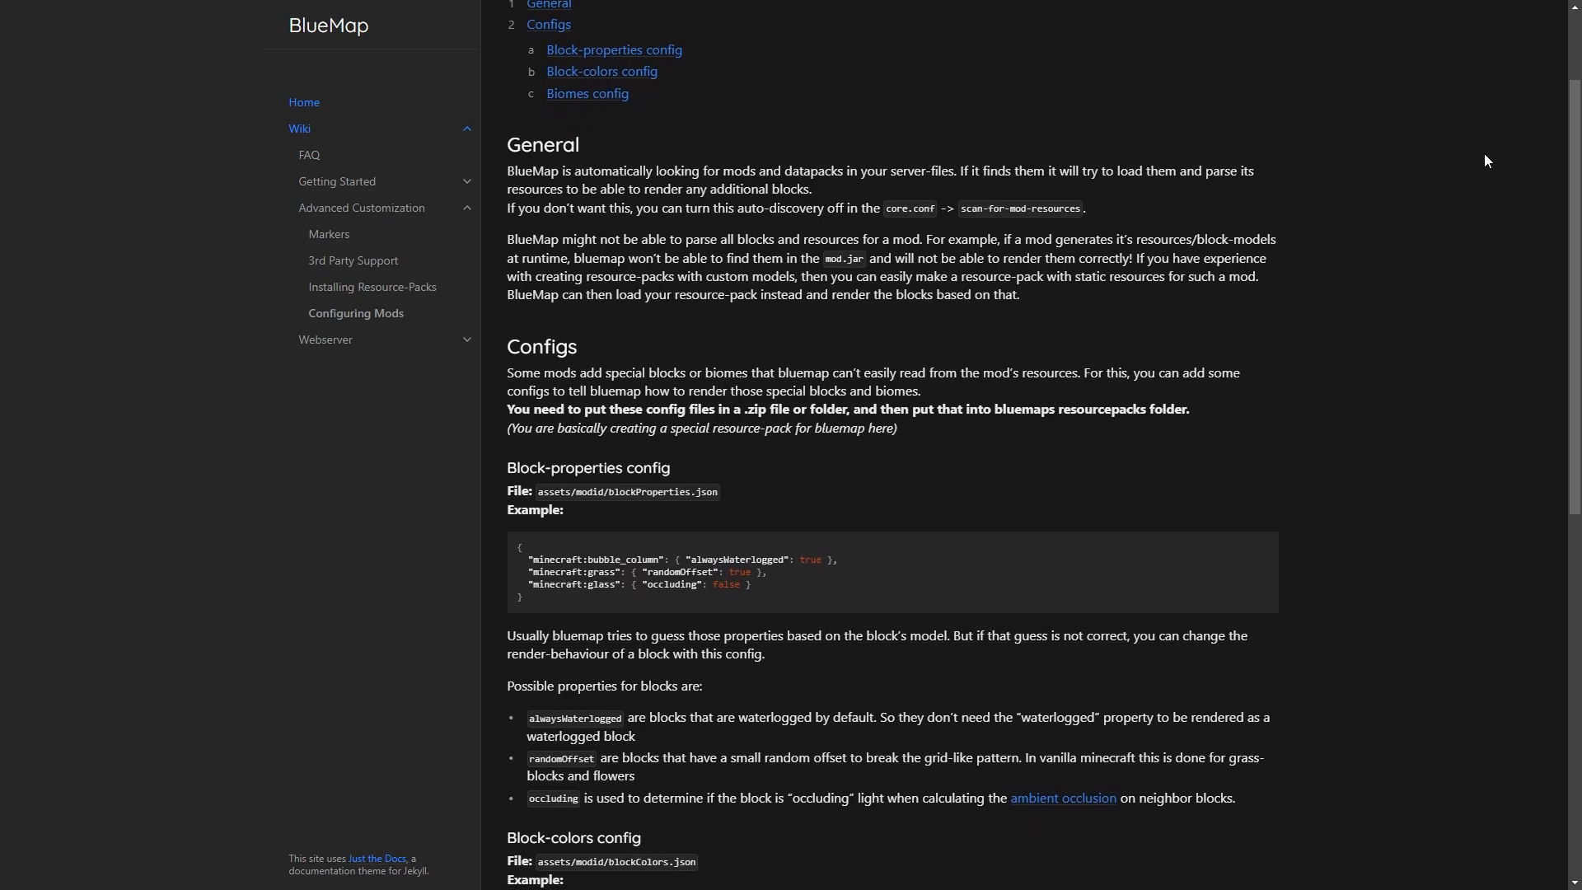
scroll(down, 3)
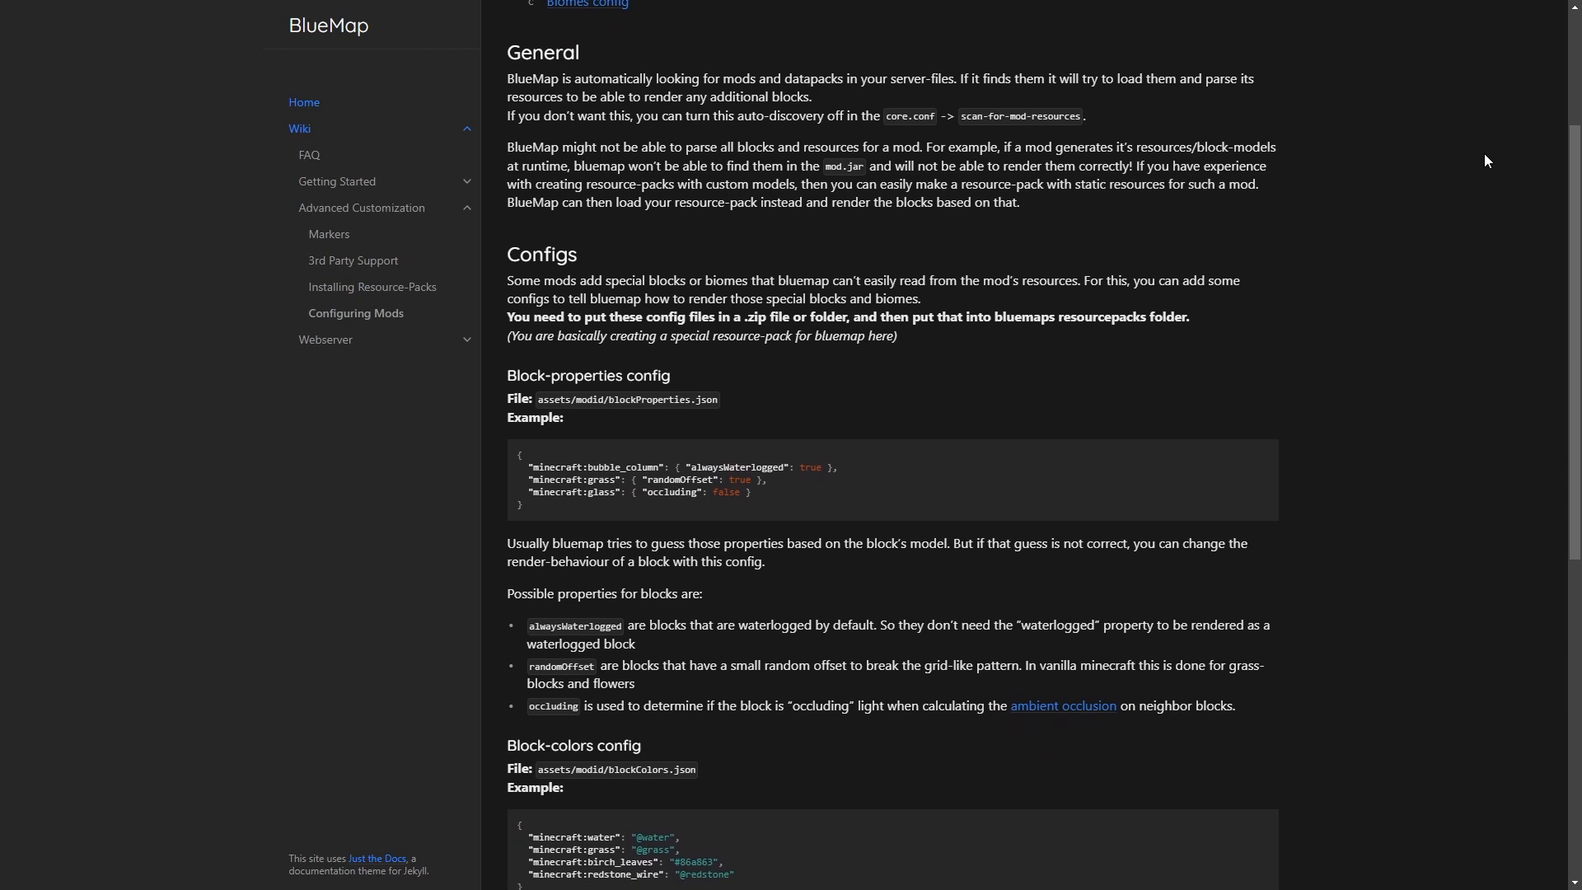
scroll(down, 3)
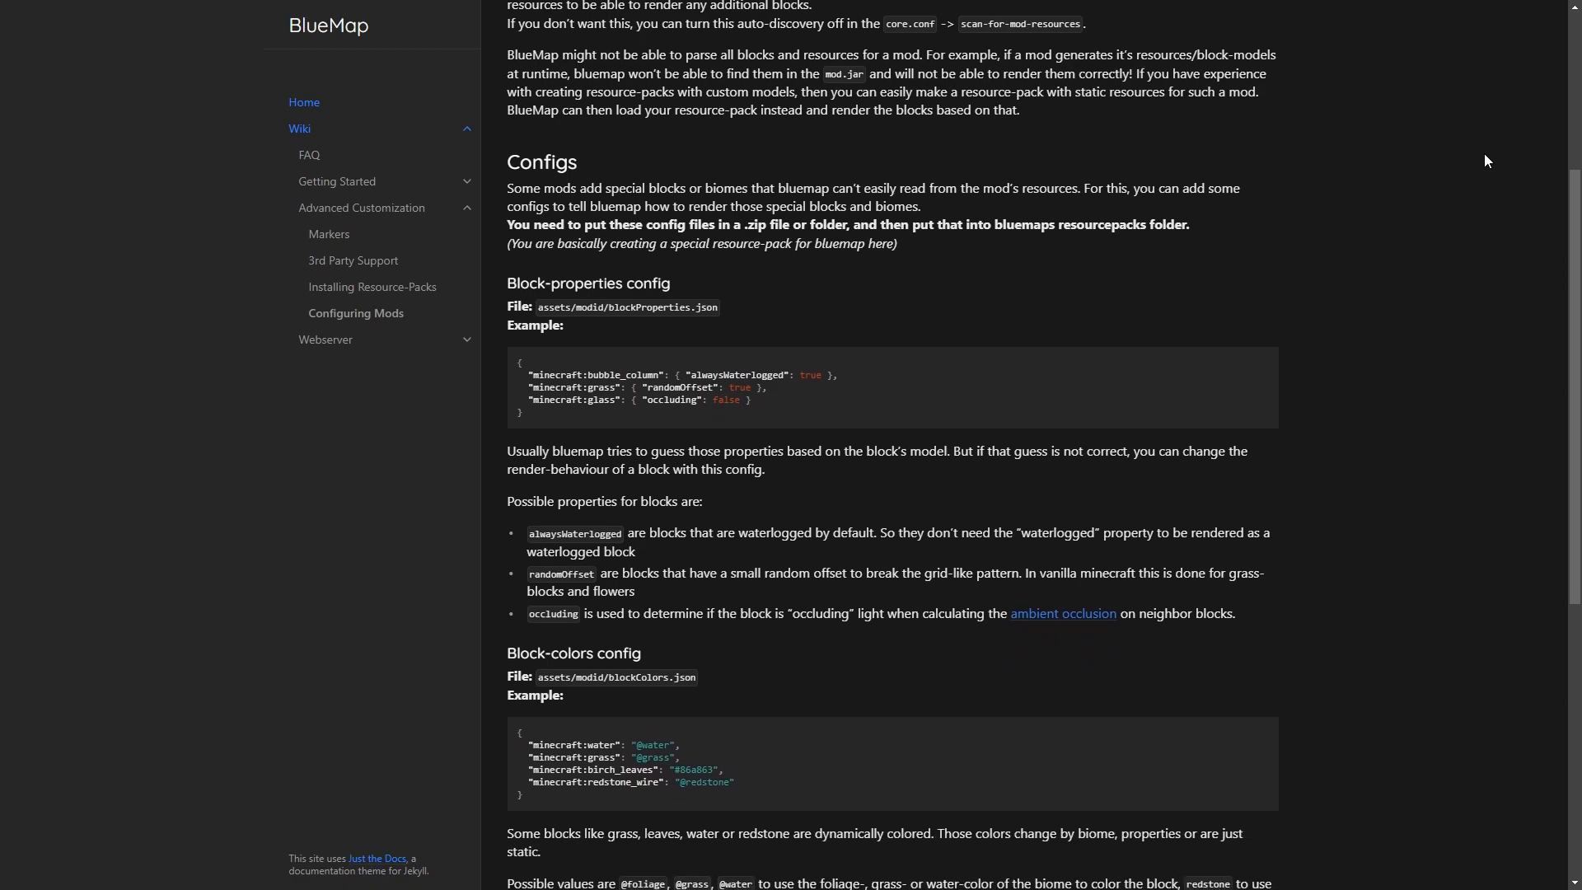
scroll(down, 3)
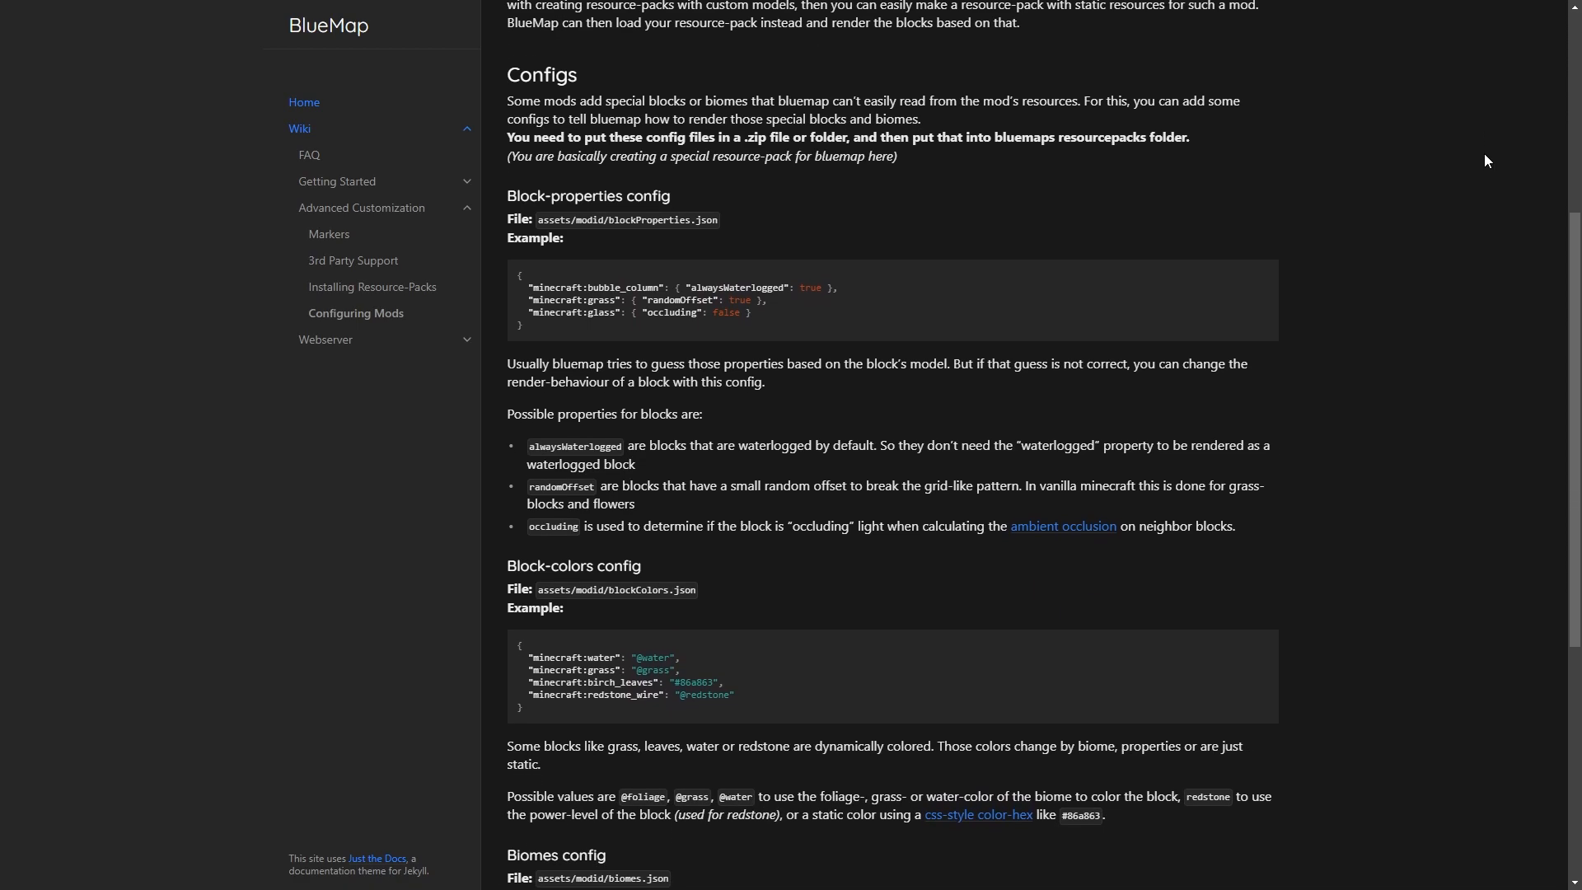
scroll(down, 3)
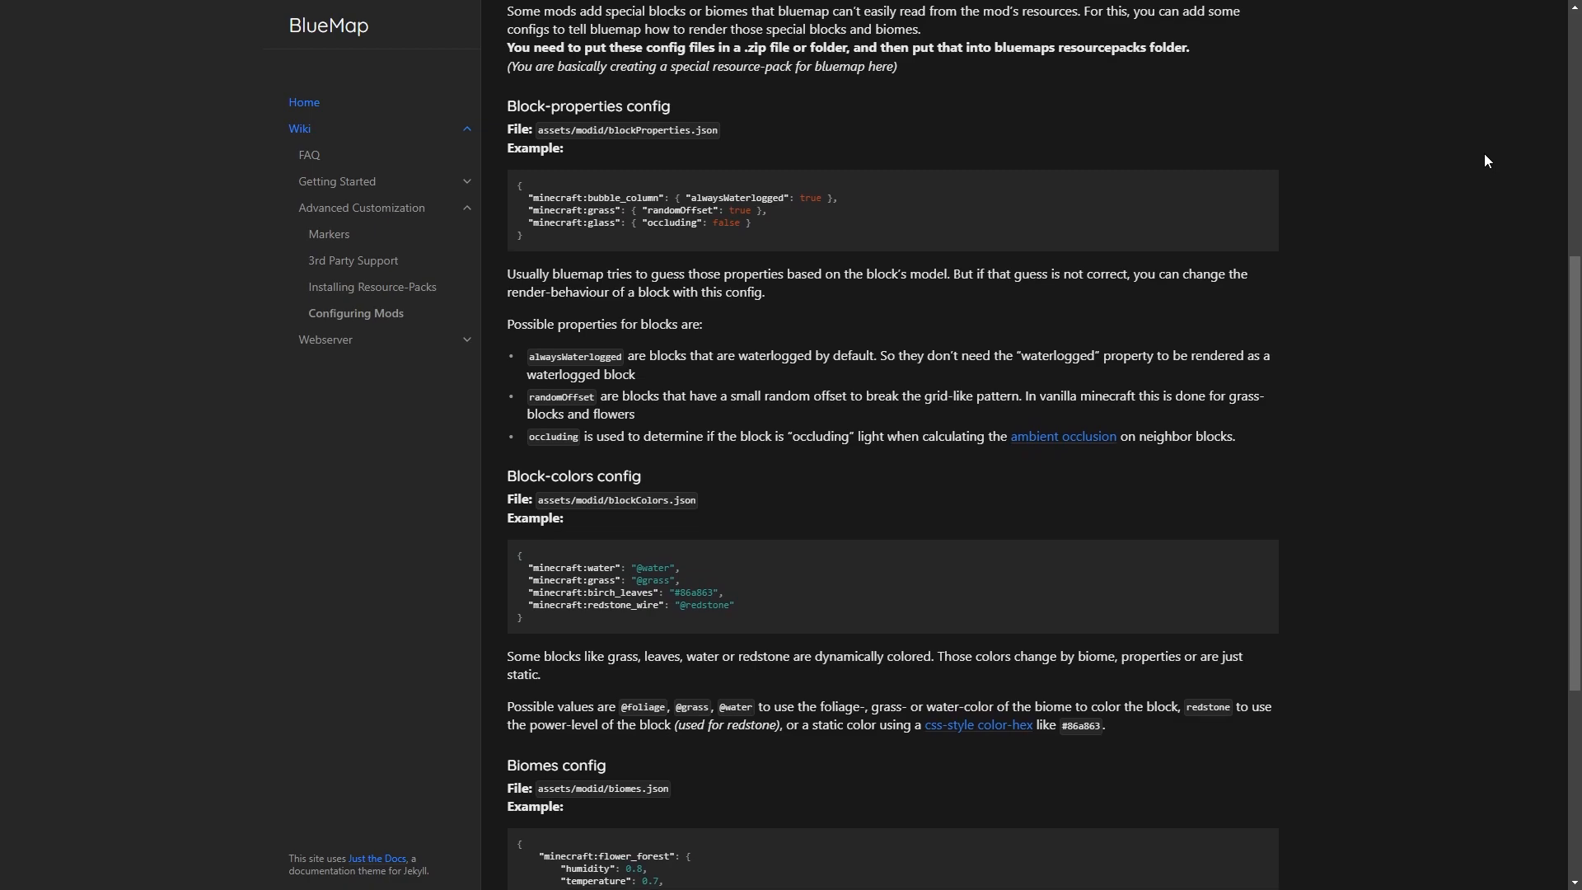
scroll(down, 3)
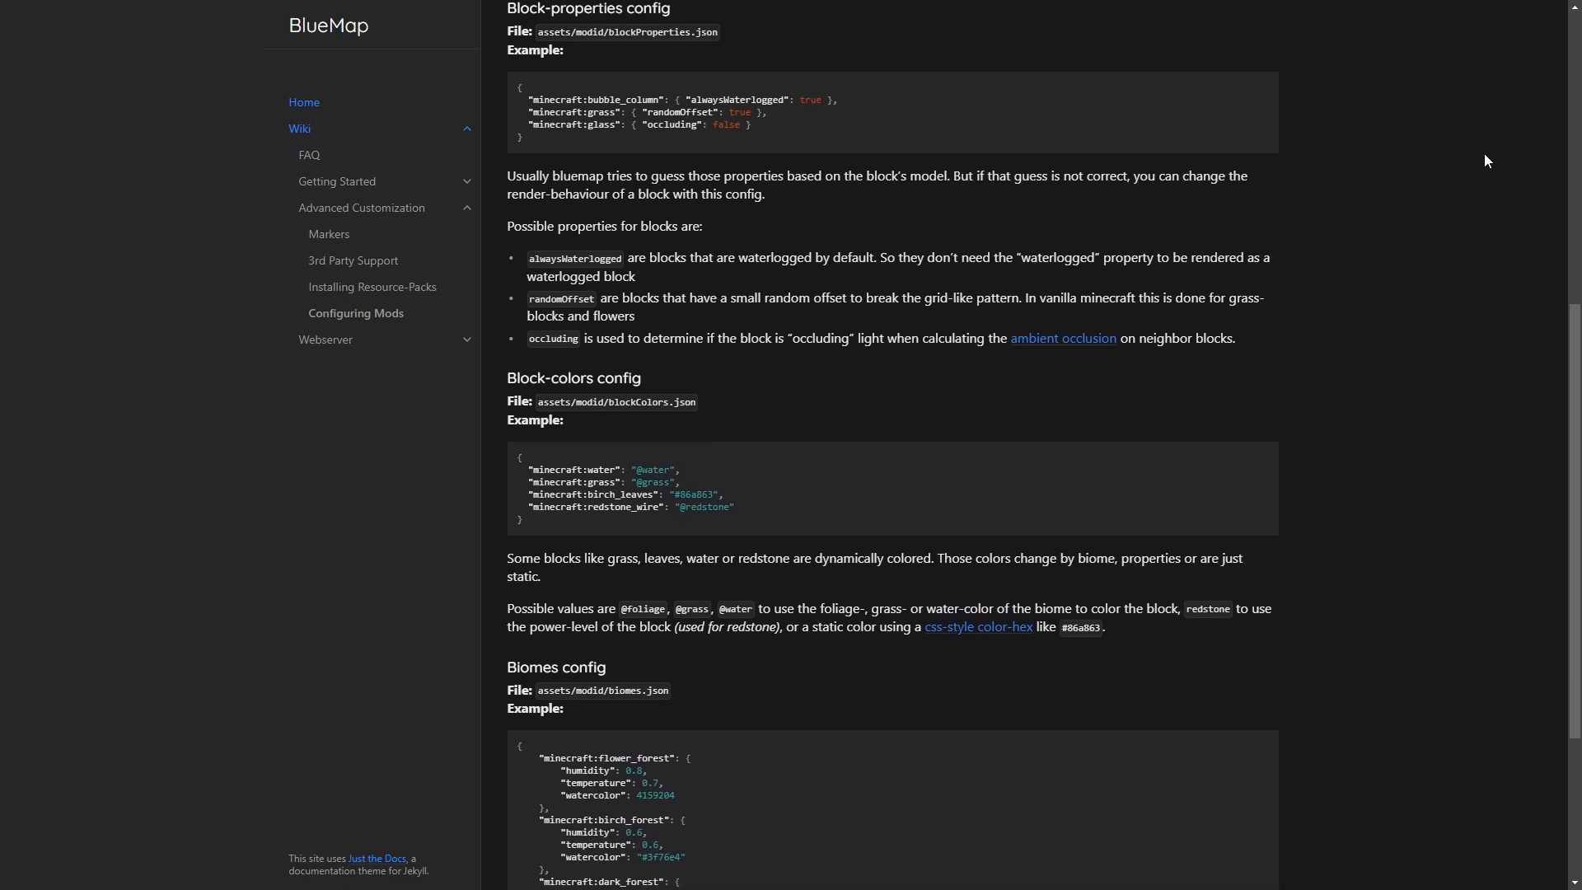
scroll(down, 3)
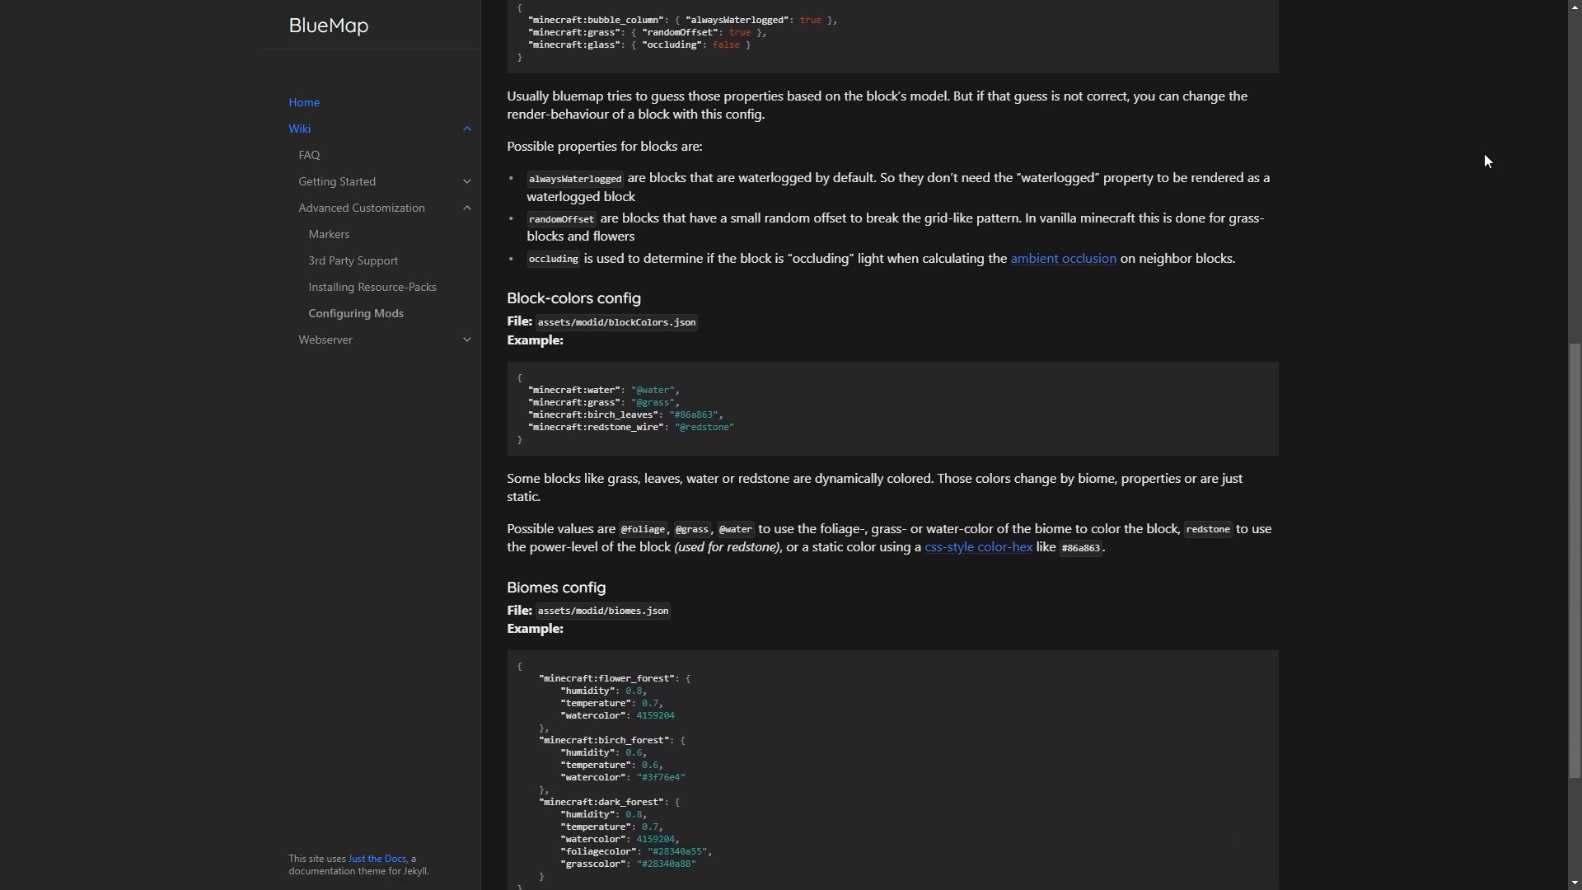
scroll(down, 3)
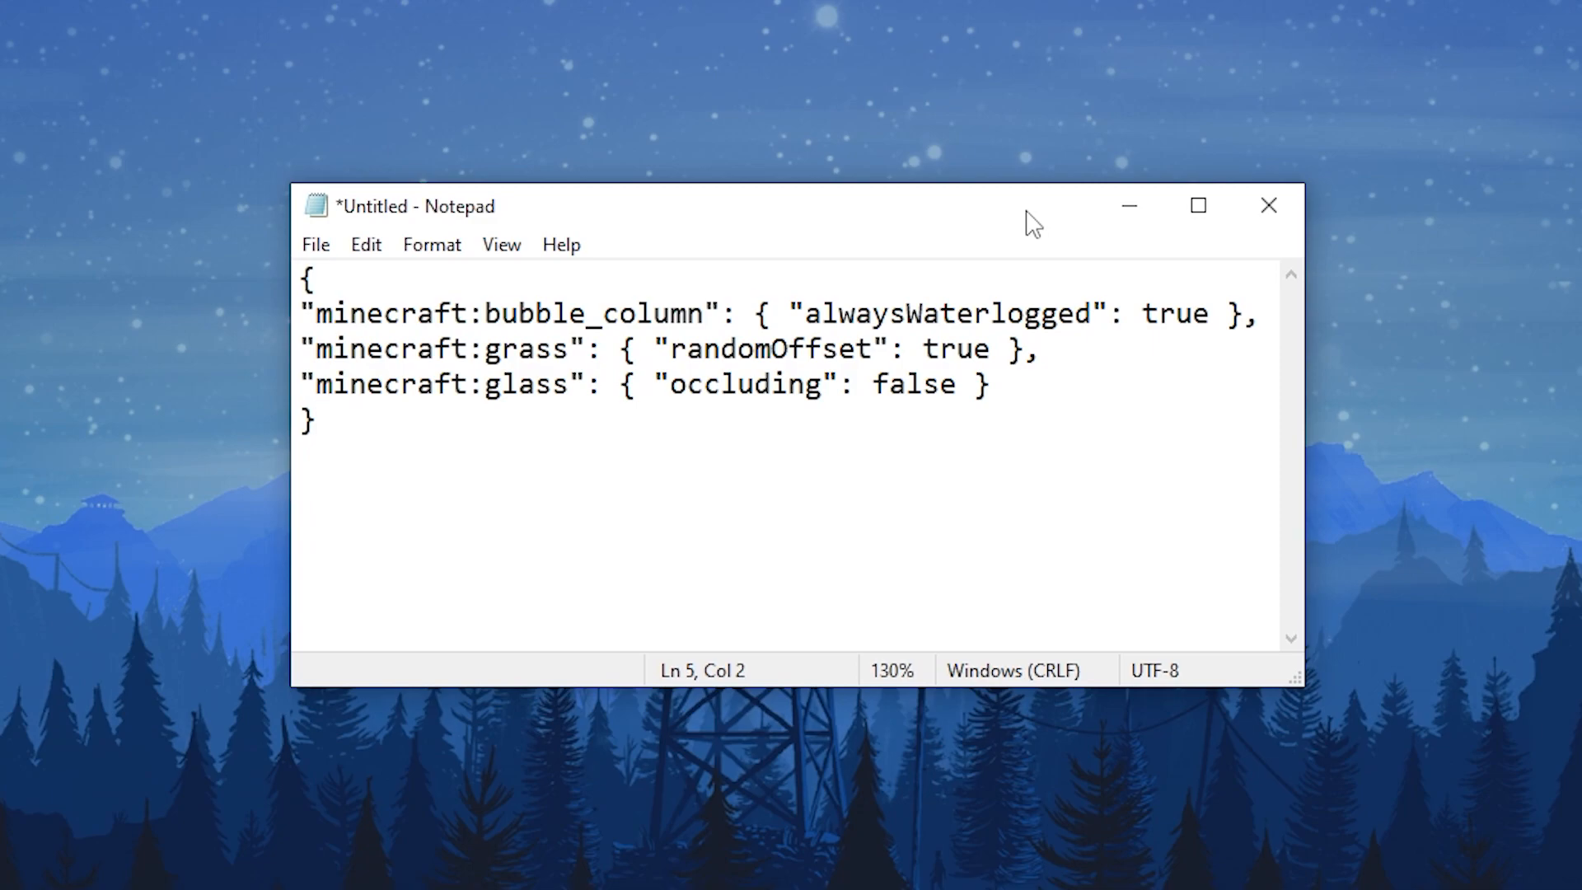
- Point out the alwaysWaterlogged, randomOffset and occluding keys in the block-properties example
click(317, 420)
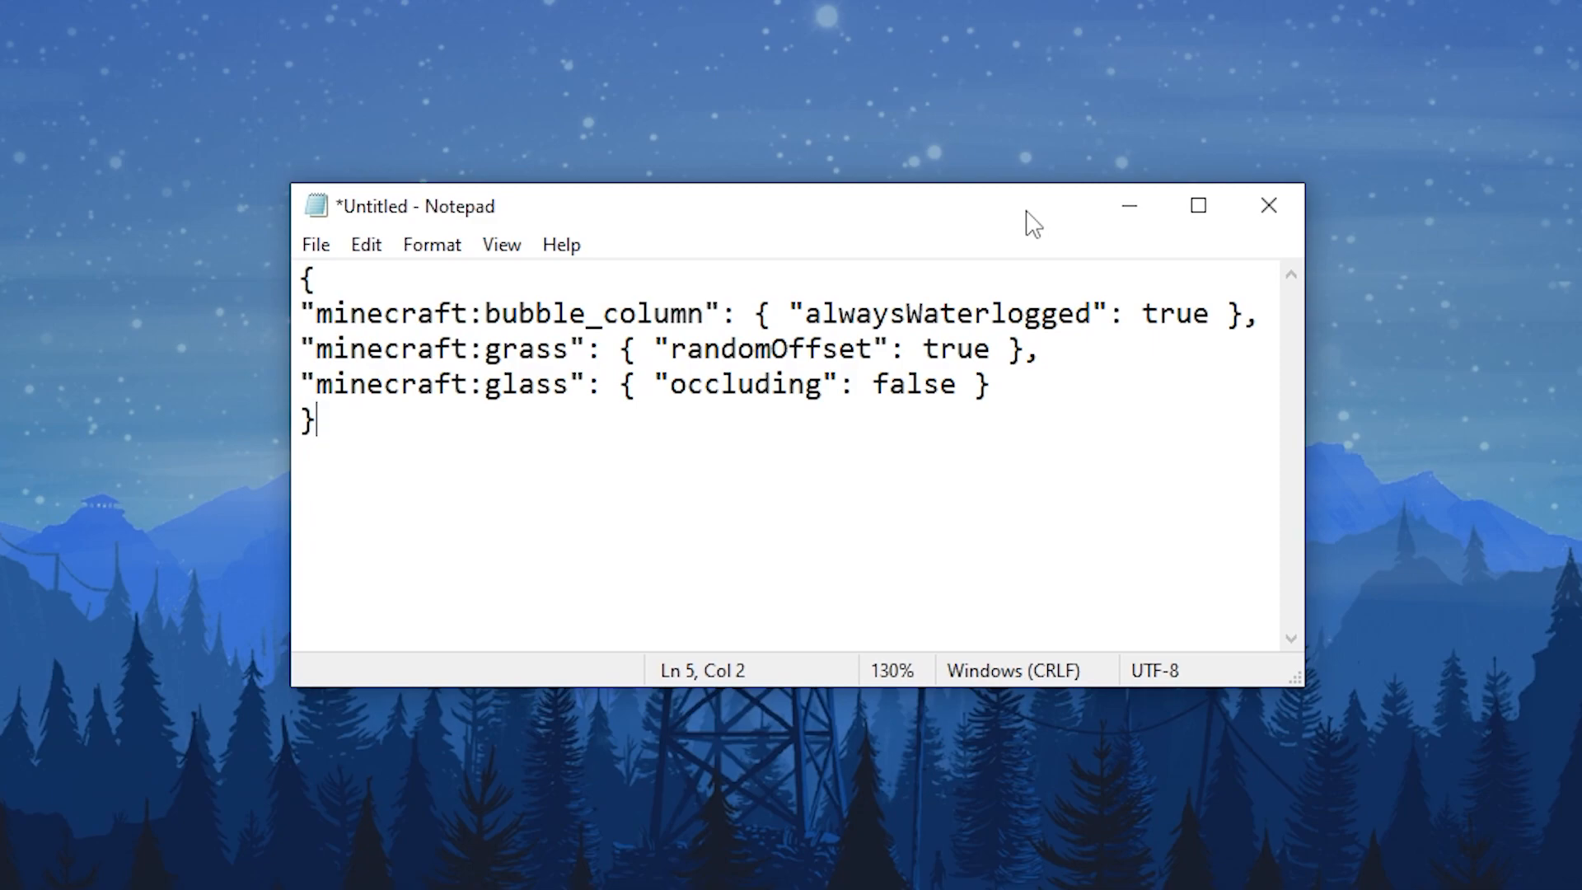
click(821, 313)
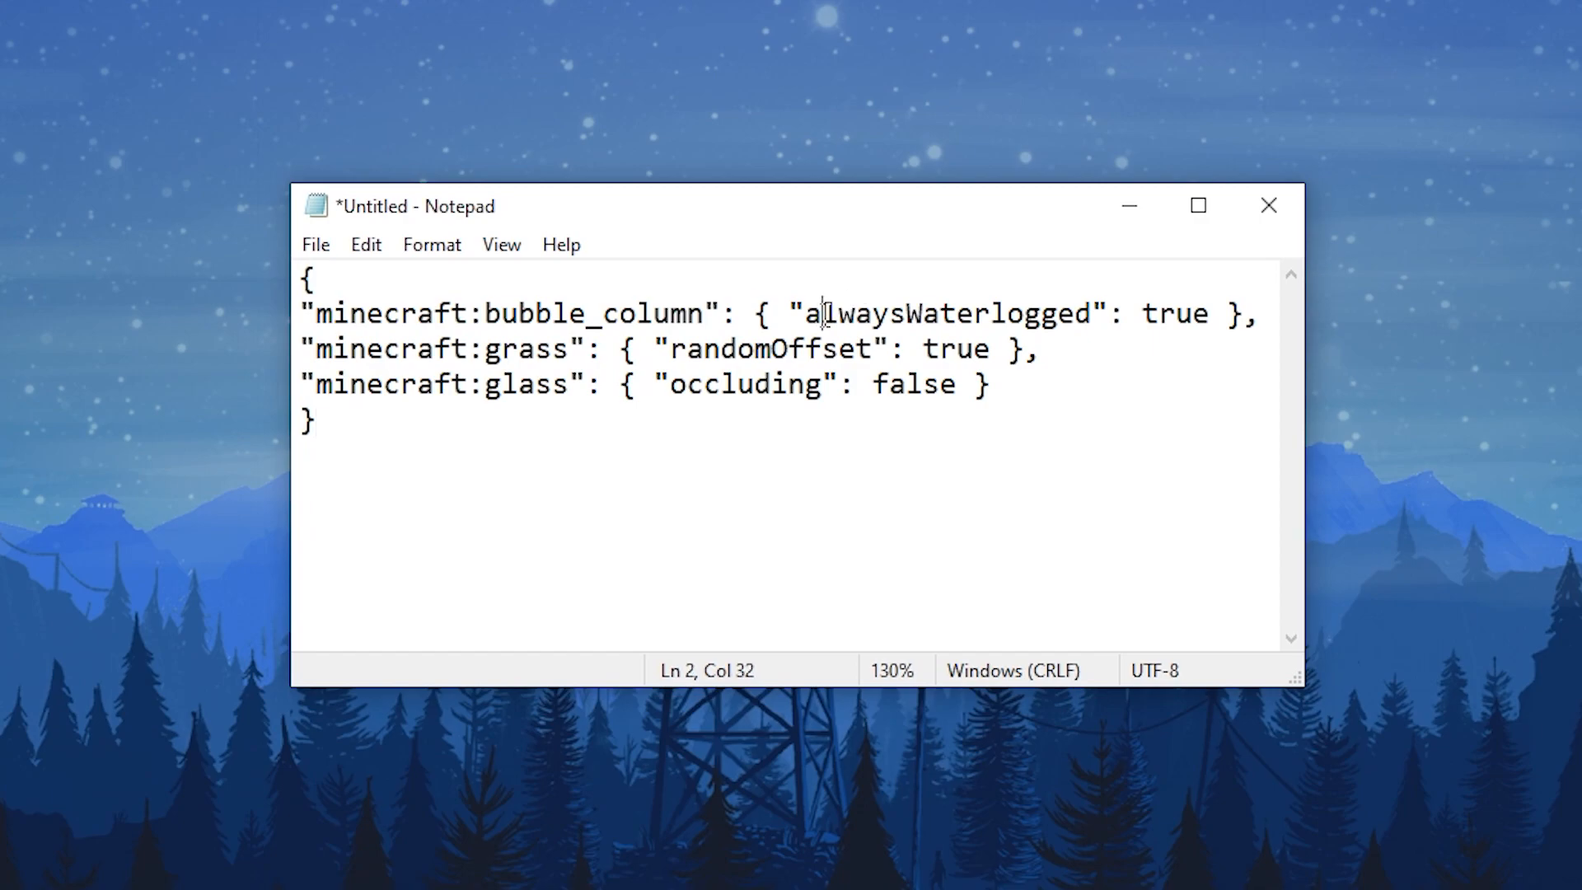
double_click(946, 313)
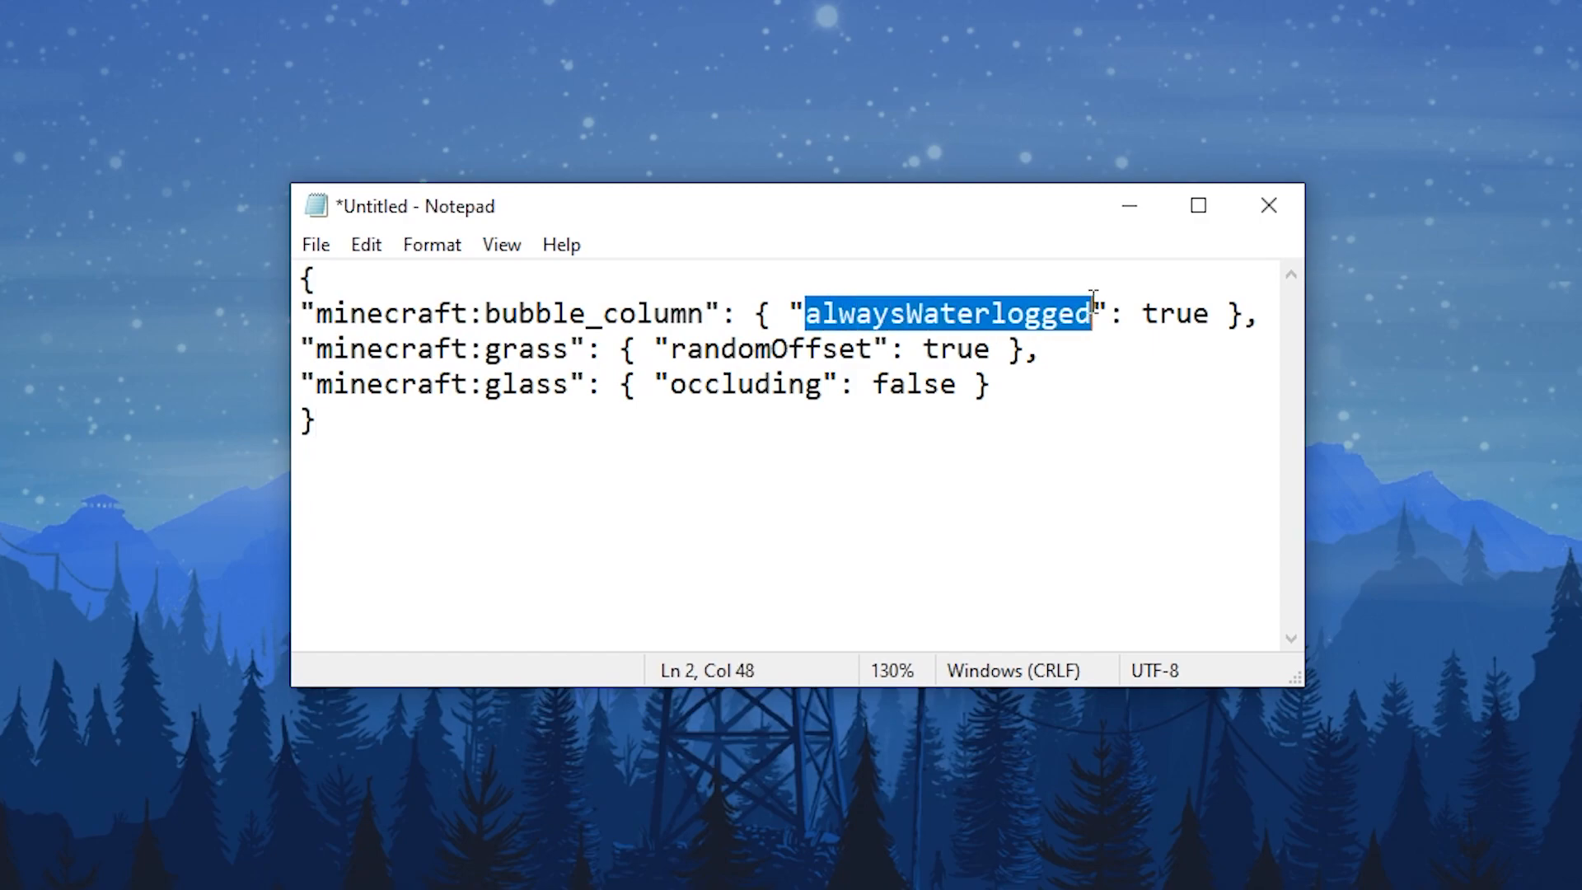
mouse_move(1158, 427)
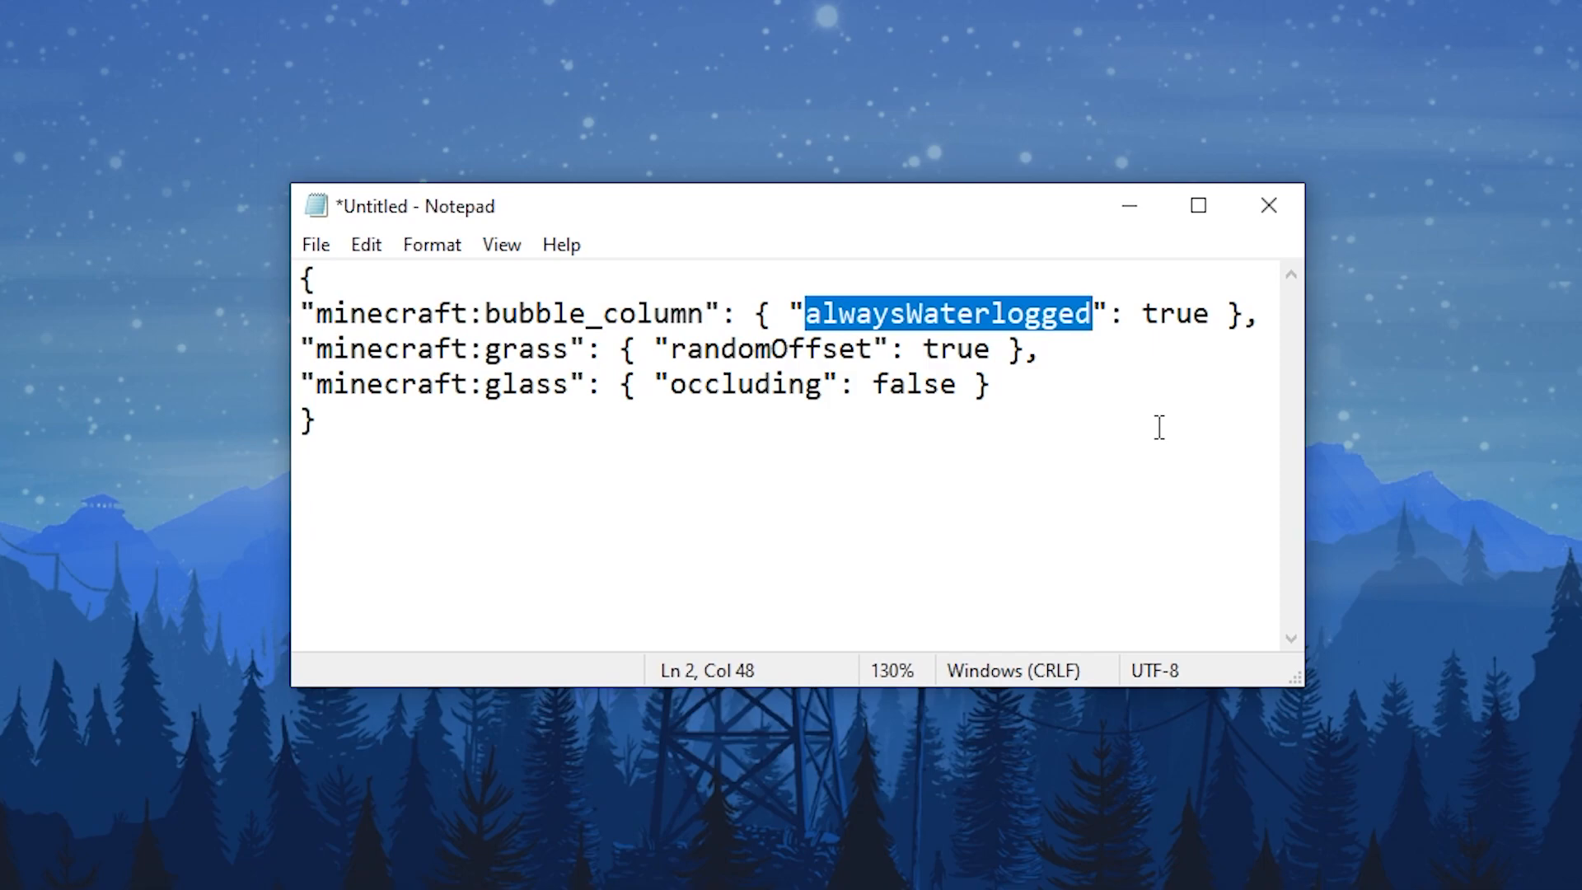
mouse_move(675, 348)
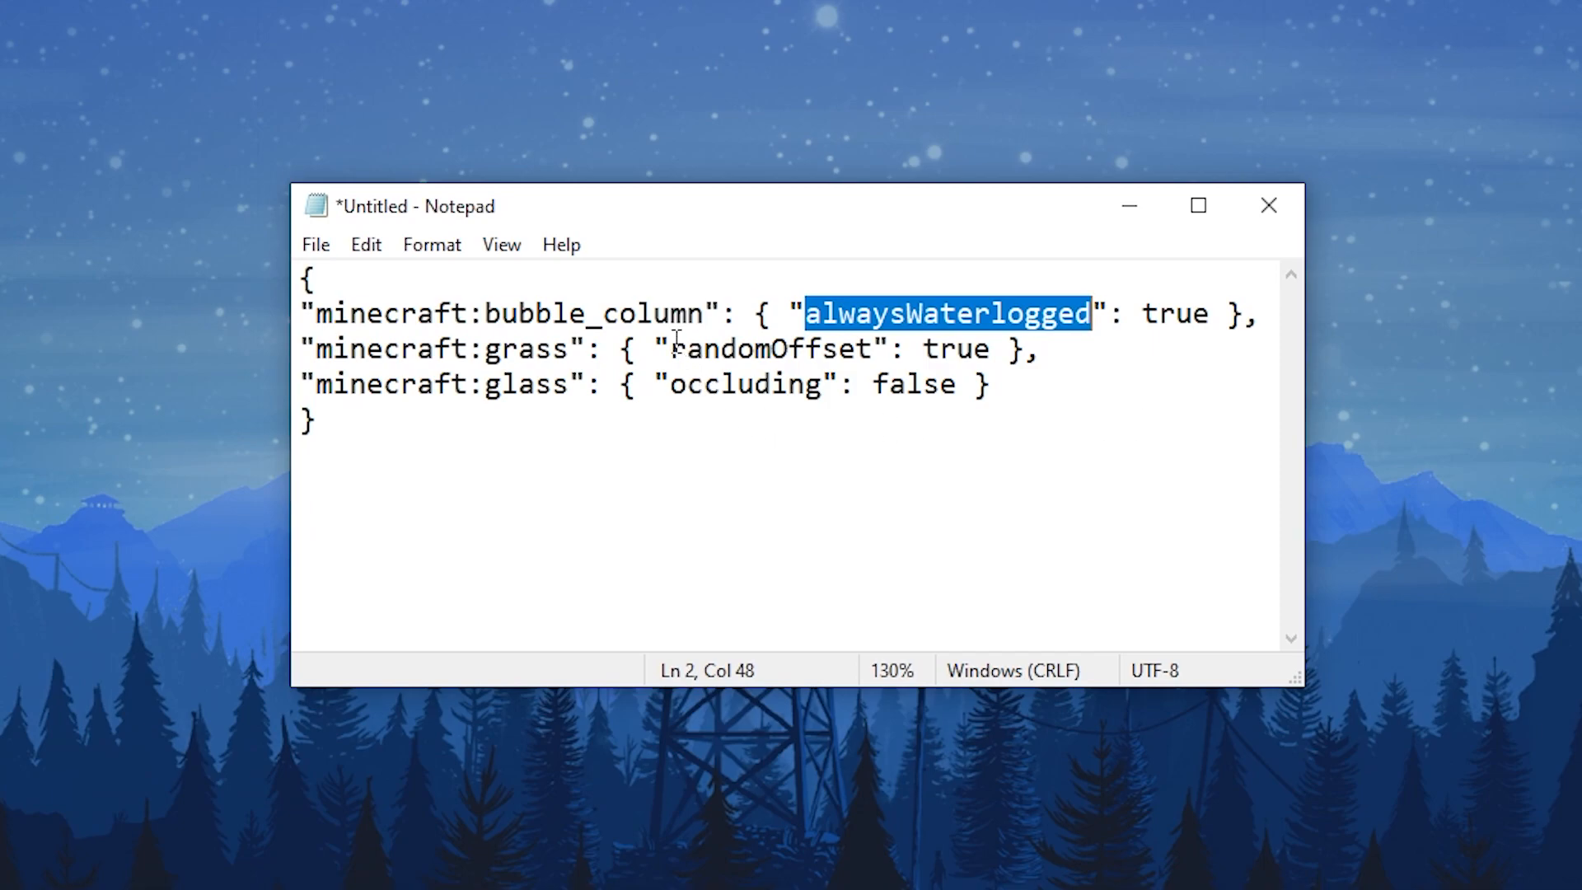
double_click(769, 347)
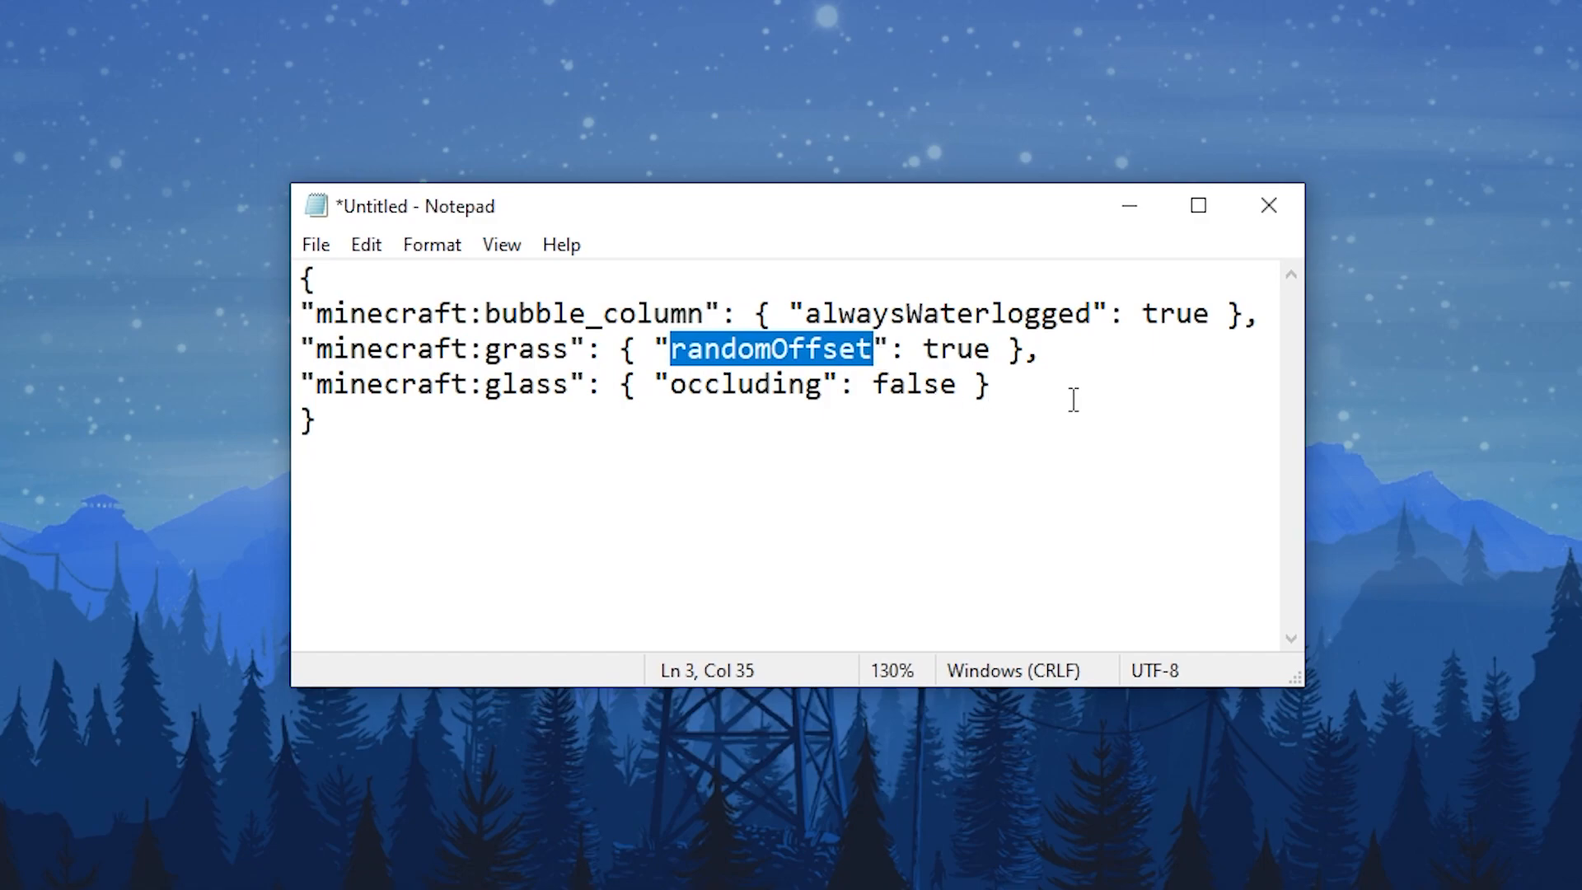
mouse_move(1109, 398)
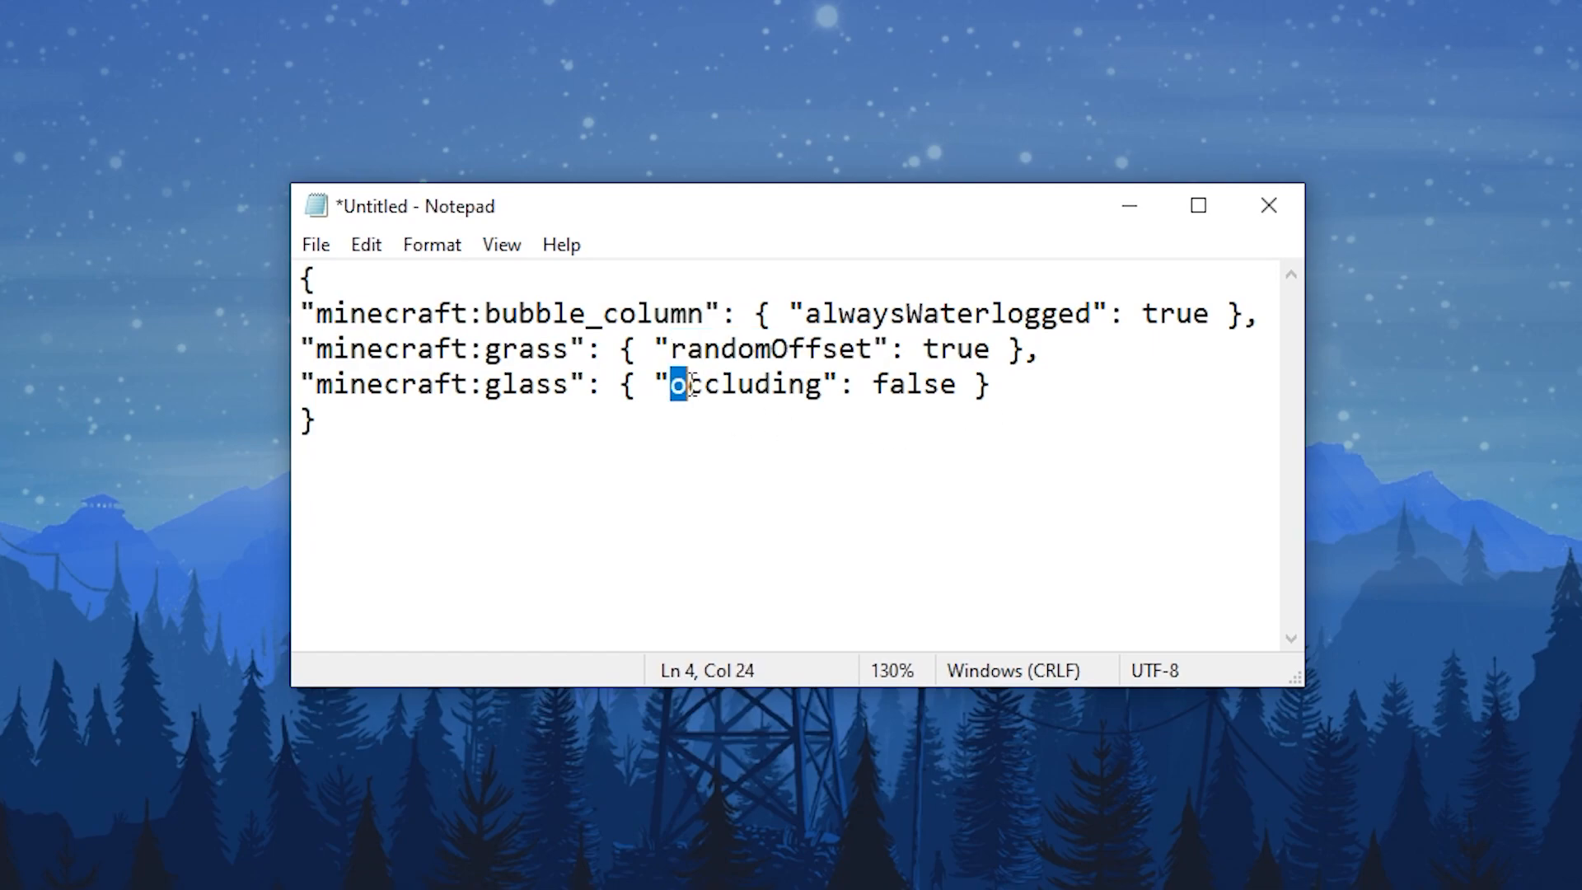
double_click(745, 384)
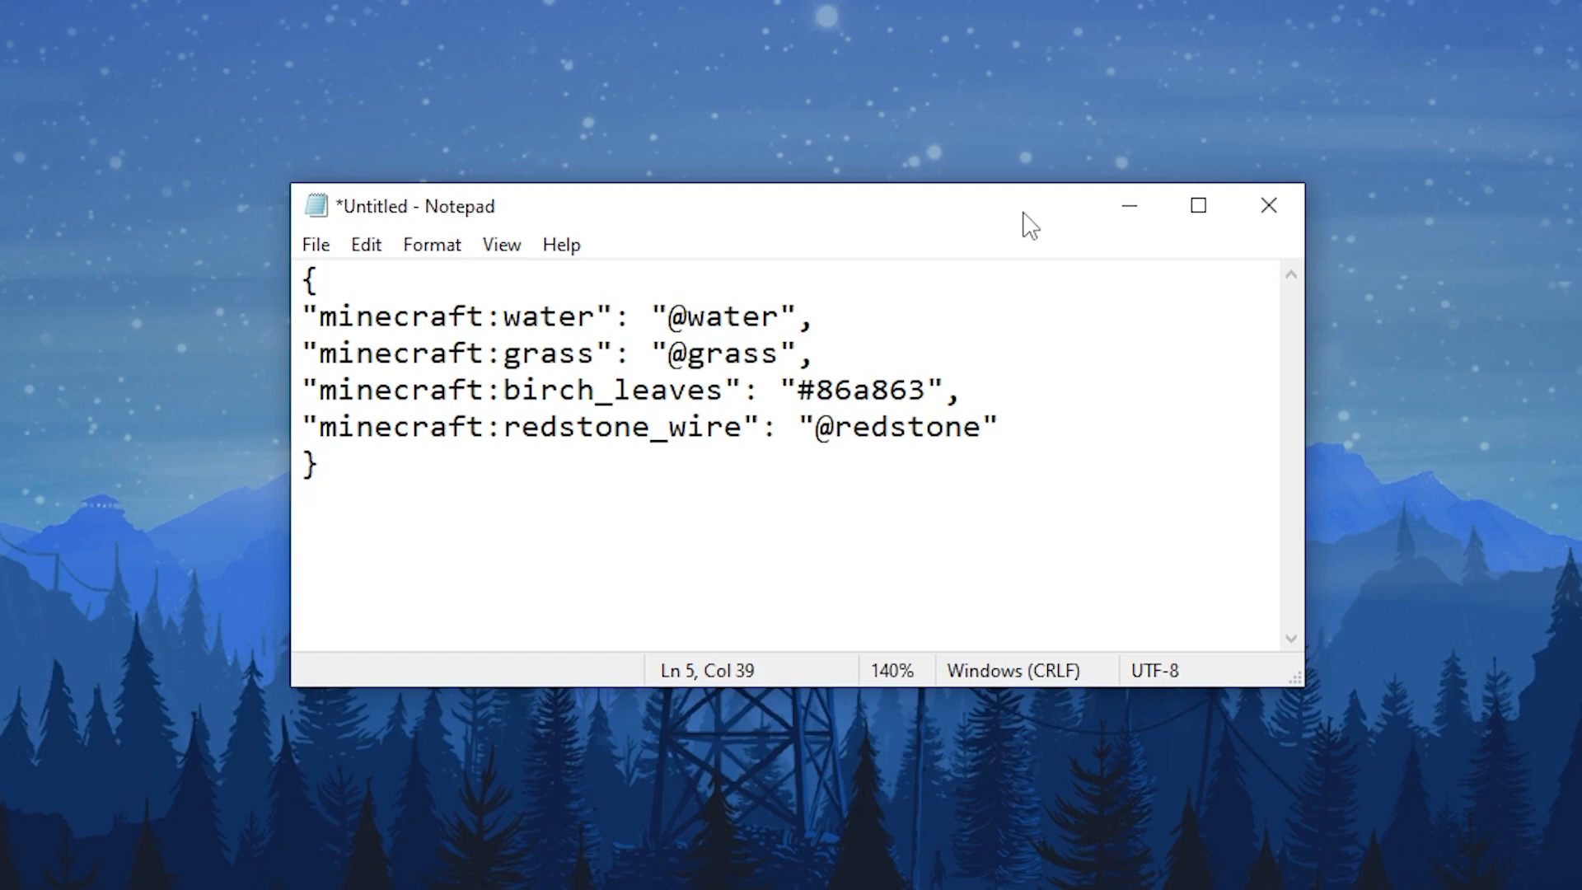
click(998, 425)
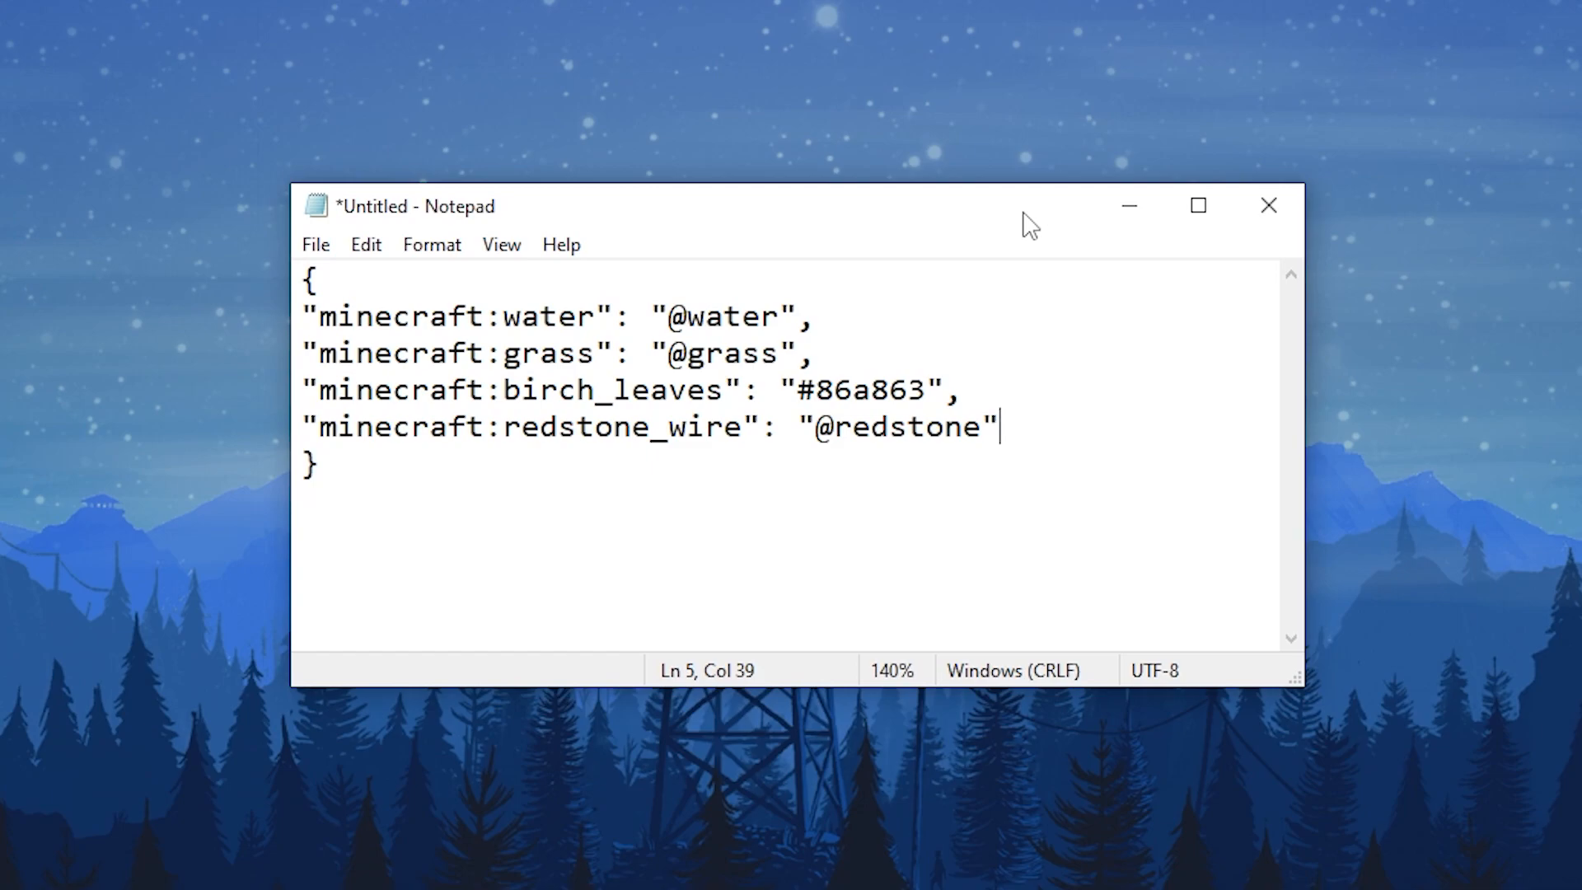
mouse_move(1022, 228)
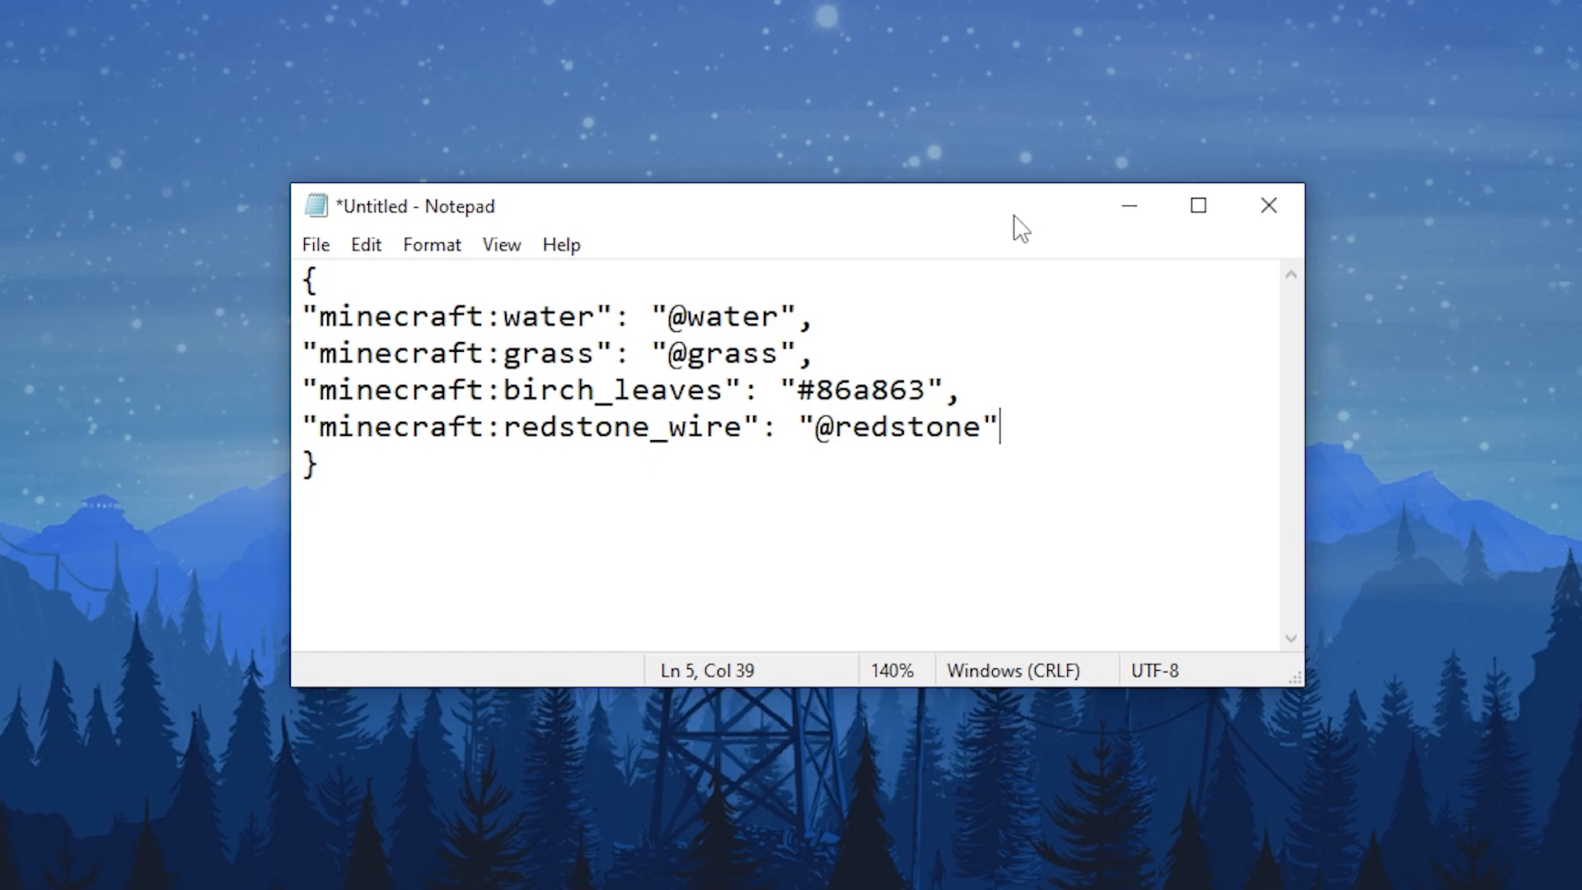
click(671, 353)
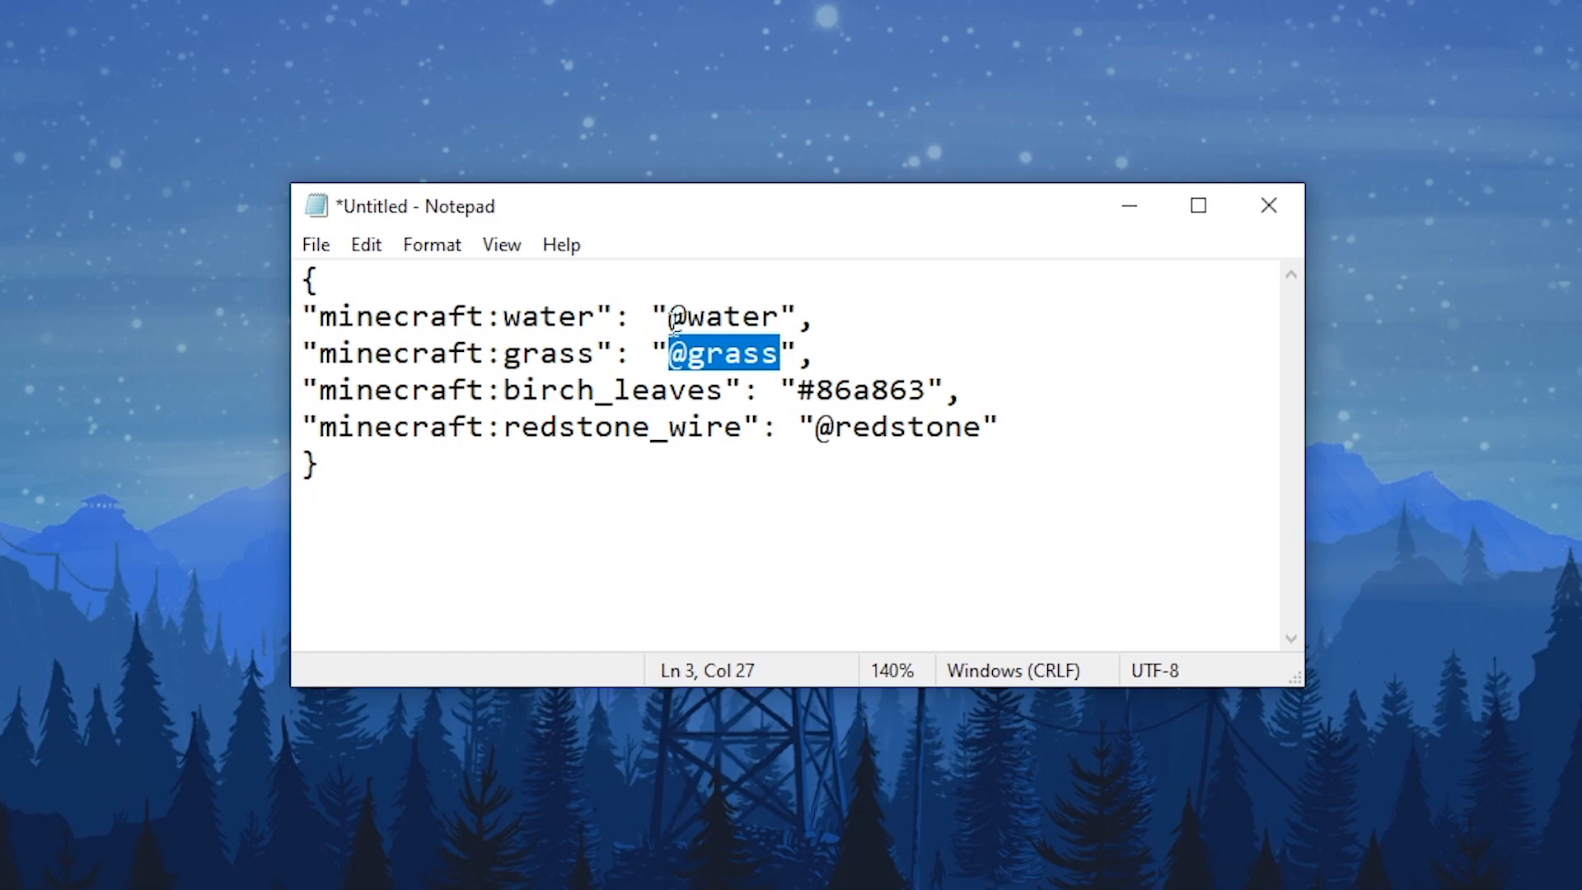
double_click(722, 316)
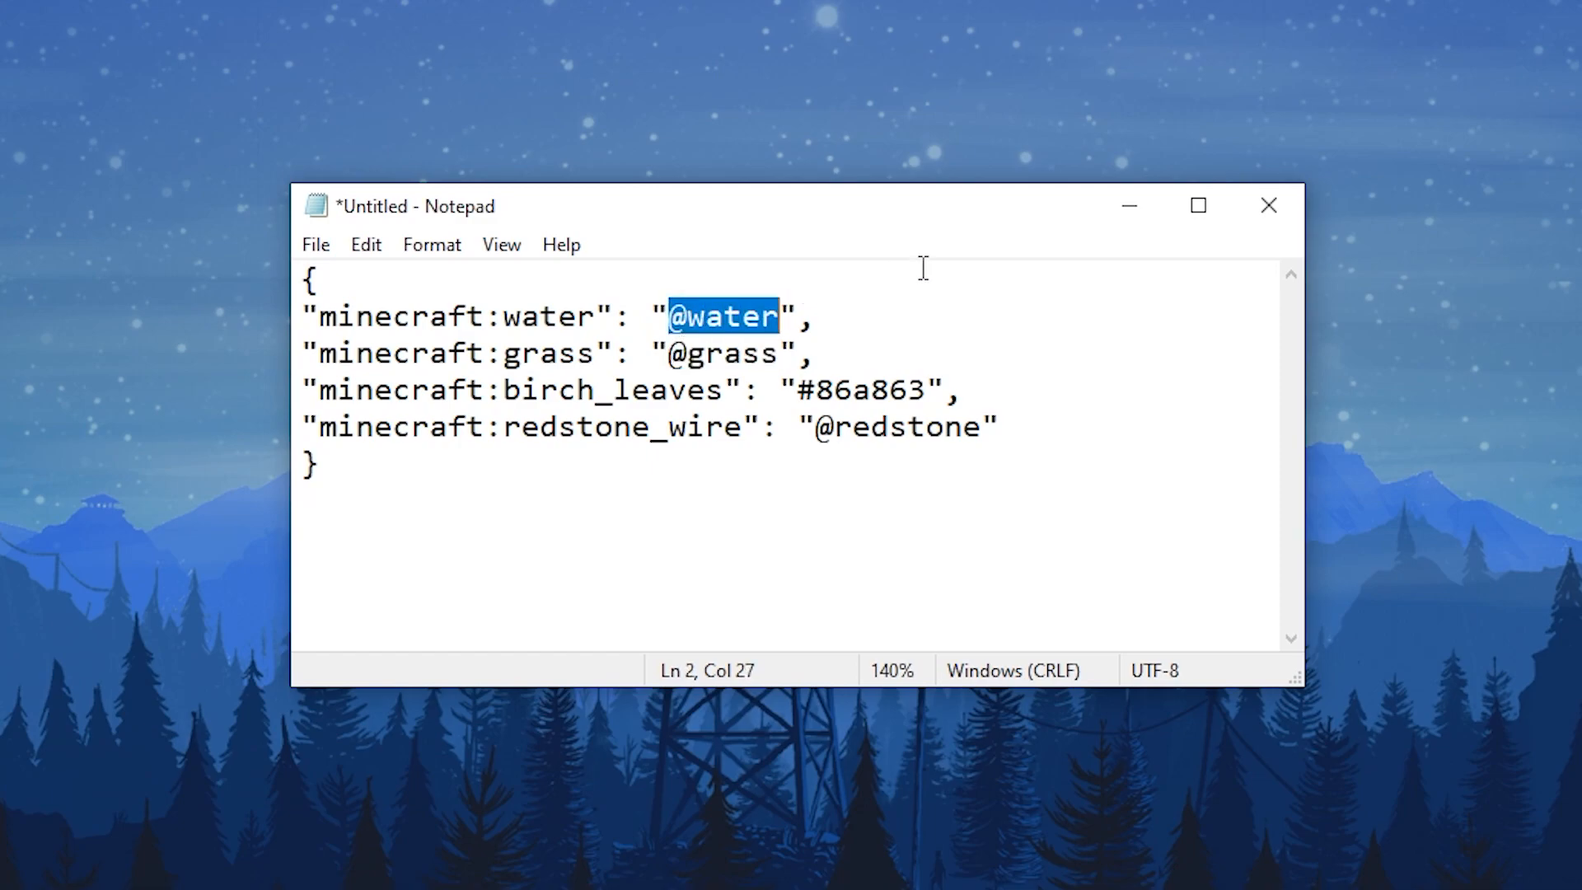
double_click(896, 425)
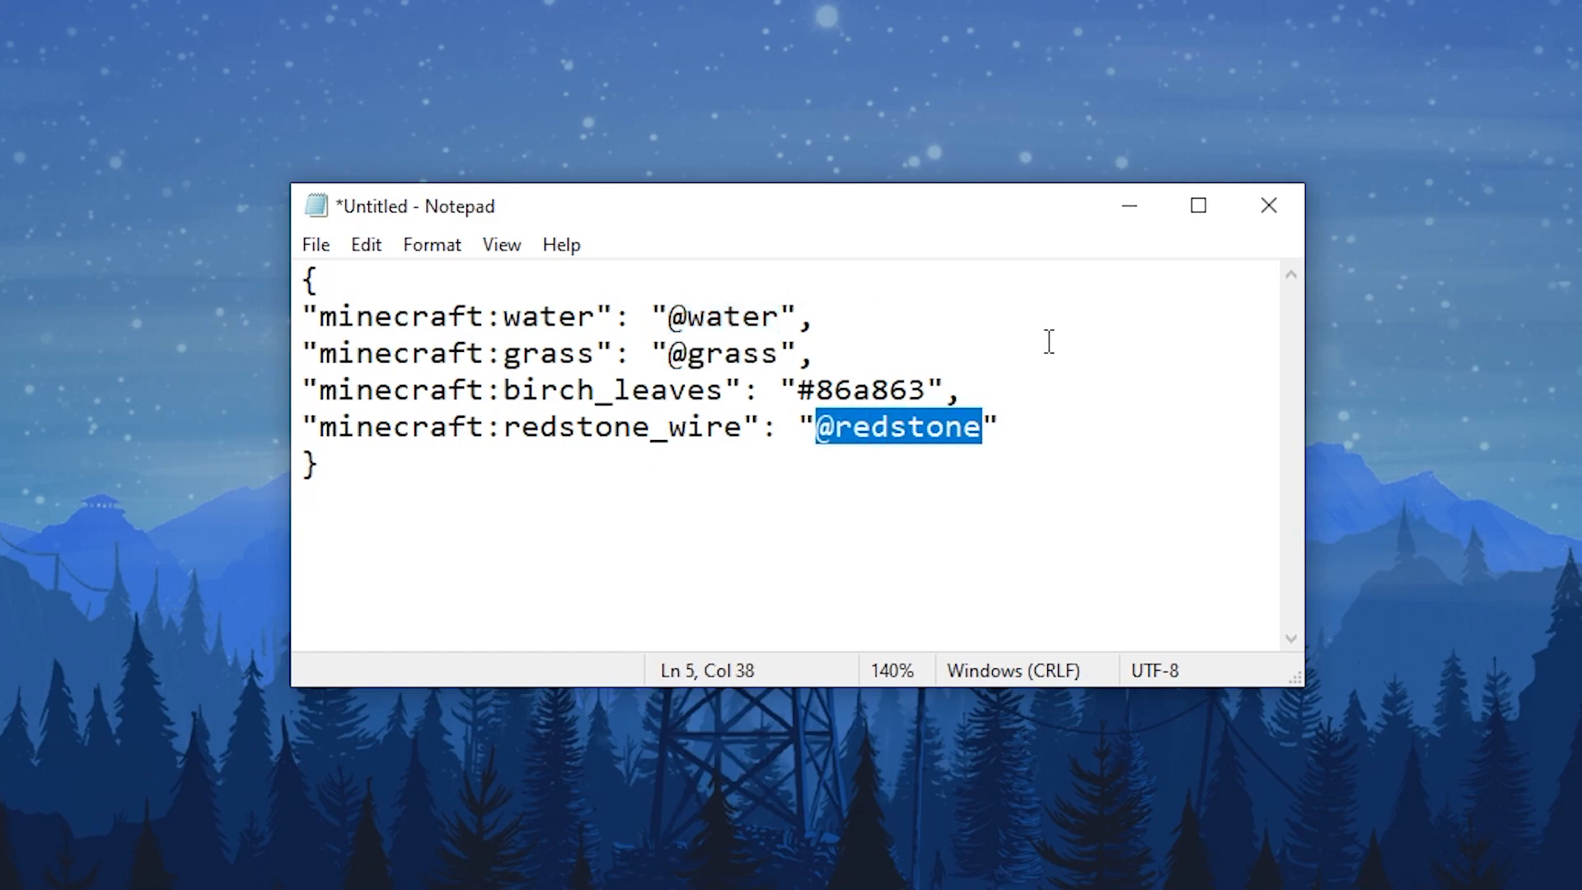
mouse_move(1104, 313)
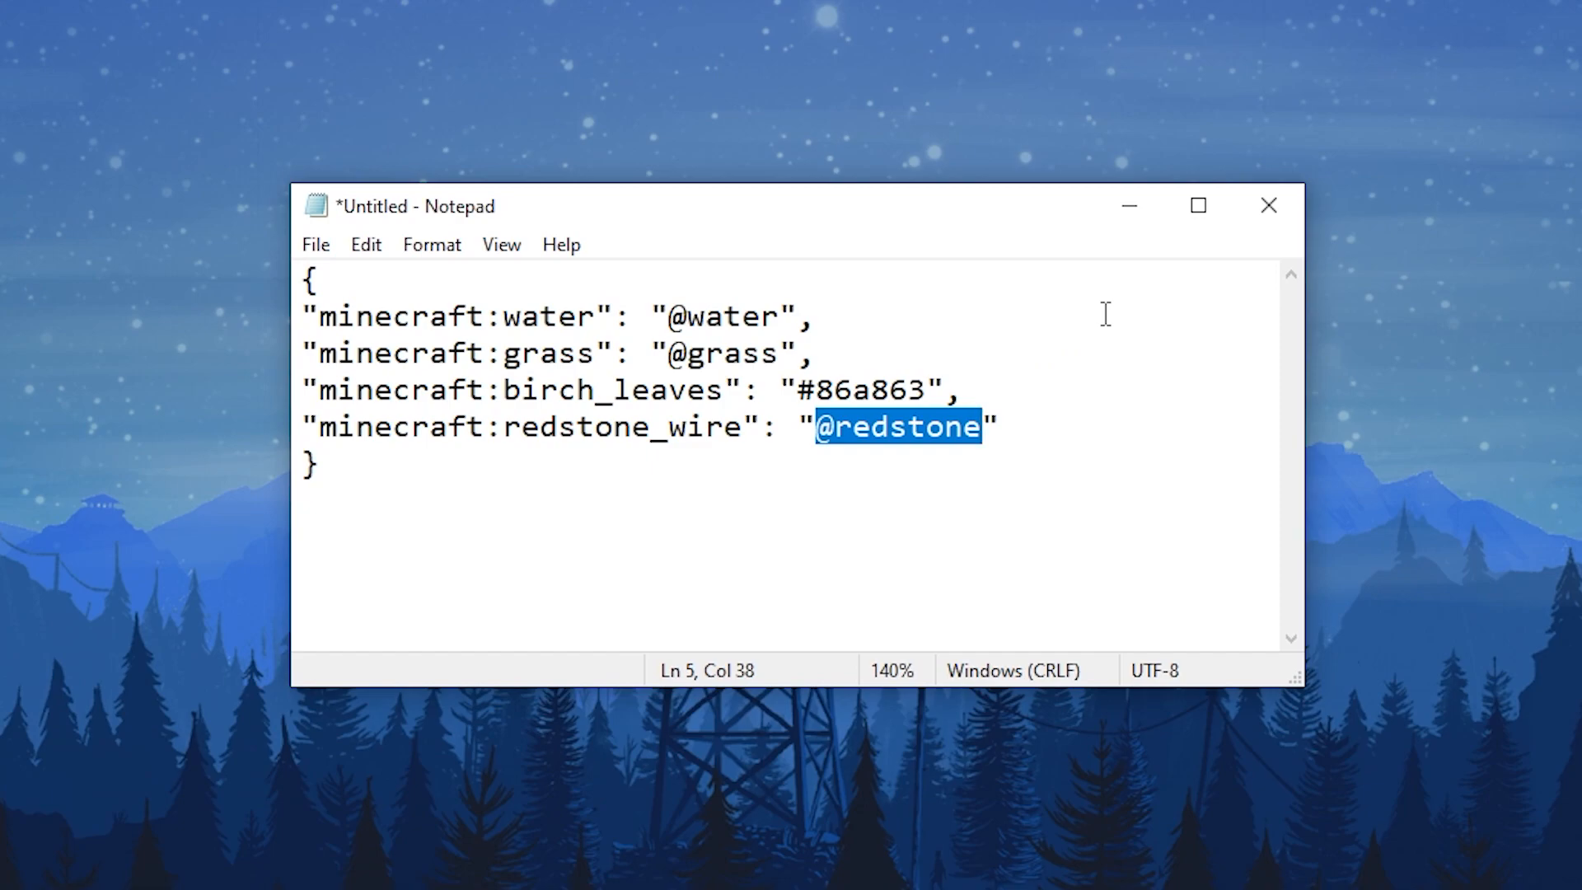
click(1001, 426)
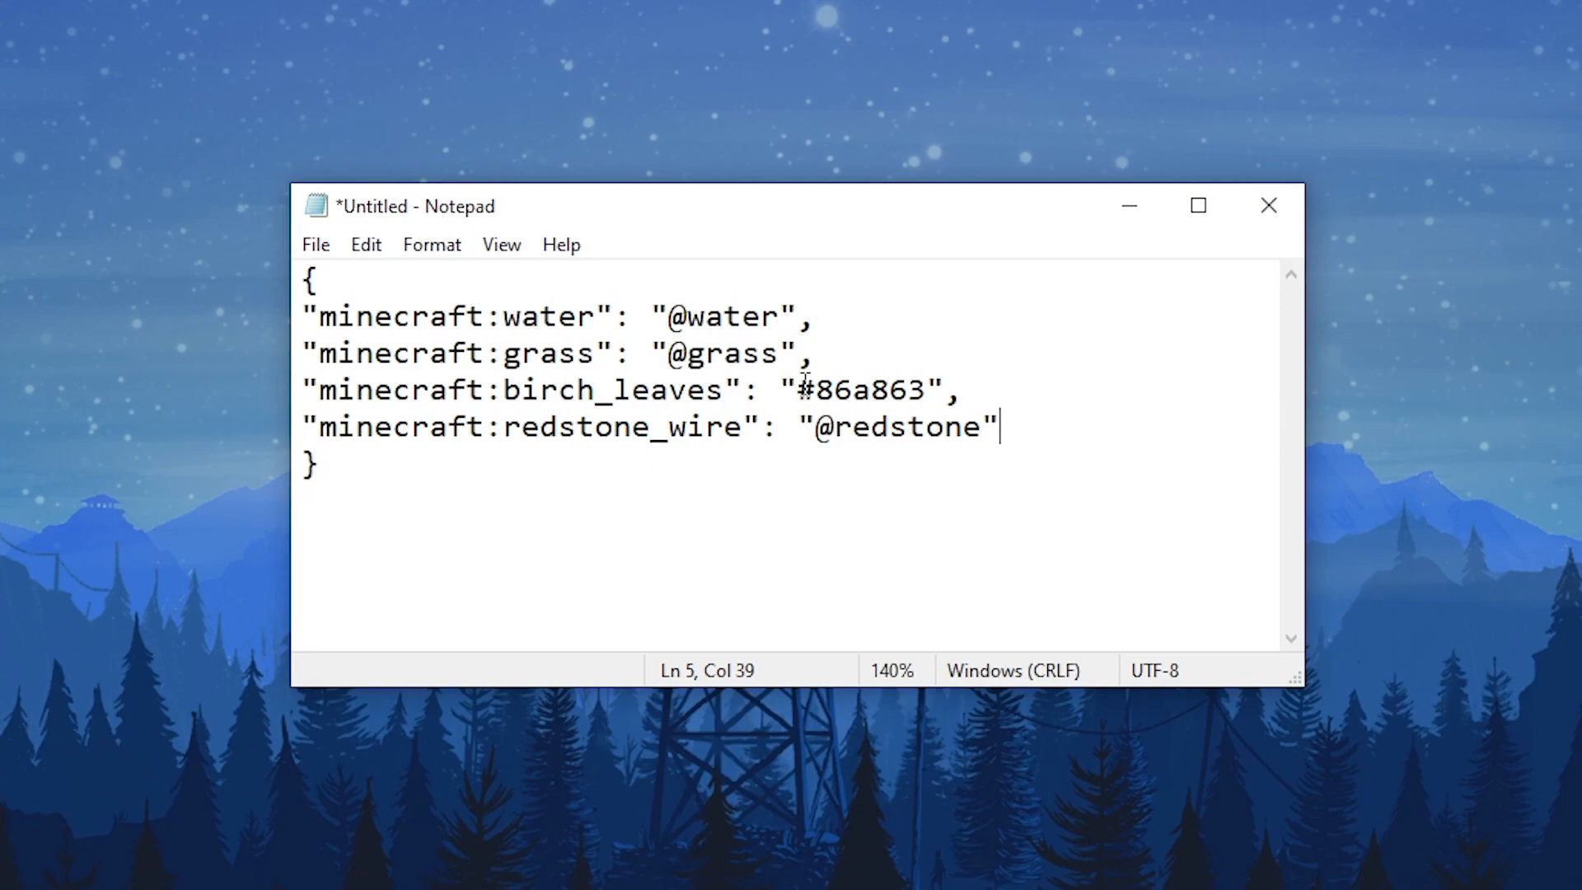
double_click(859, 389)
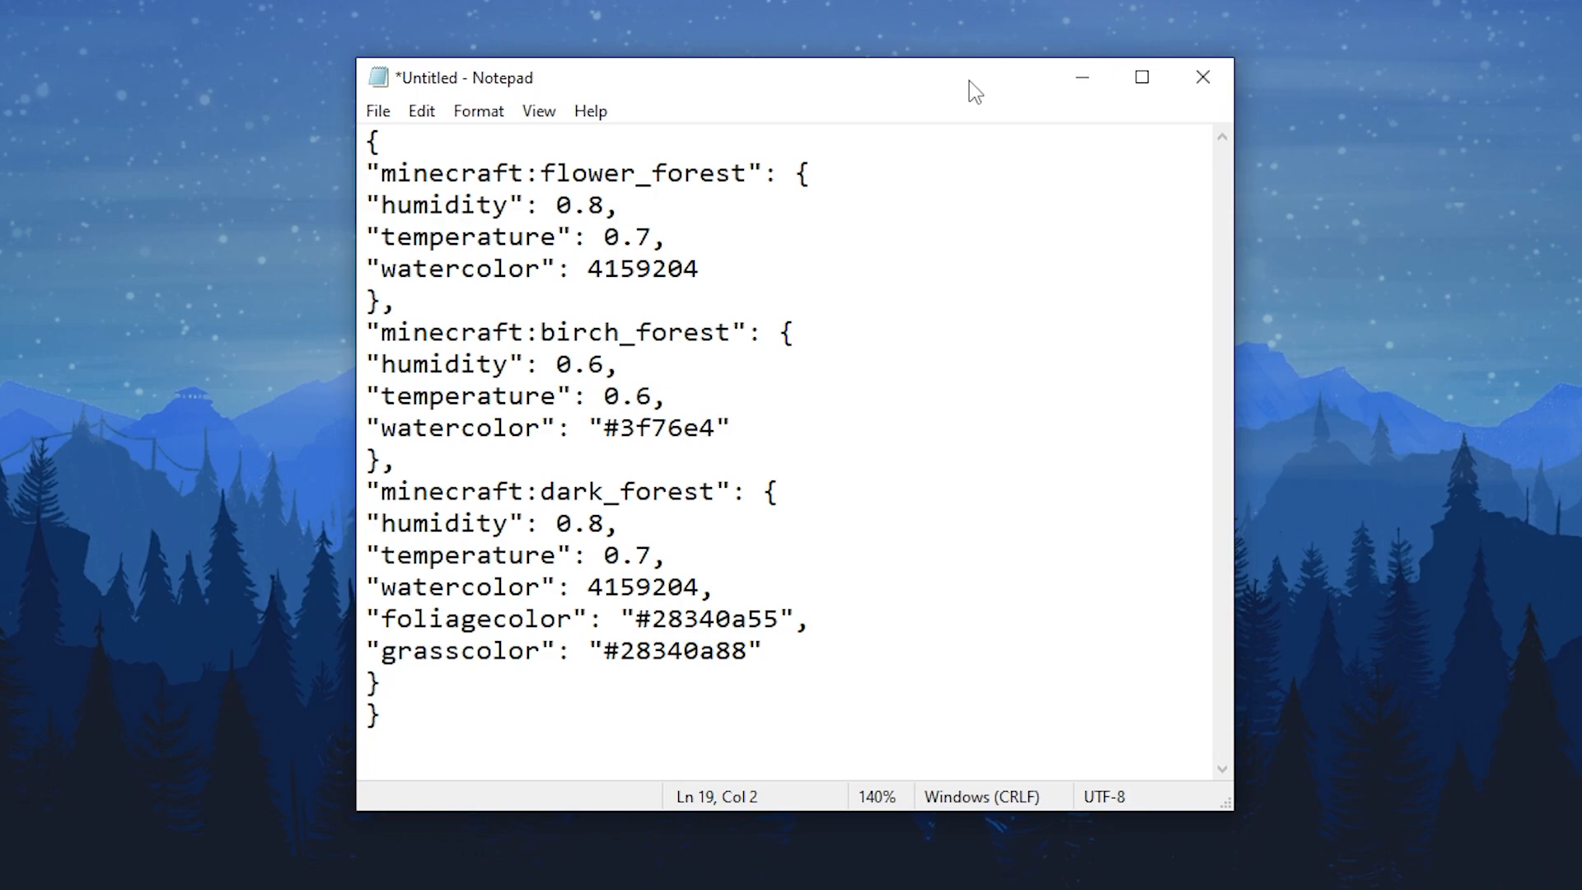
- Point out the humidity, temperature and watercolor keys, then start a new blank Notepad document
click(385, 713)
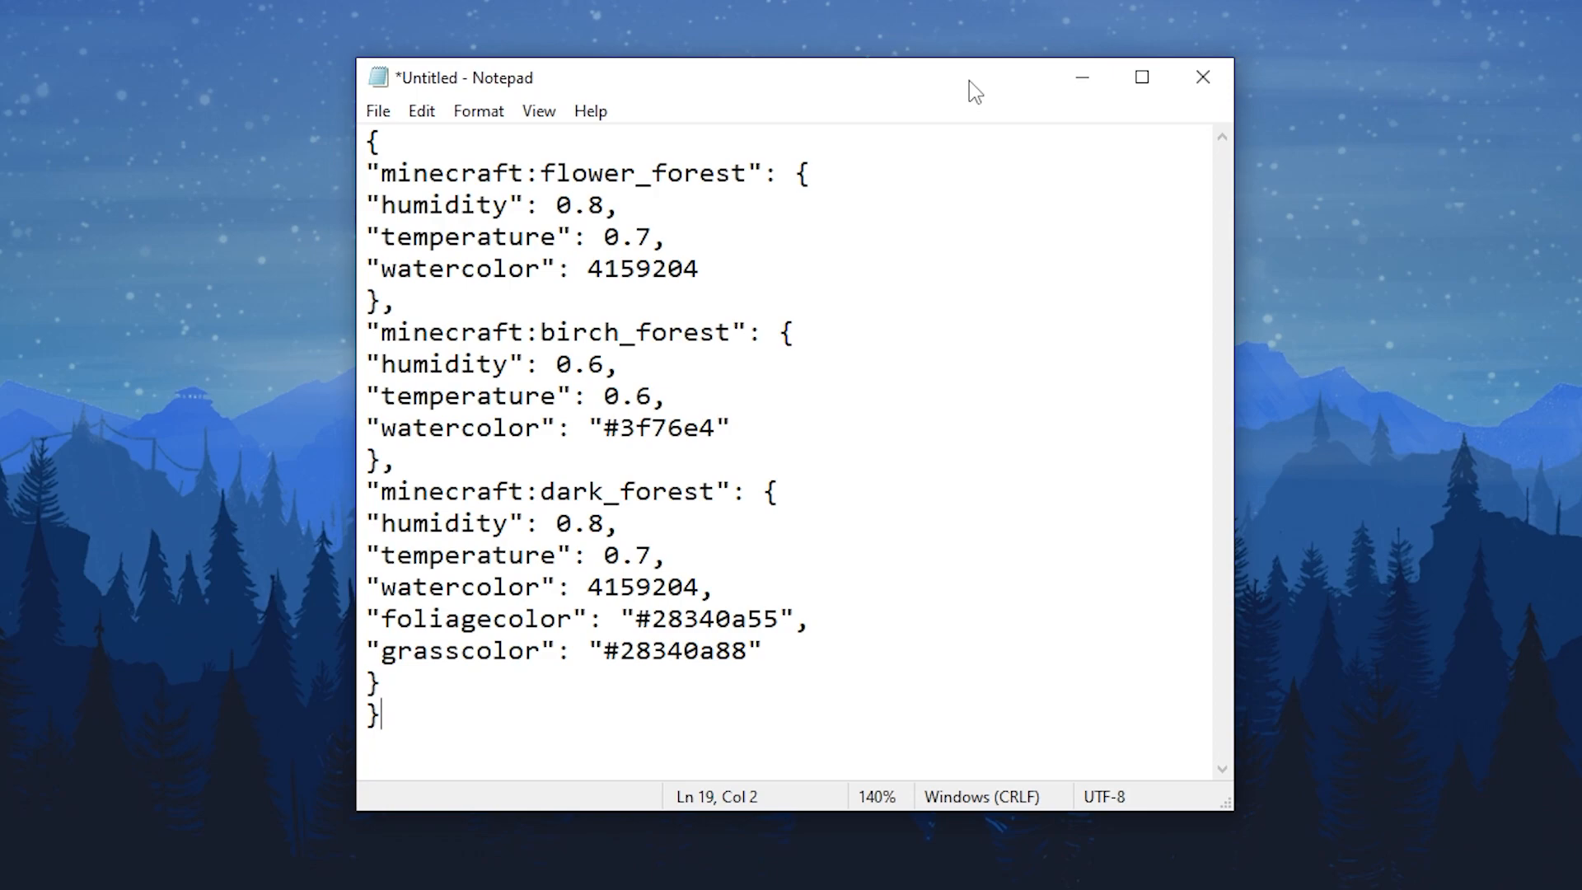
mouse_move(929, 108)
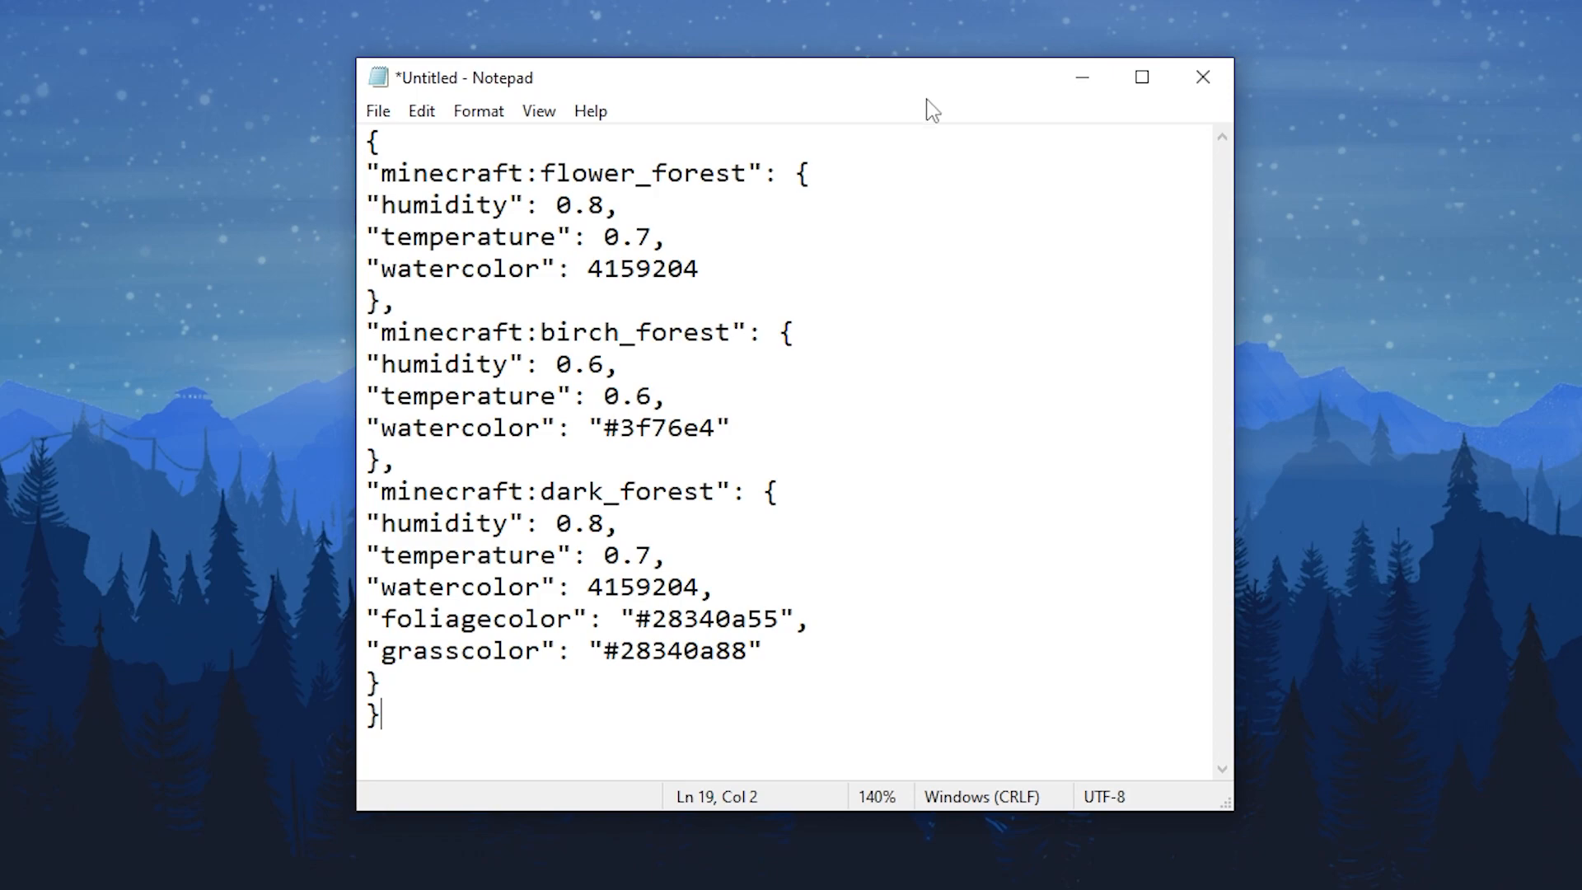
double_click(444, 205)
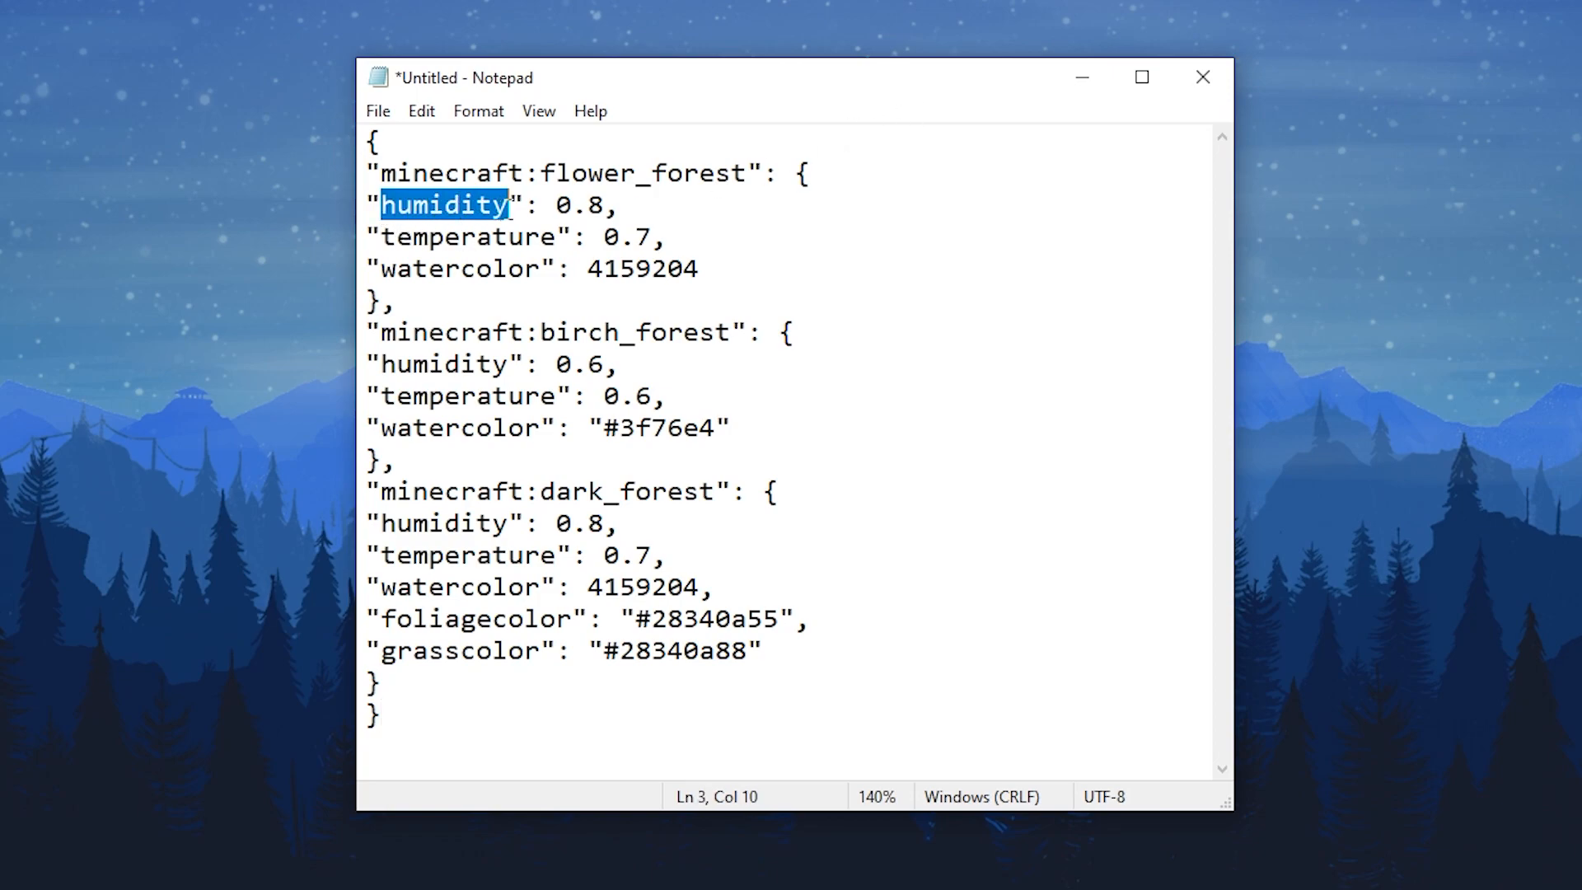
double_click(466, 236)
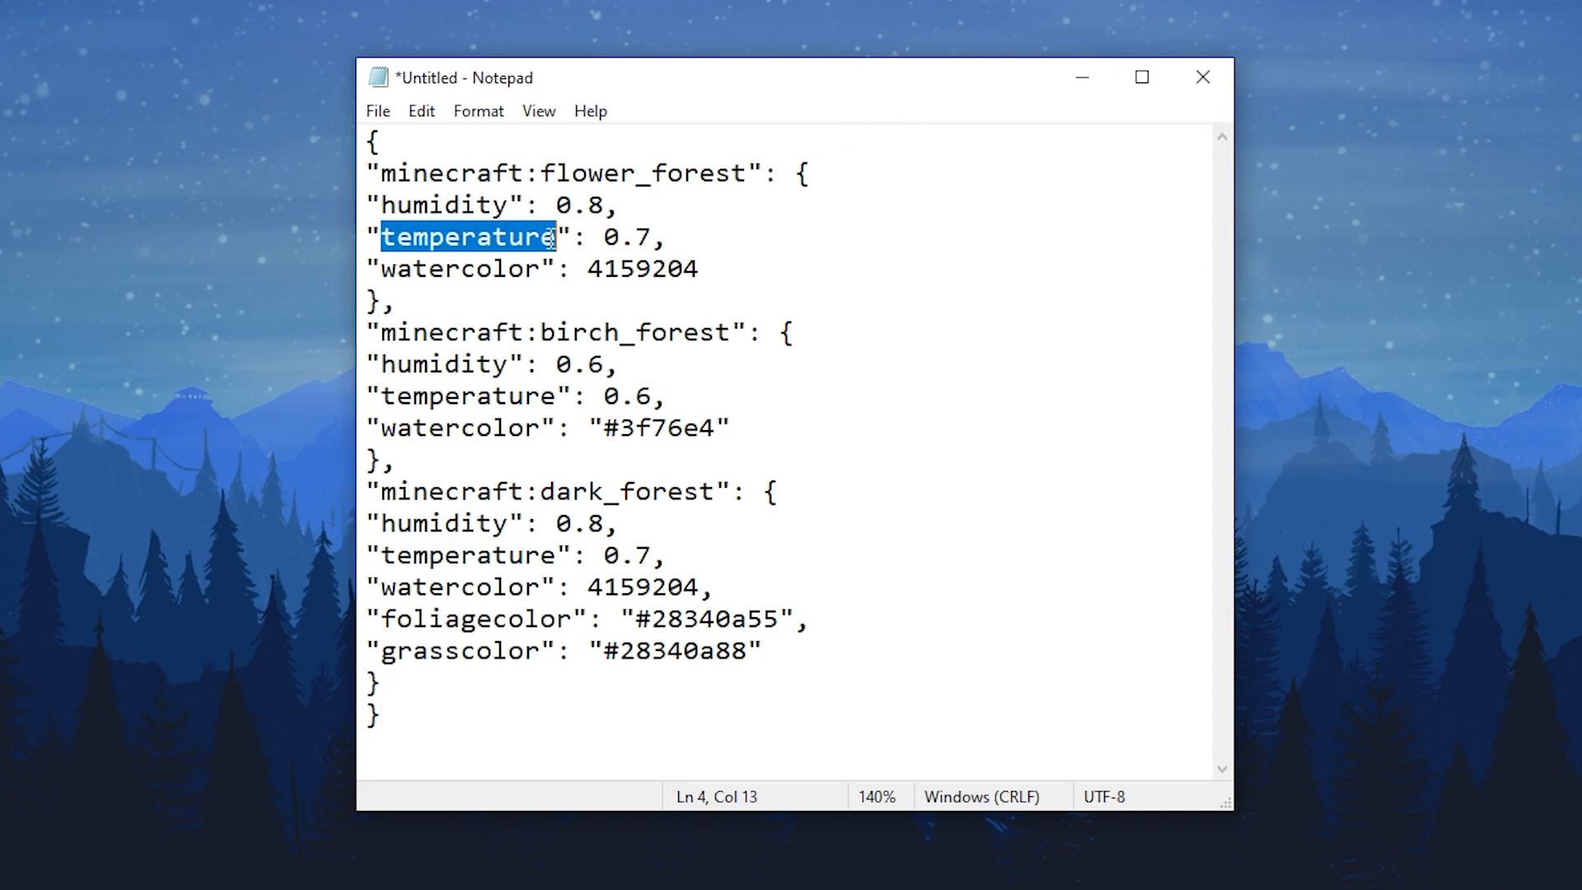
double_click(444, 269)
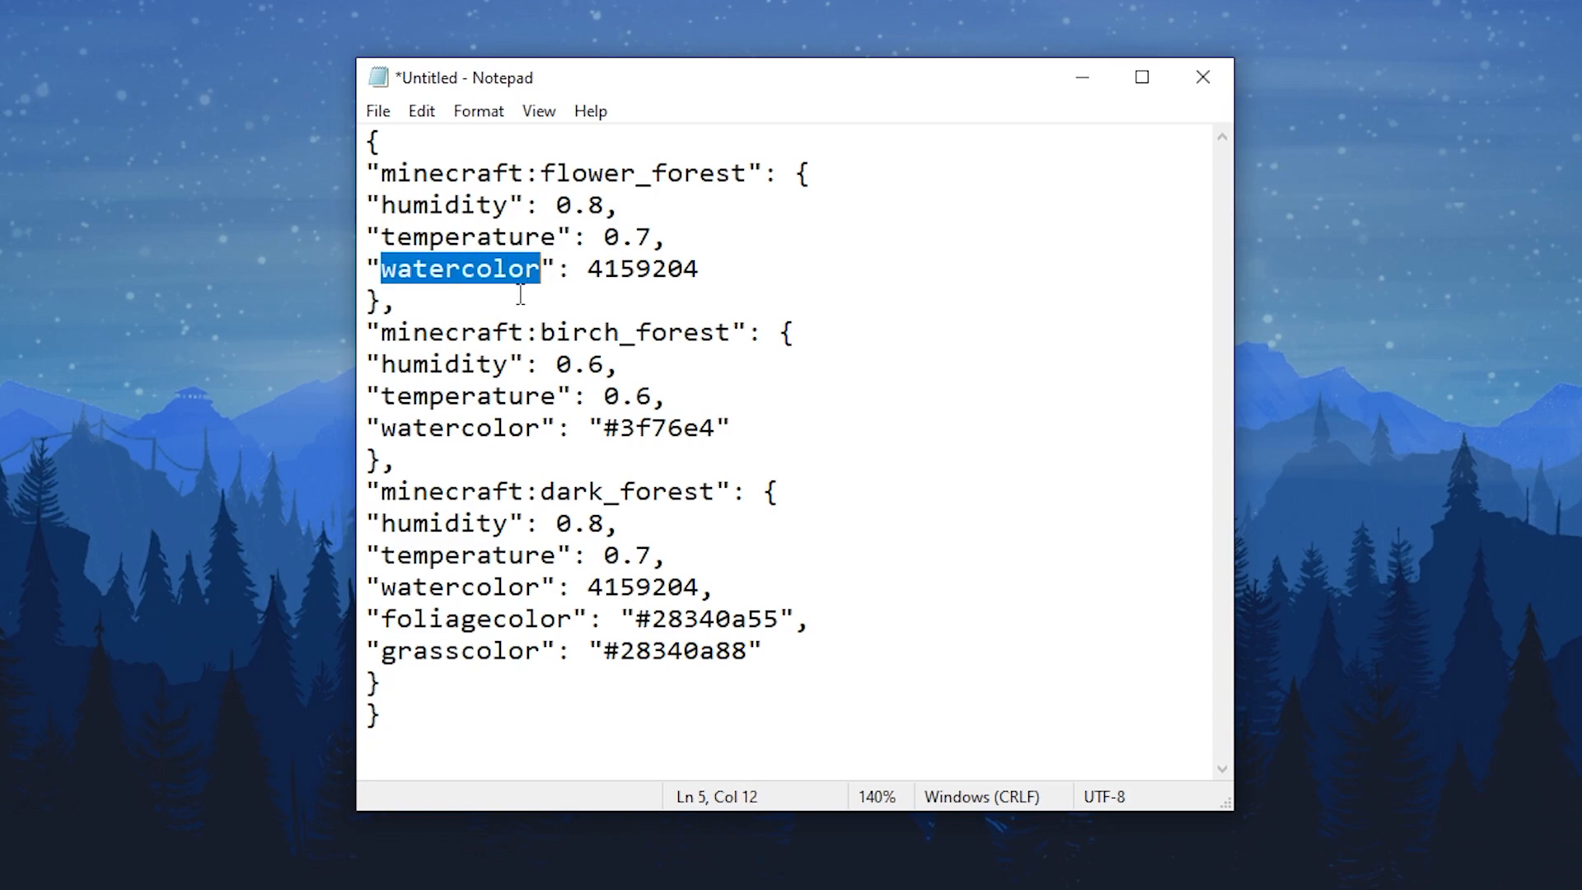
click(386, 618)
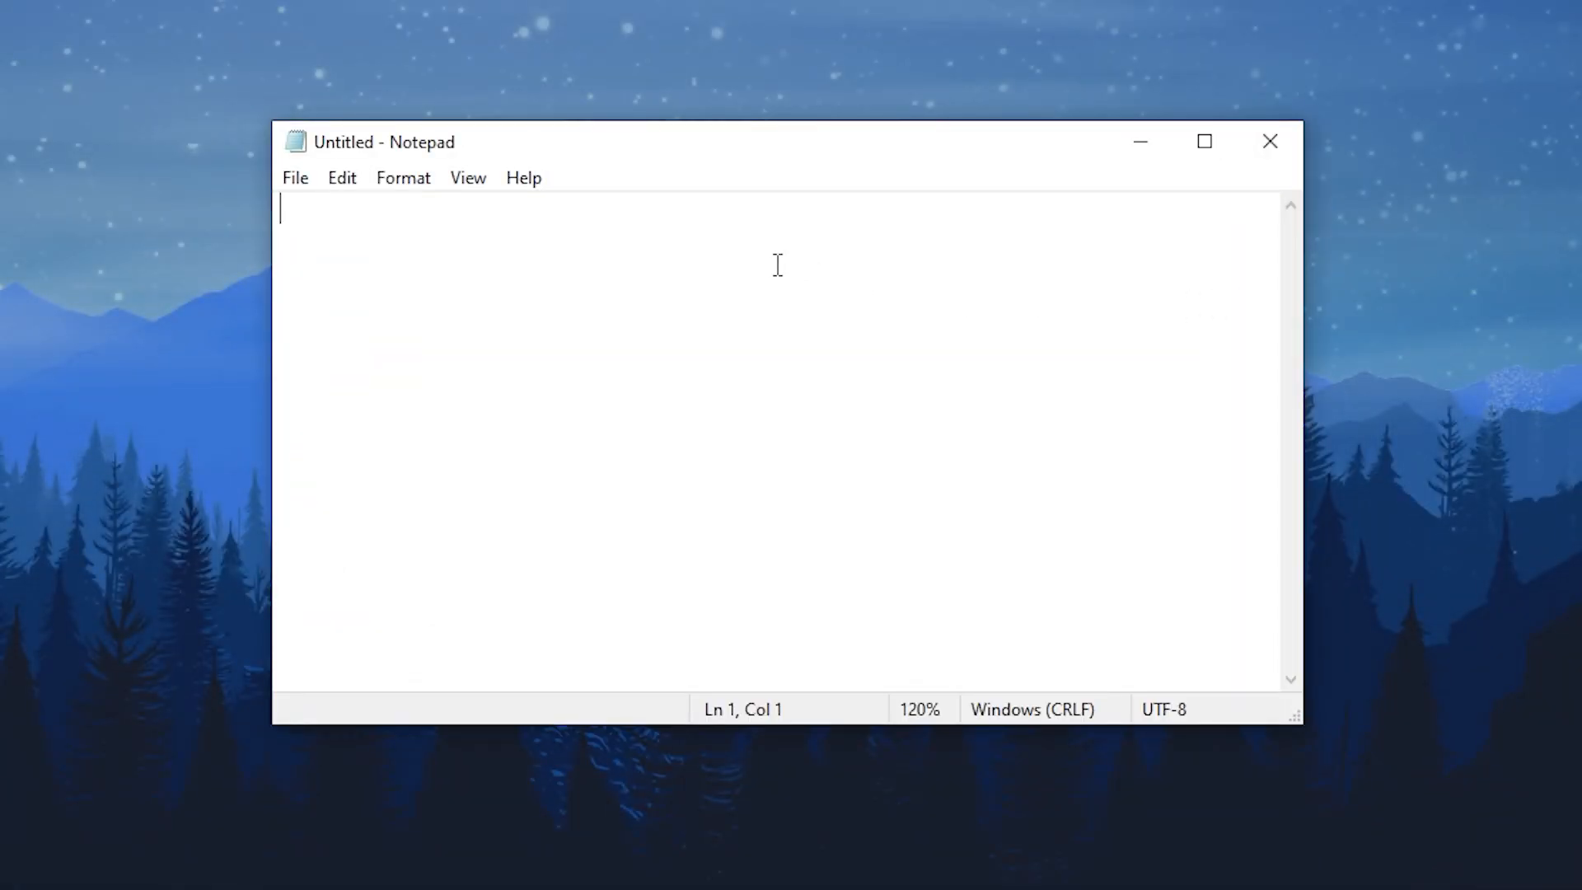
- Write the biomesoplenty:watergrass entry with alwaysWaterlogged set to true
text({)
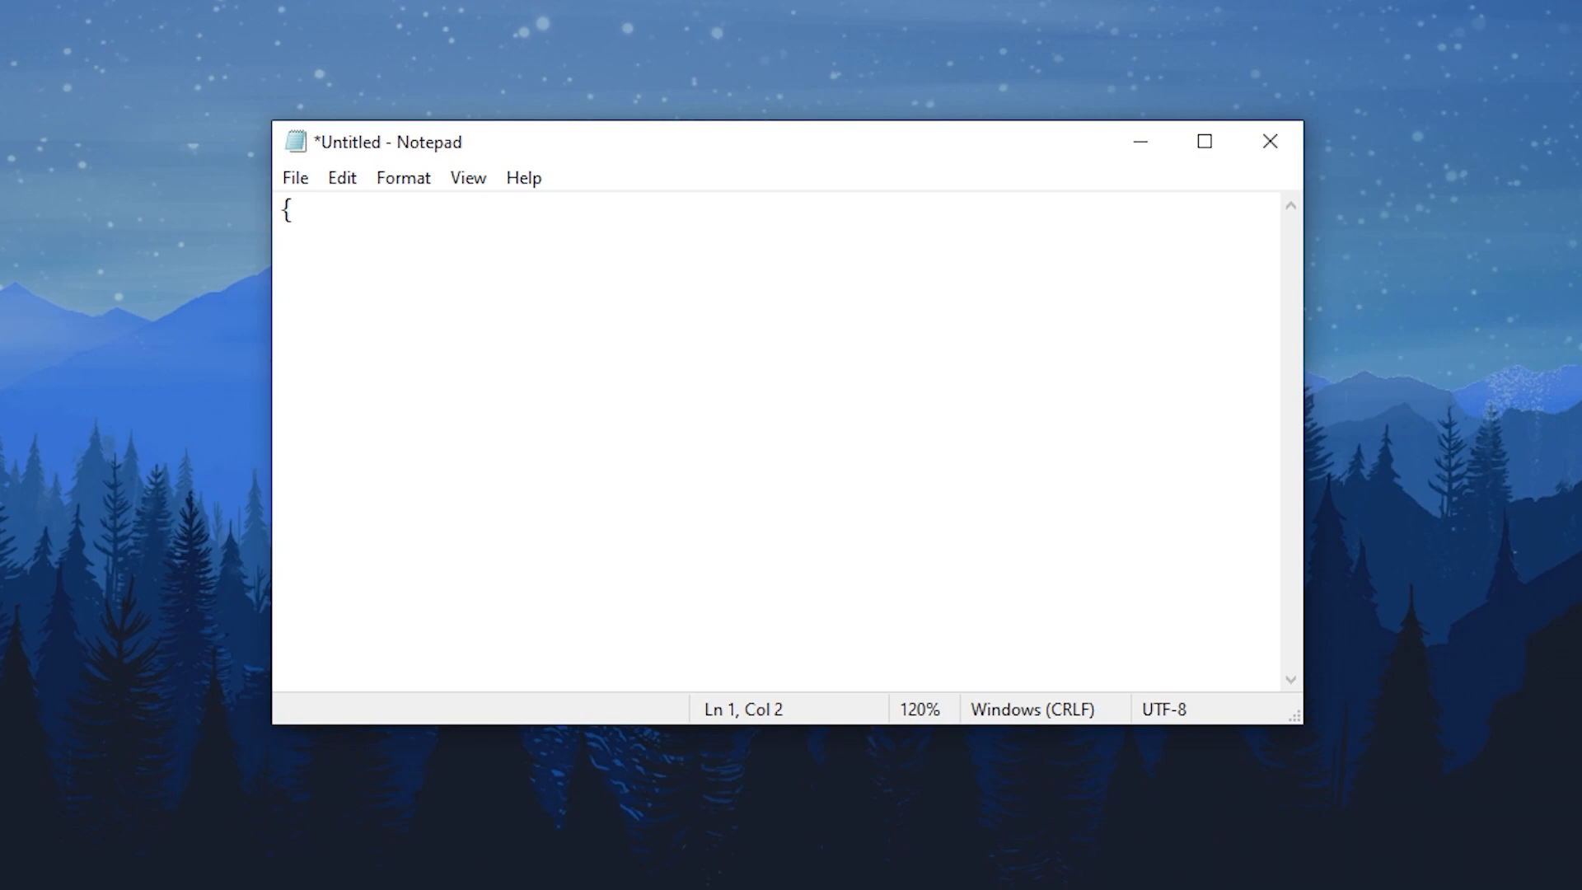
text("bio)
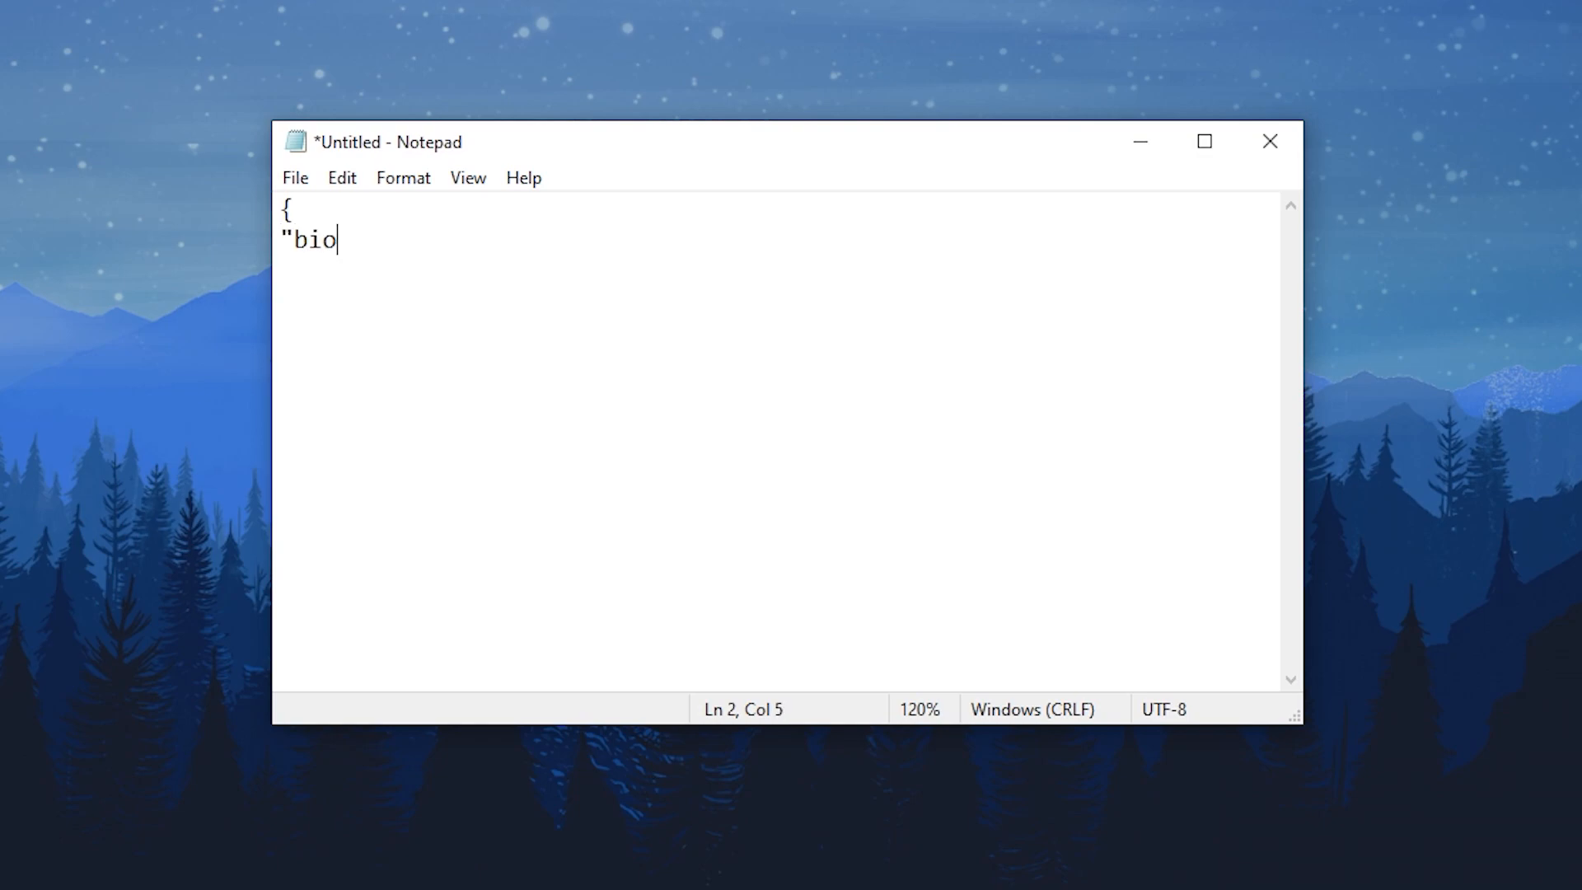
text(mesopl)
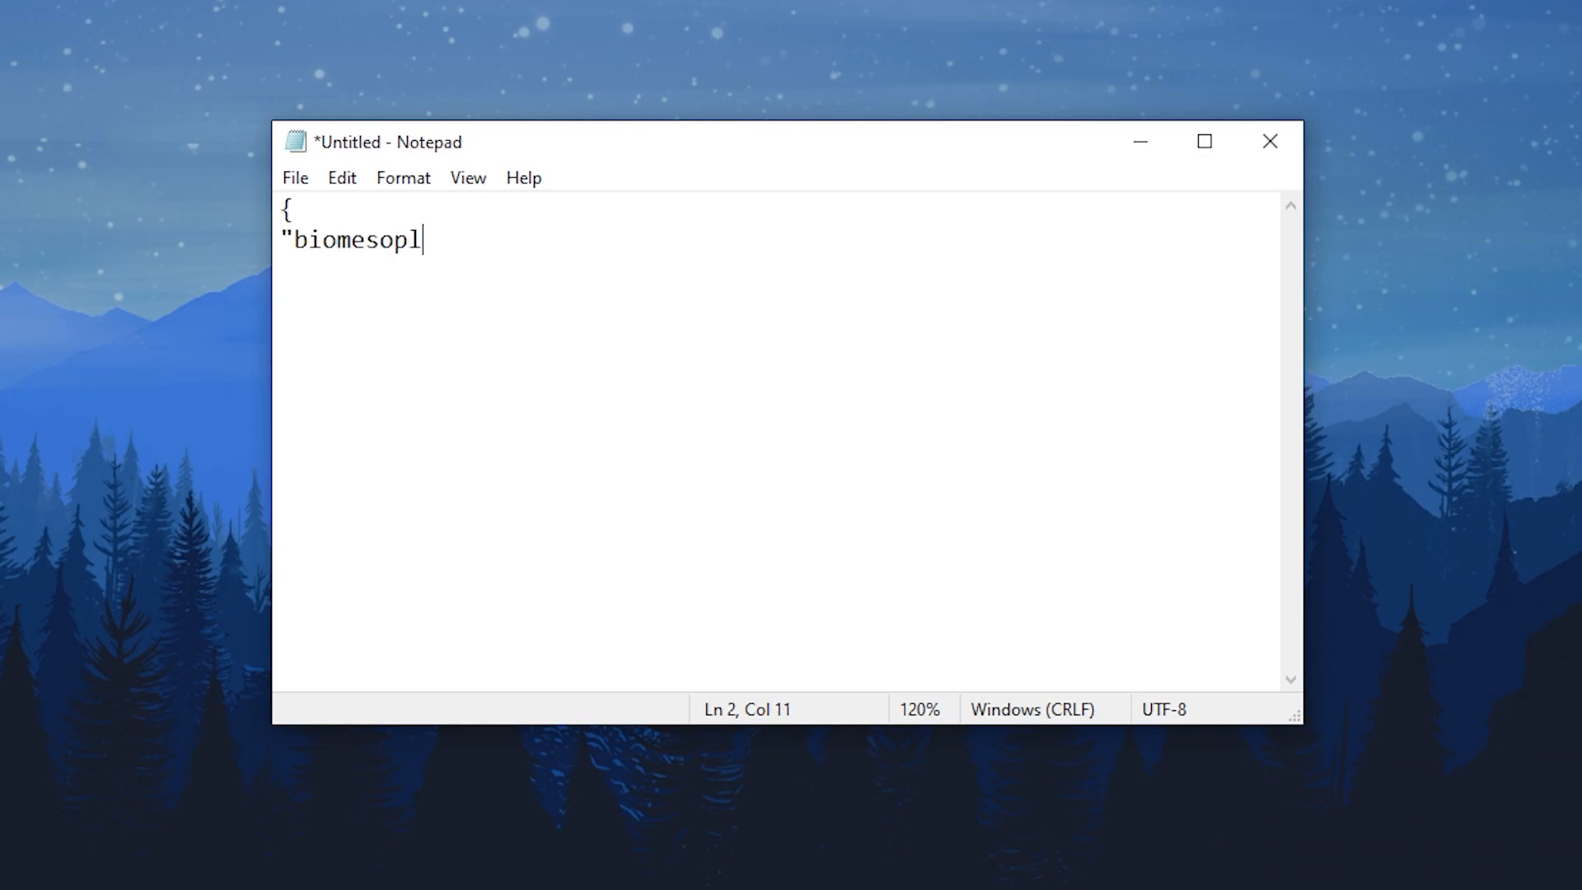
text(enty)
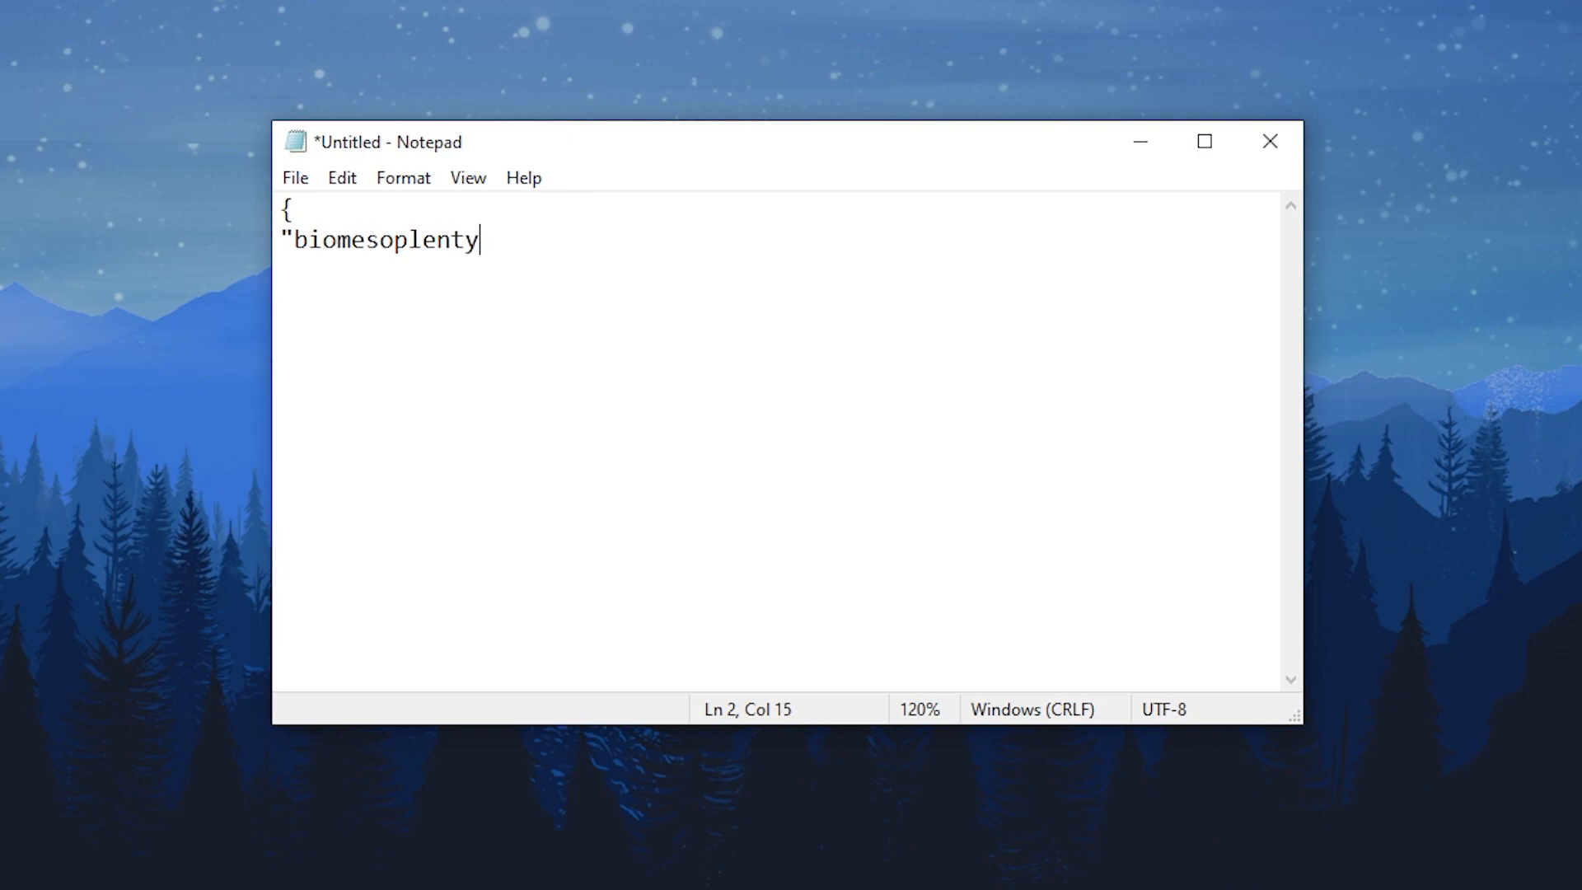
text(:waterg)
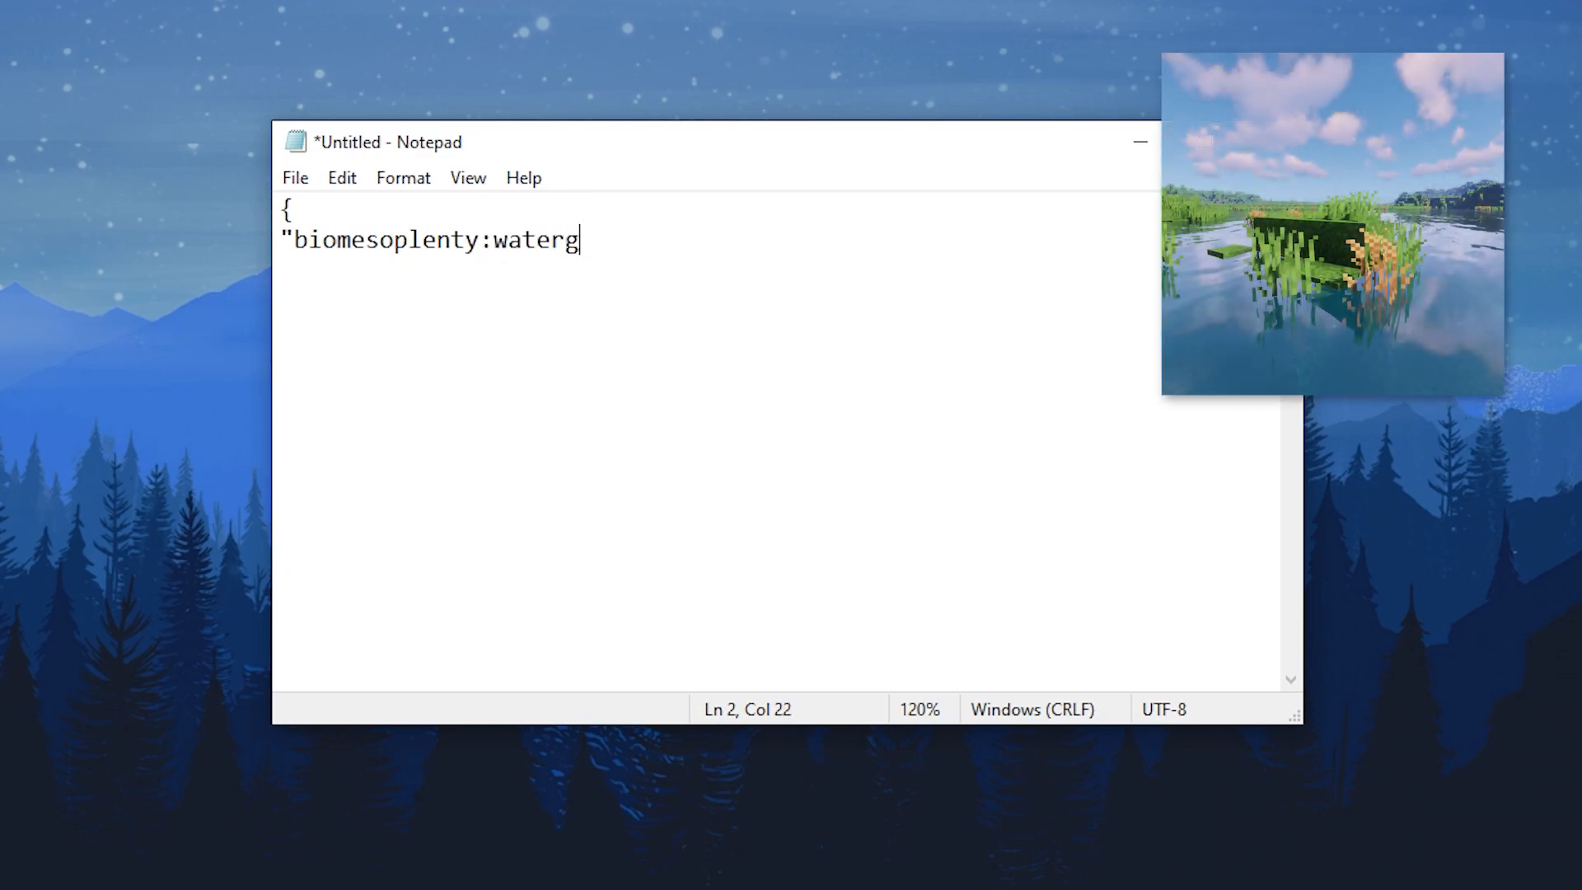
text(rass": {)
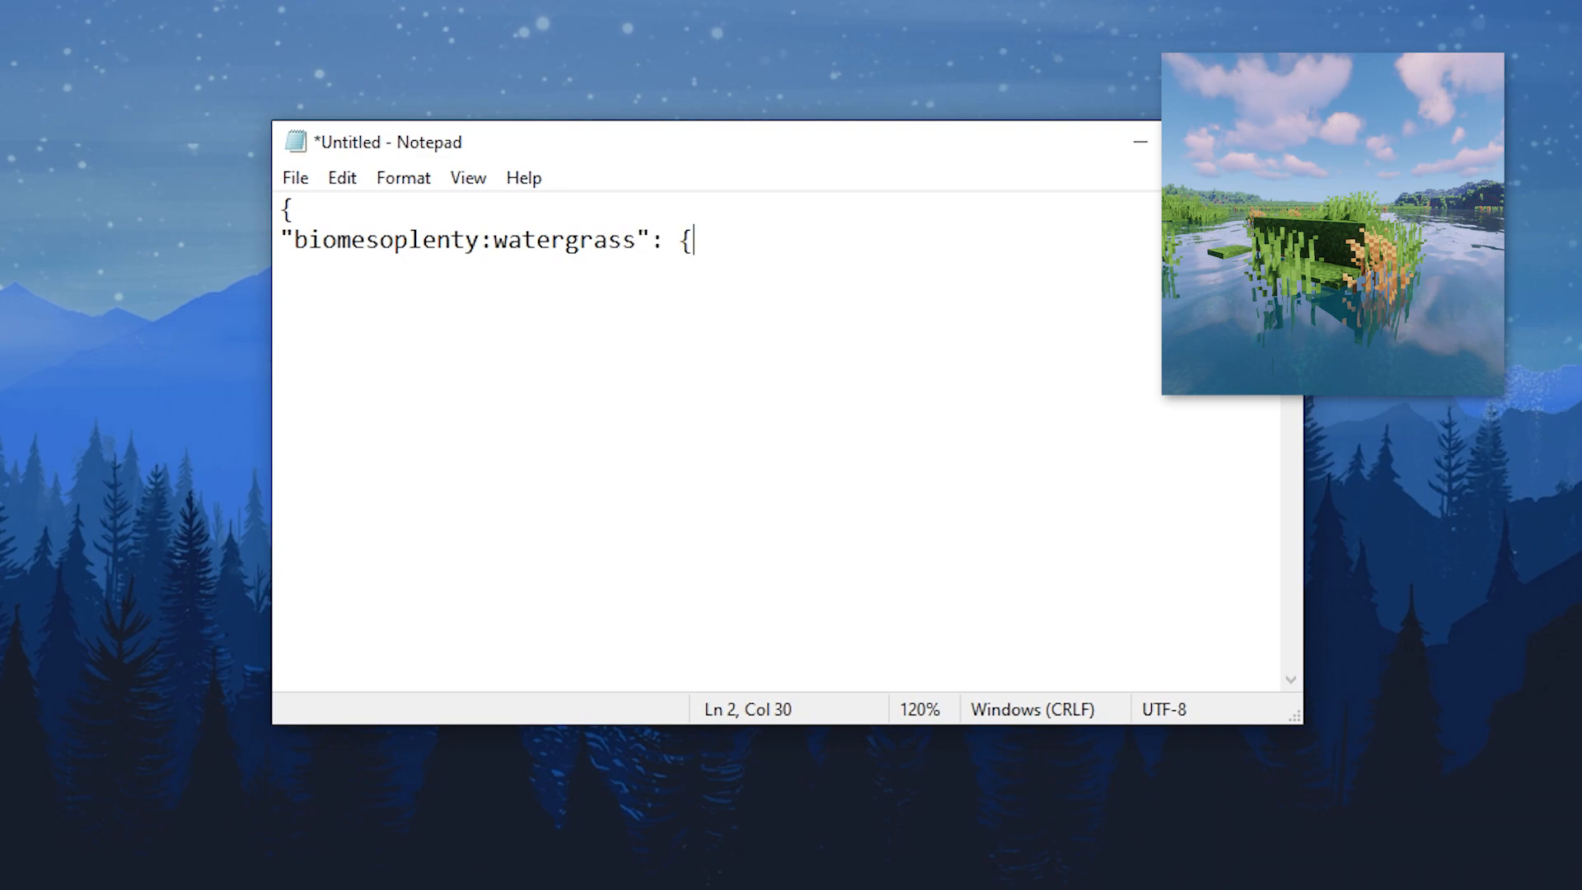
text(alwaysWaterlogged)
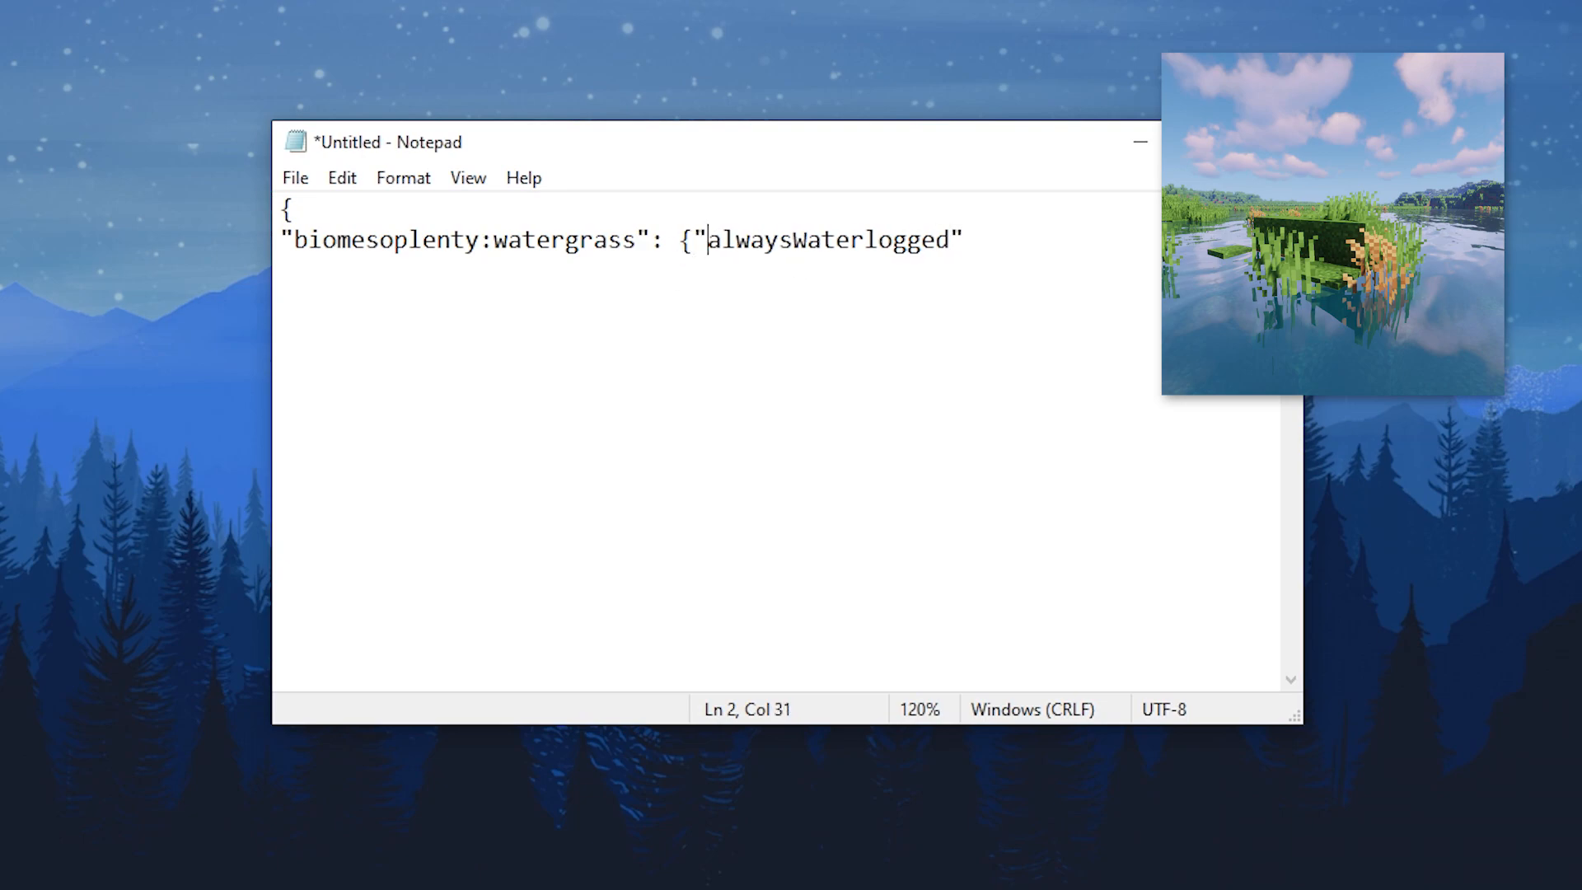
text(: true},)
text("biomesoplenty)
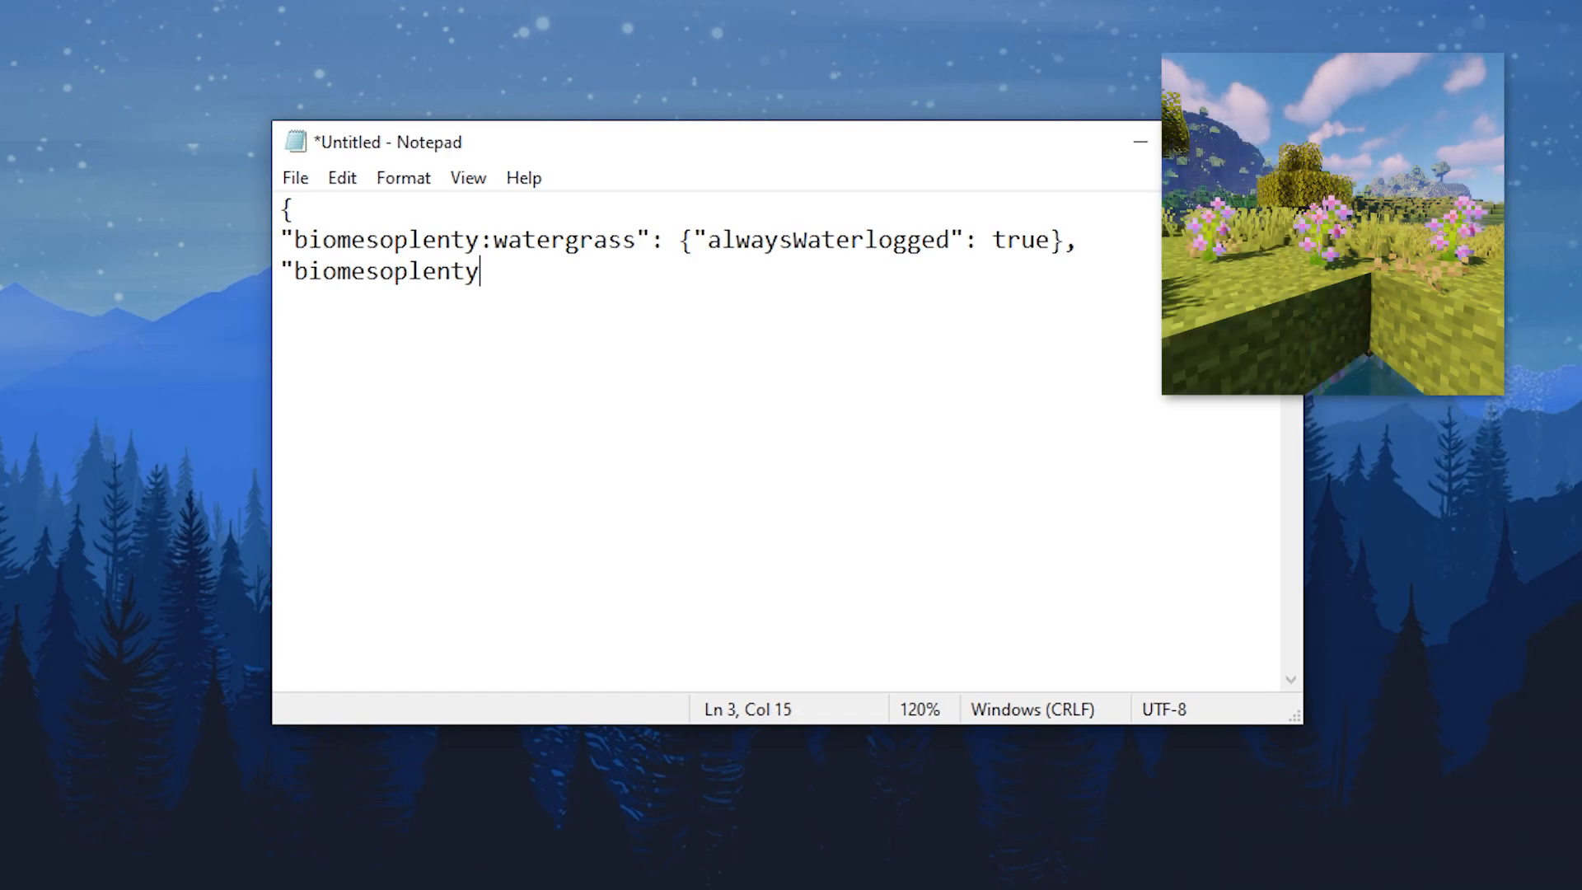
- Add wildflower with randomOffset true and mahogany_leaves with occluding false, closing the braces
text(:wildflower": {"randomOffset":)
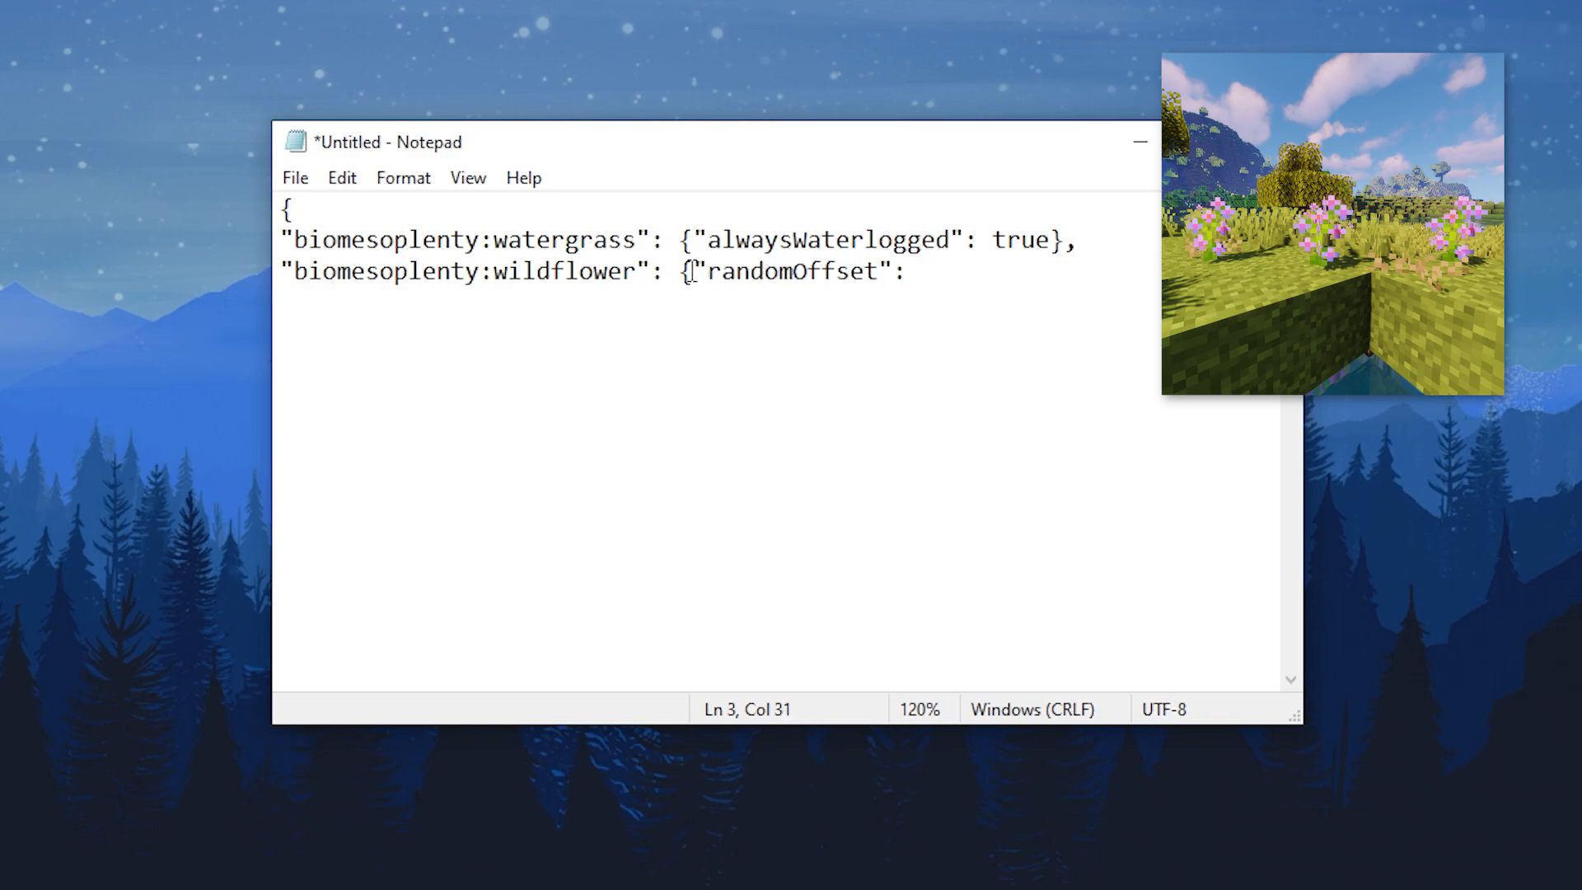
text(true},)
text("biomesoplenty:)
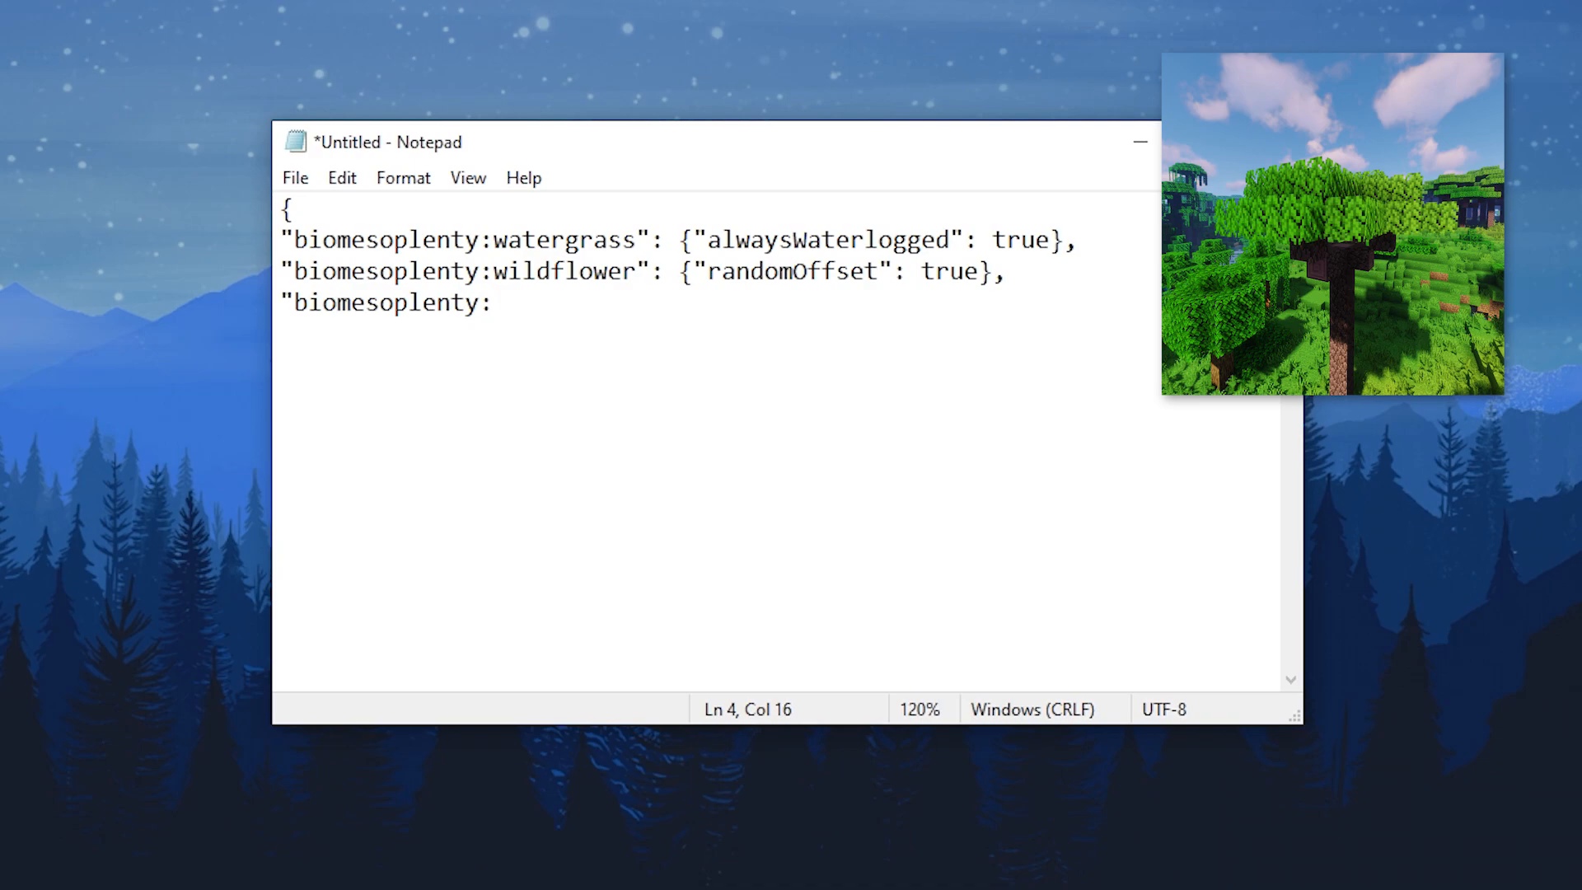
text(mahogany_leaves": {"occludin)
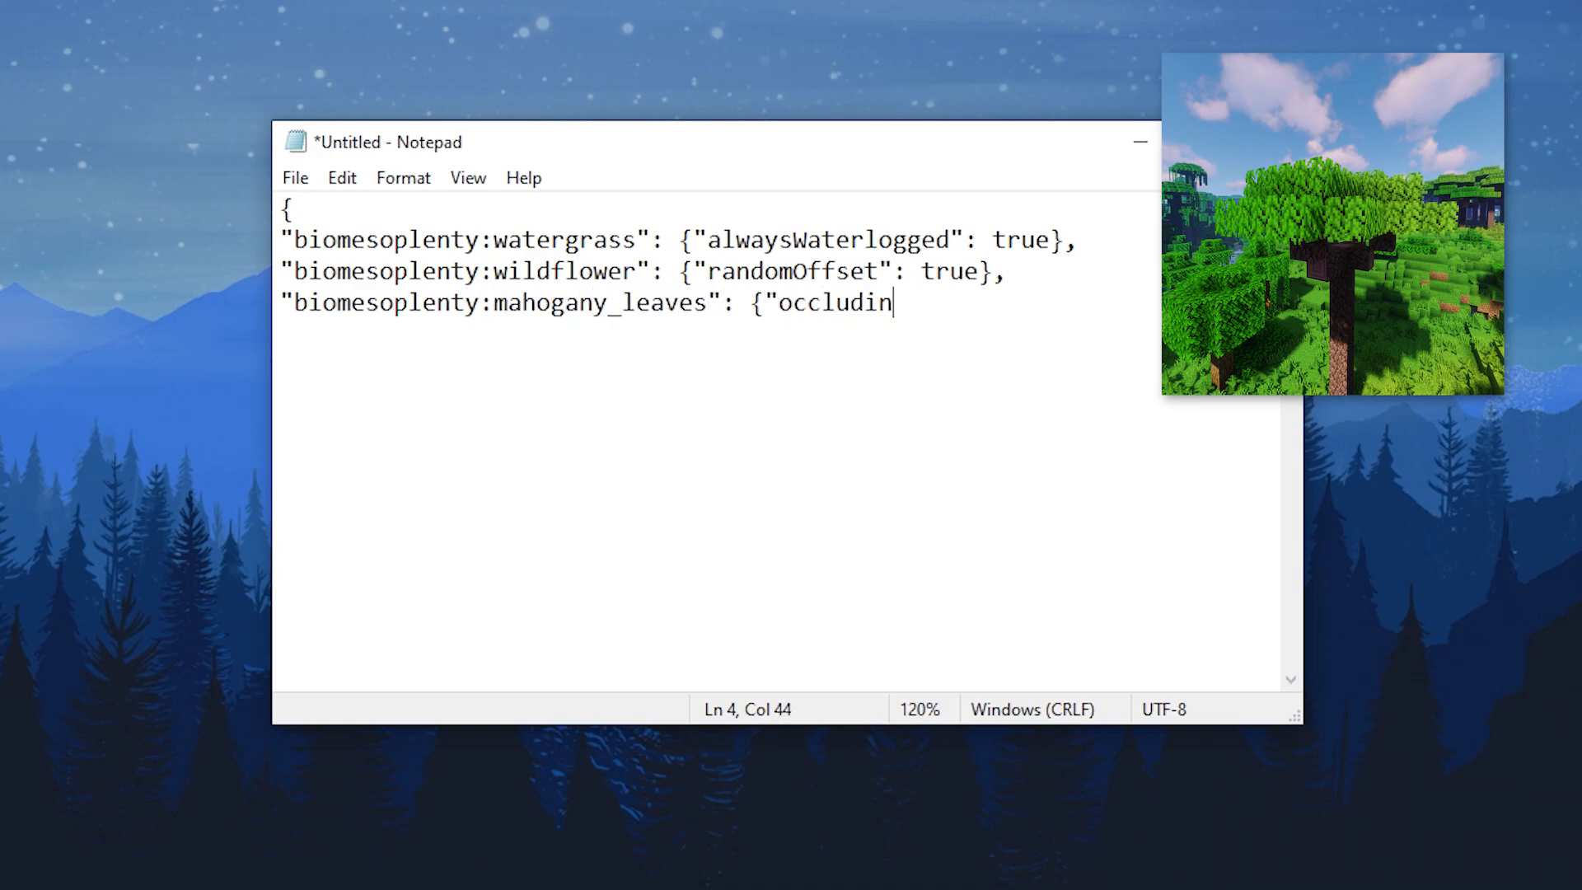
text(g": false)
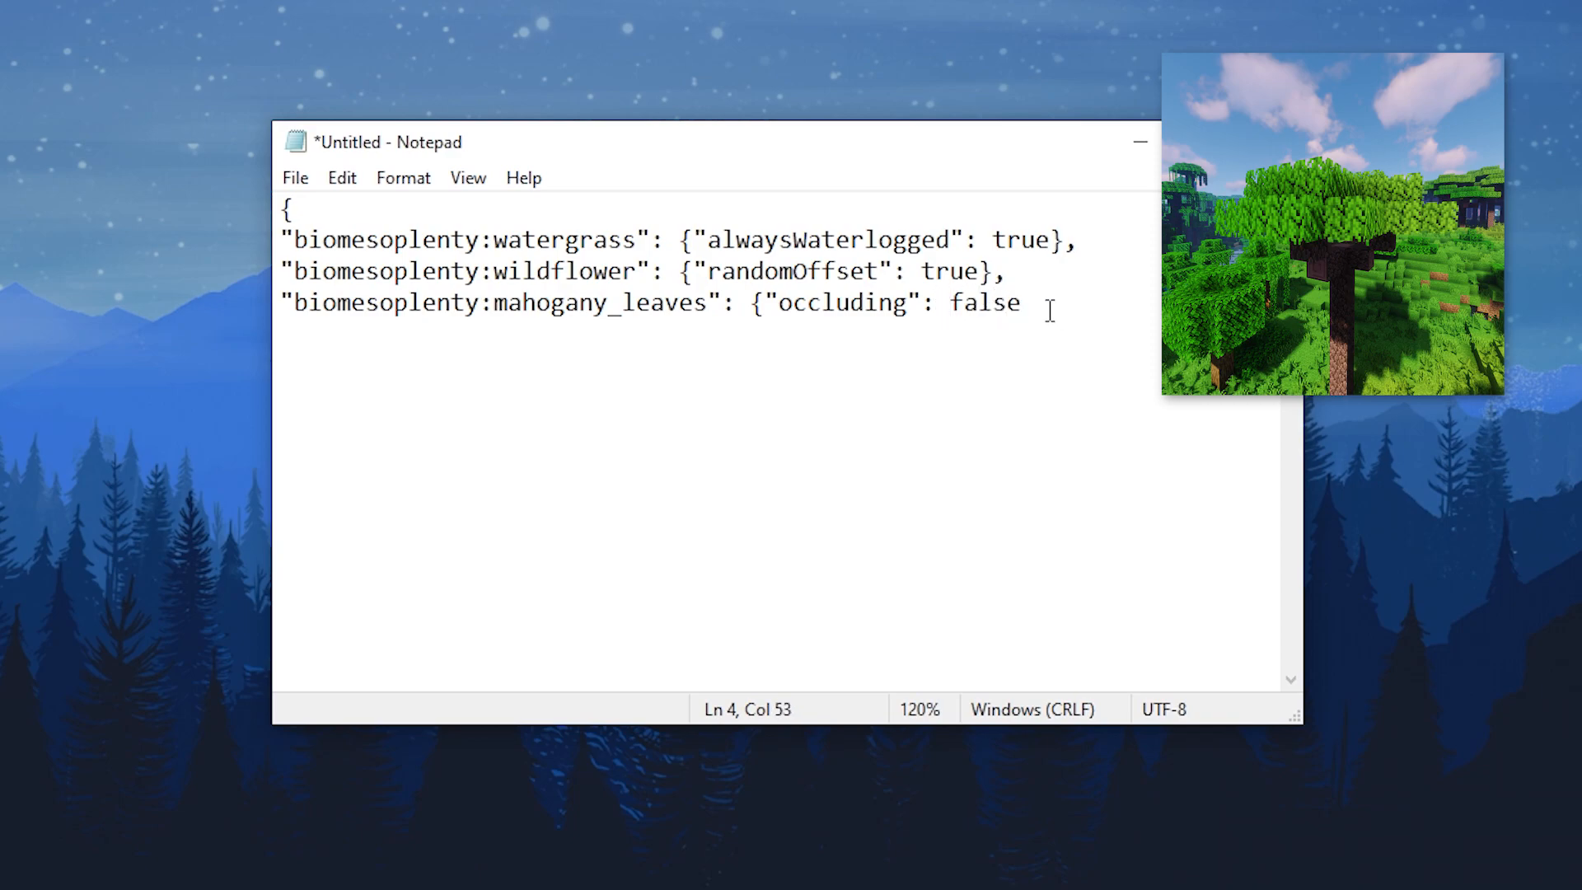
text(})
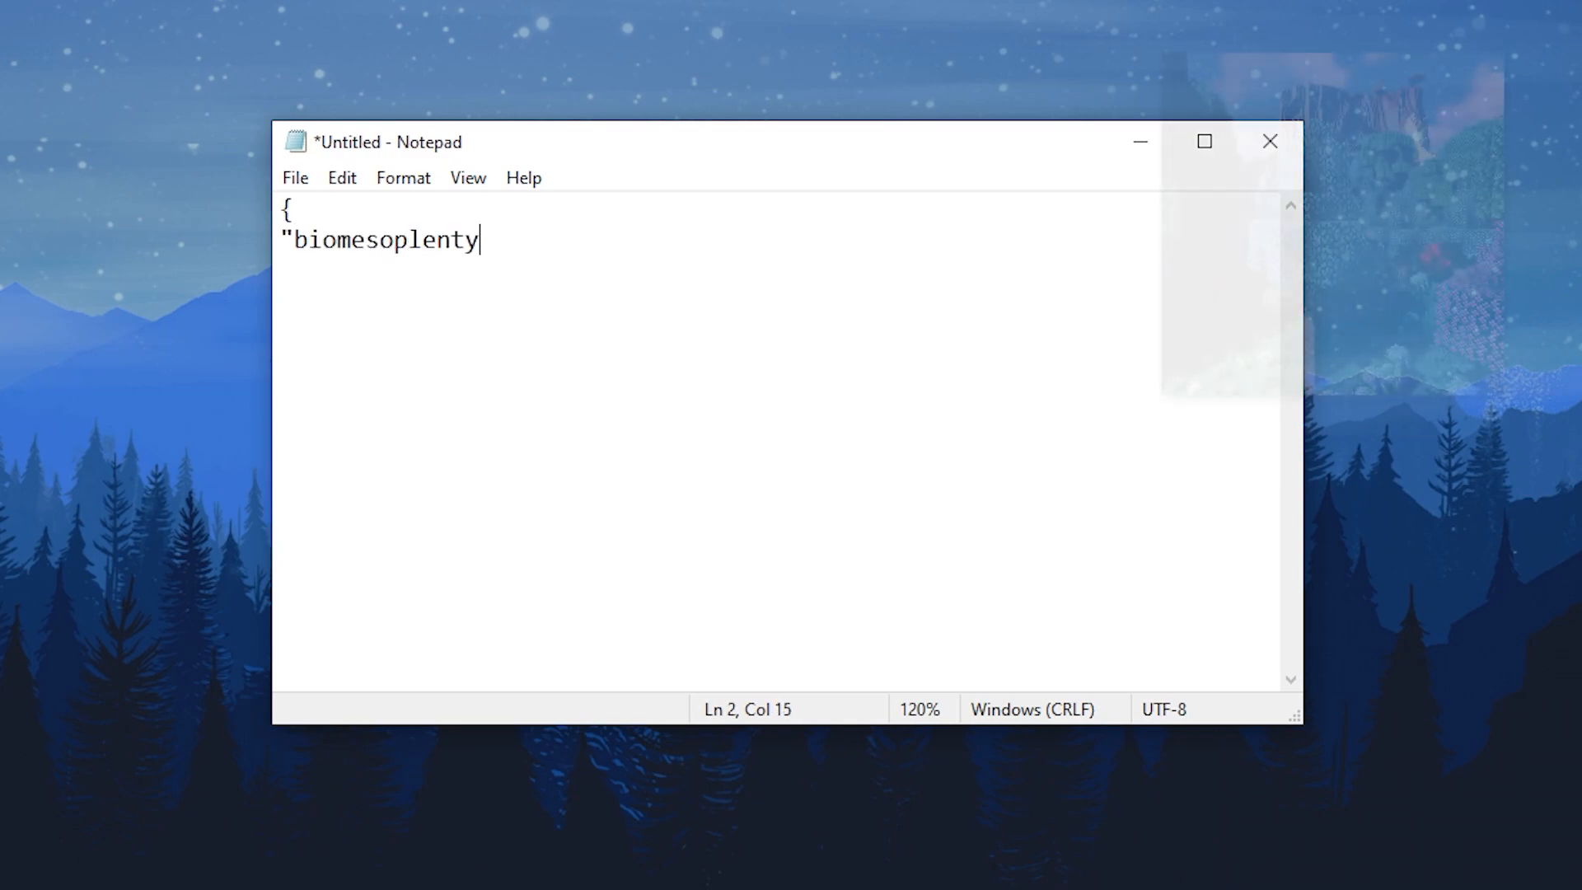
text(:magic_leaves":)
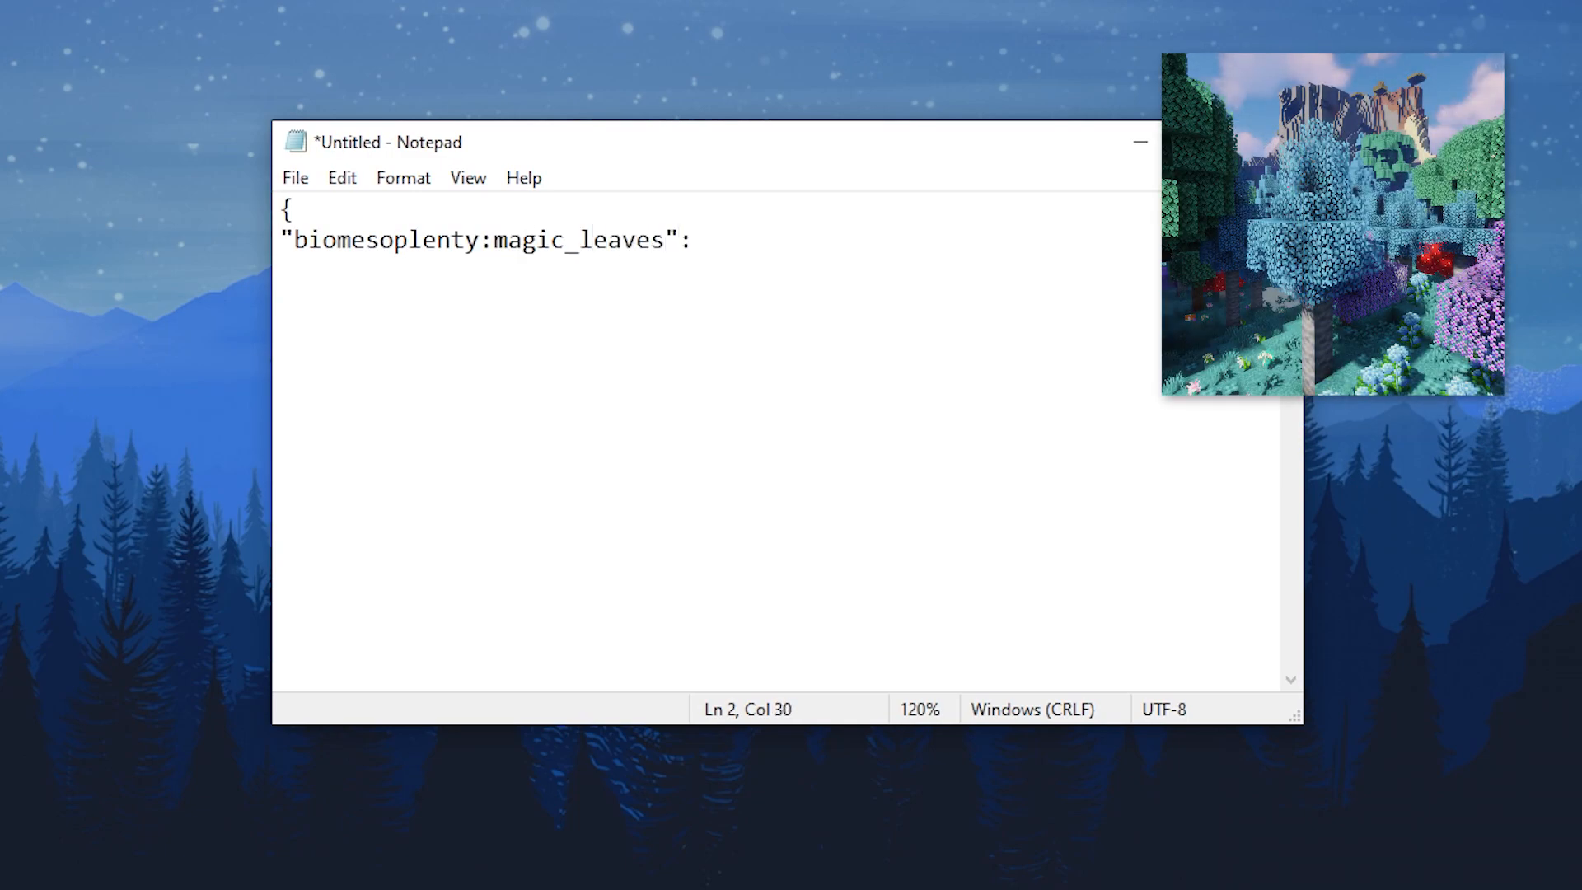
text("#0000ff",)
click(779, 270)
text("b)
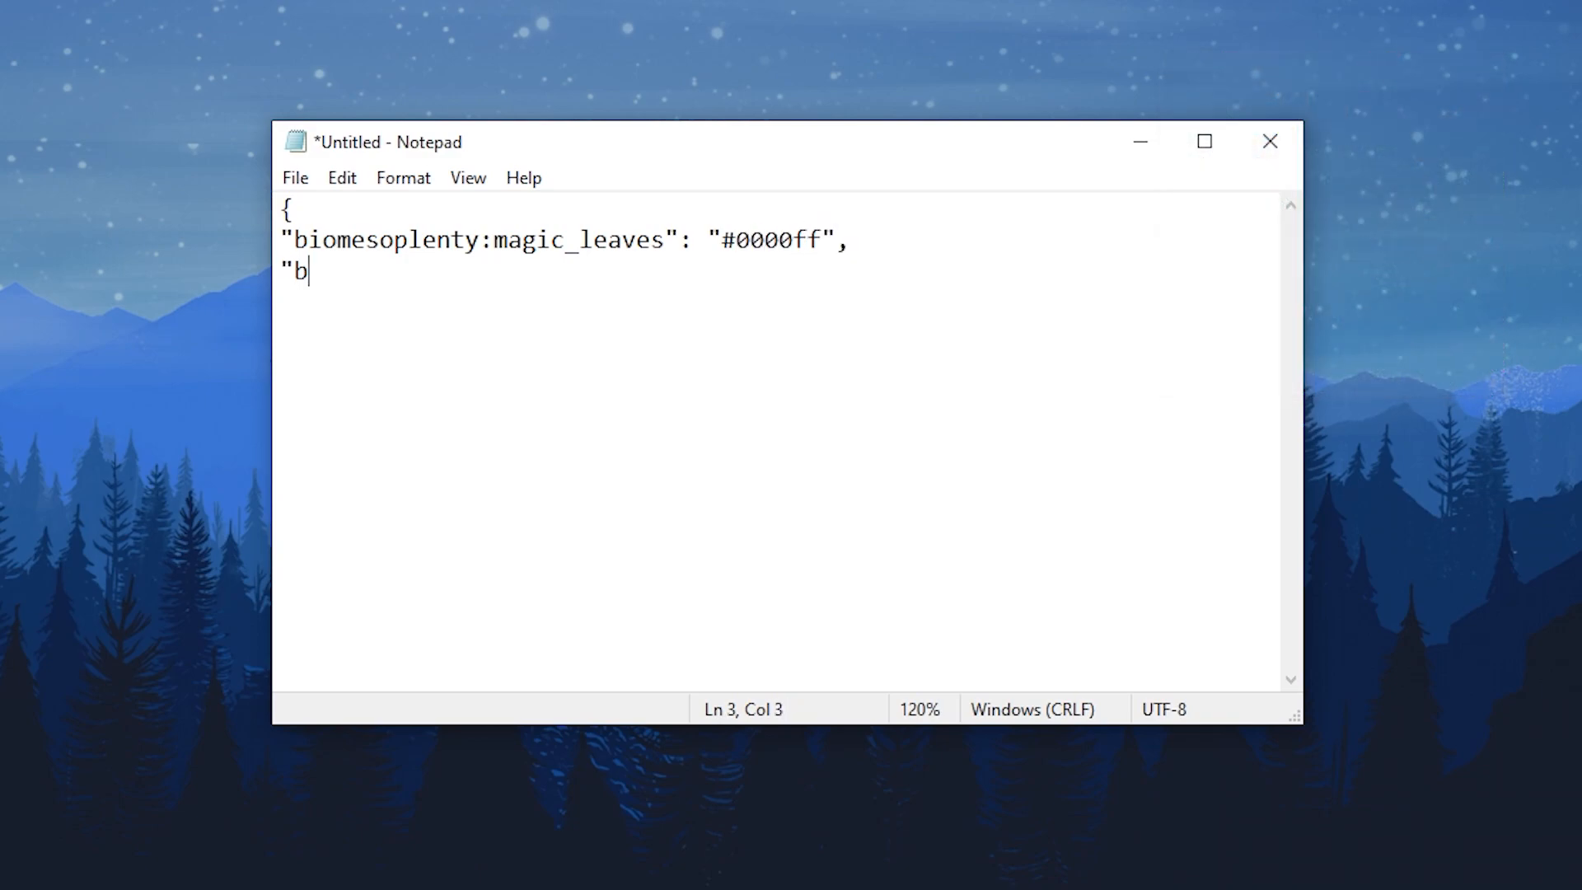
text(iomesoplenty:clover)
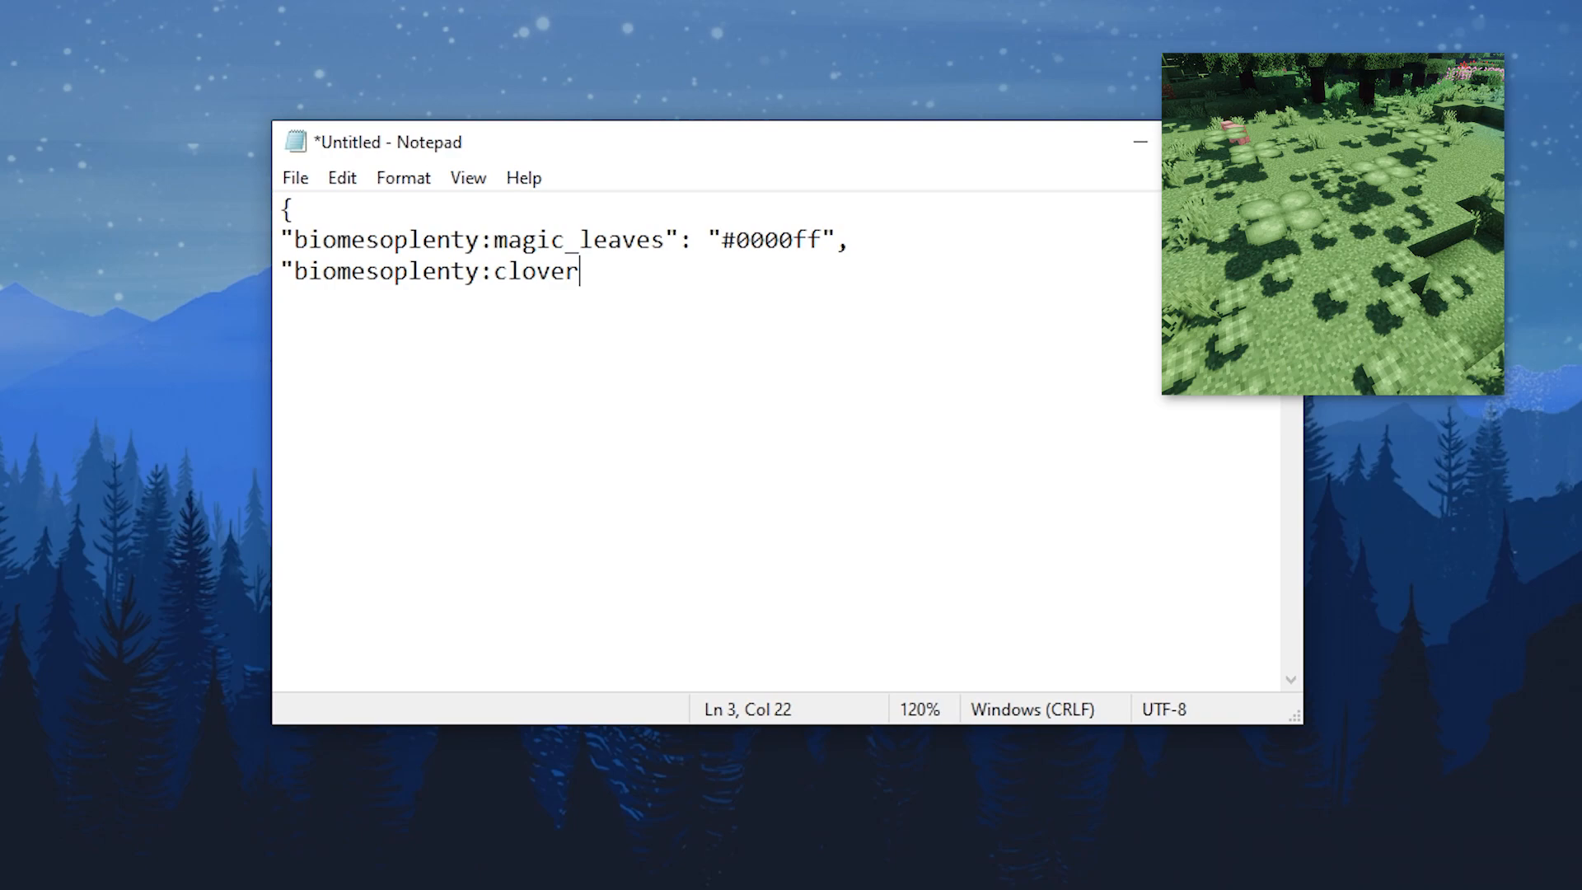
text(": "@foliage)
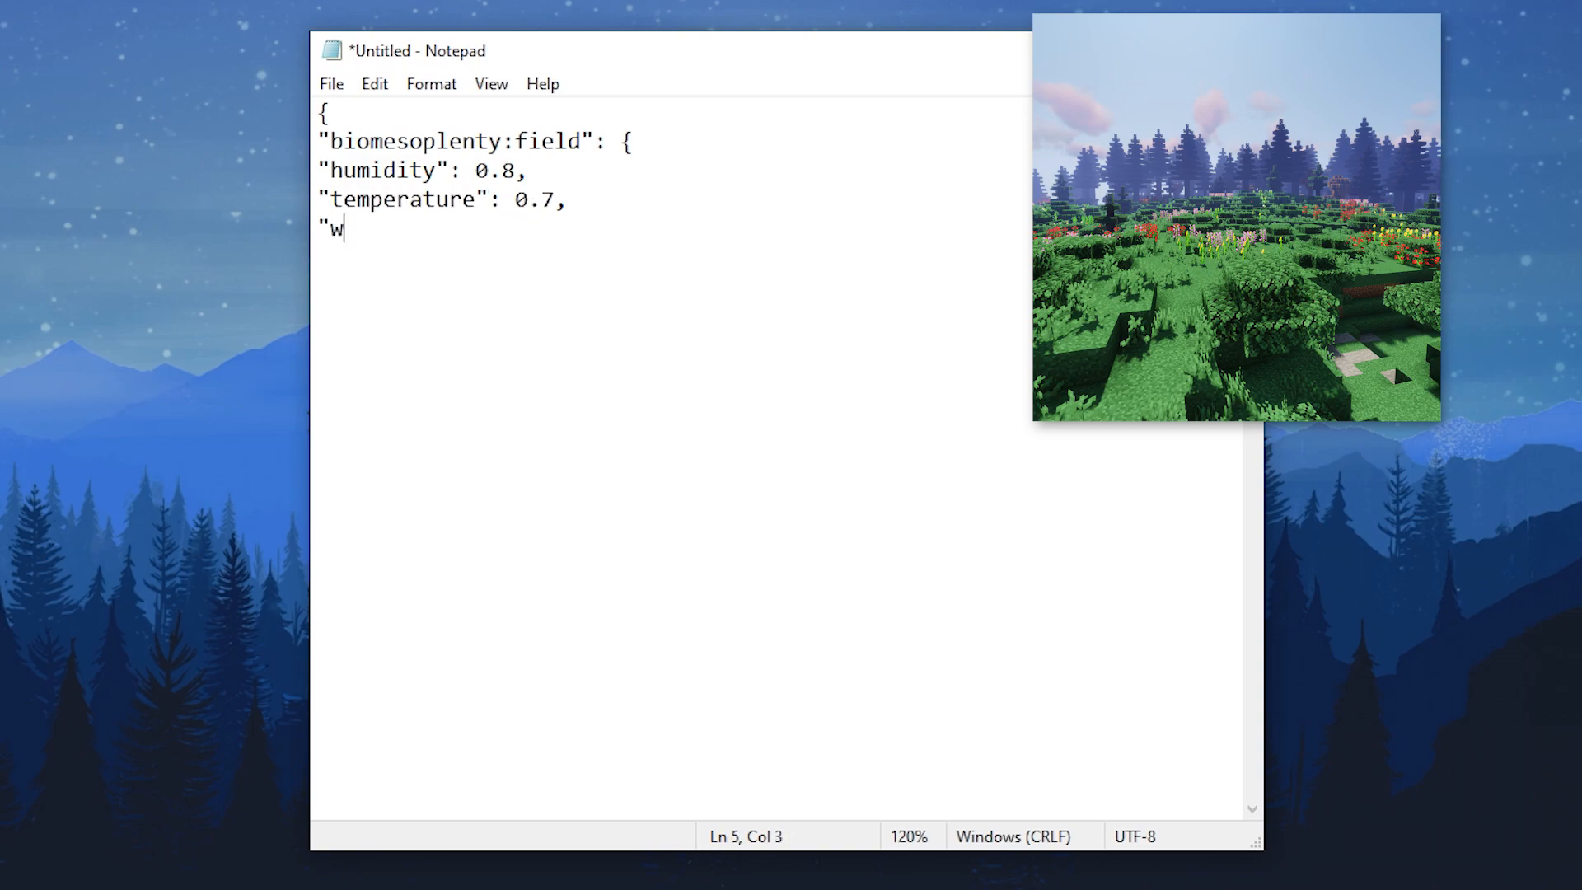
- Finish the field biome with watercolor 4159204 and add ominous_woods with humidity 0.8, temperature 0.7, foliagecolor #28340a55 and grasscolor #28340a88
text(atercolor": 4159204)
text(},)
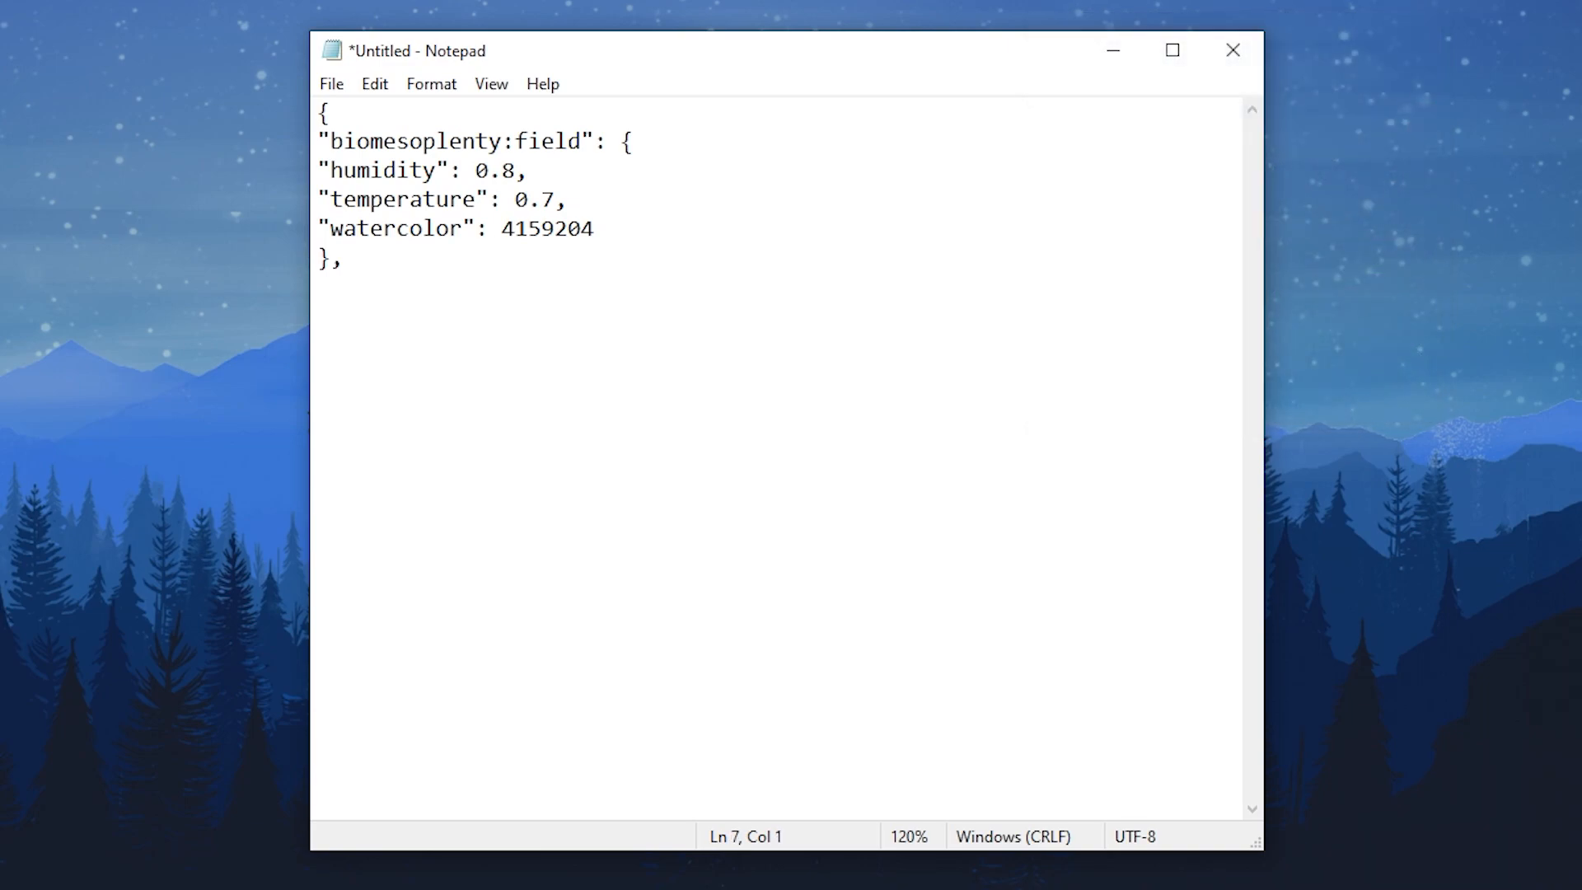
text("biomesoplenty:ominous_woods": {)
text("humidity)
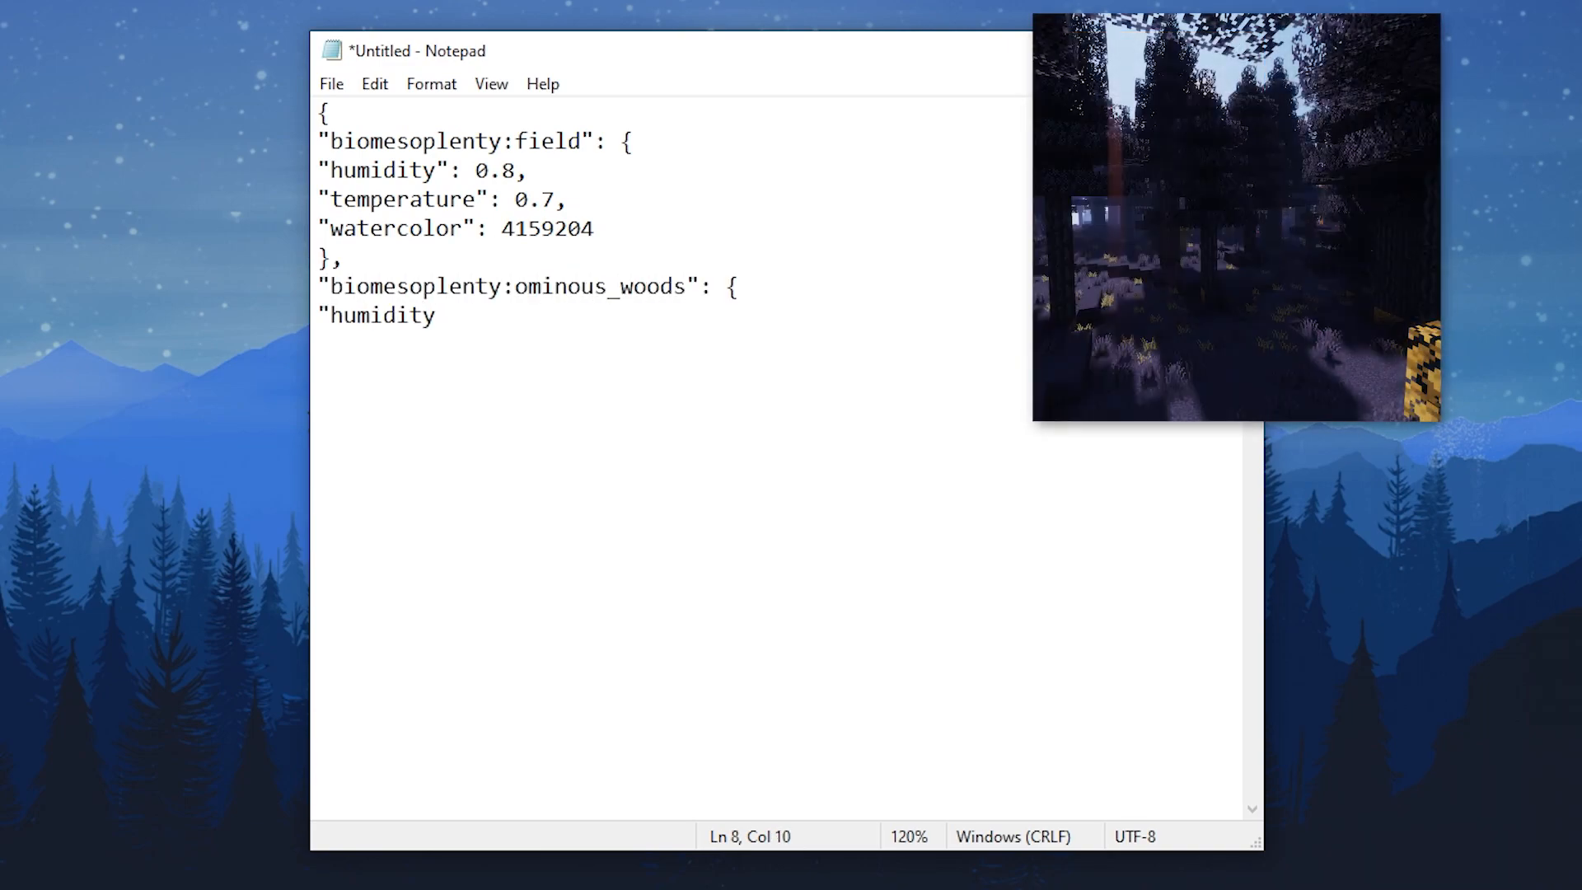
text(": 0.8,)
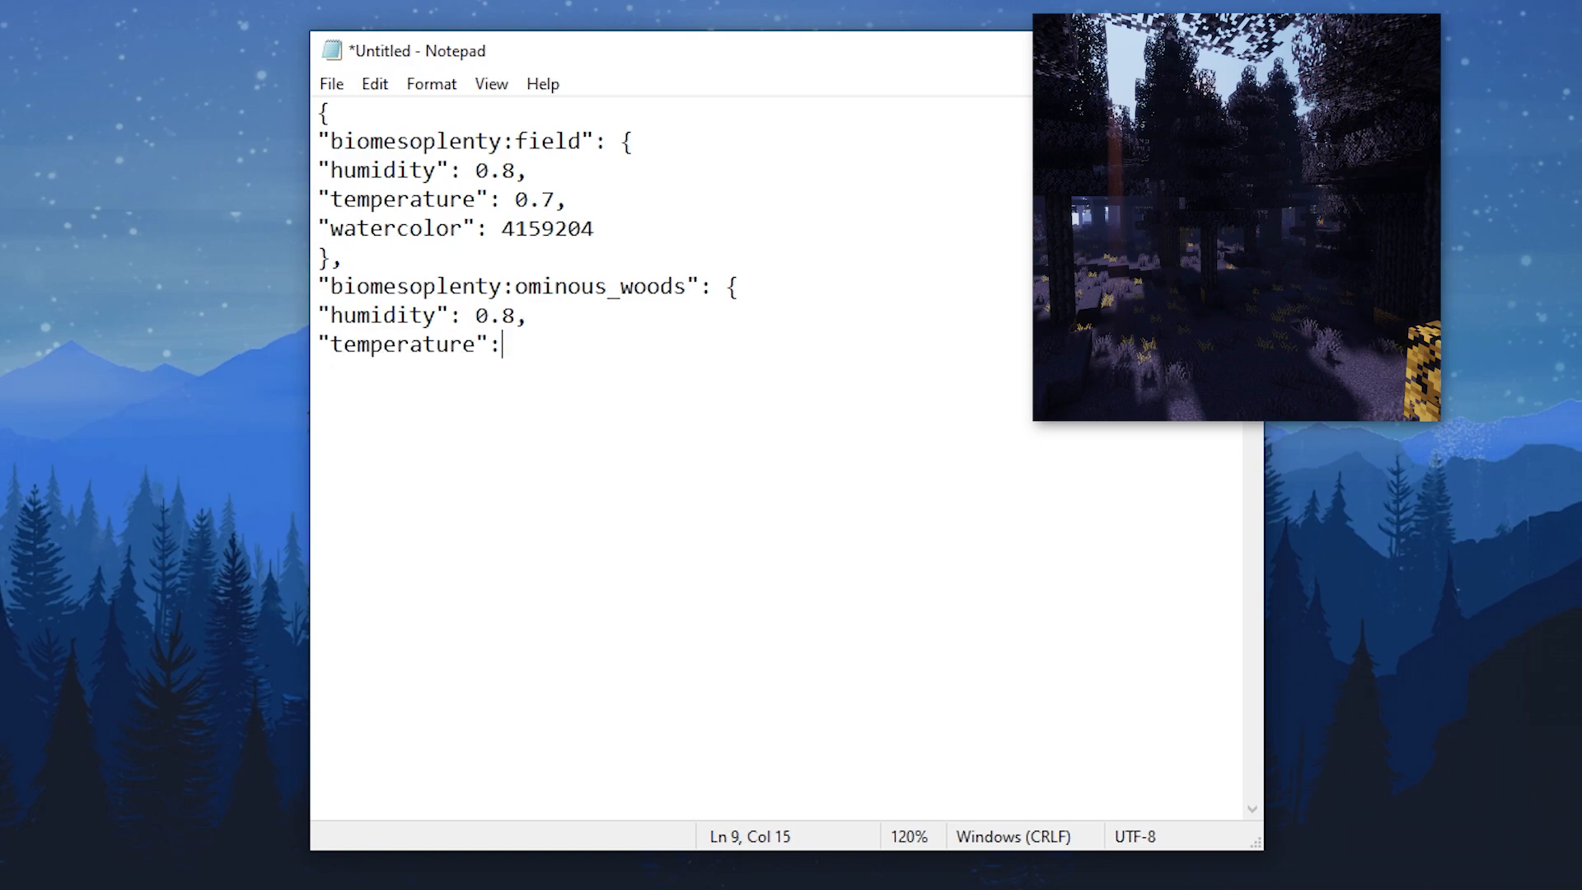
text(0.7,)
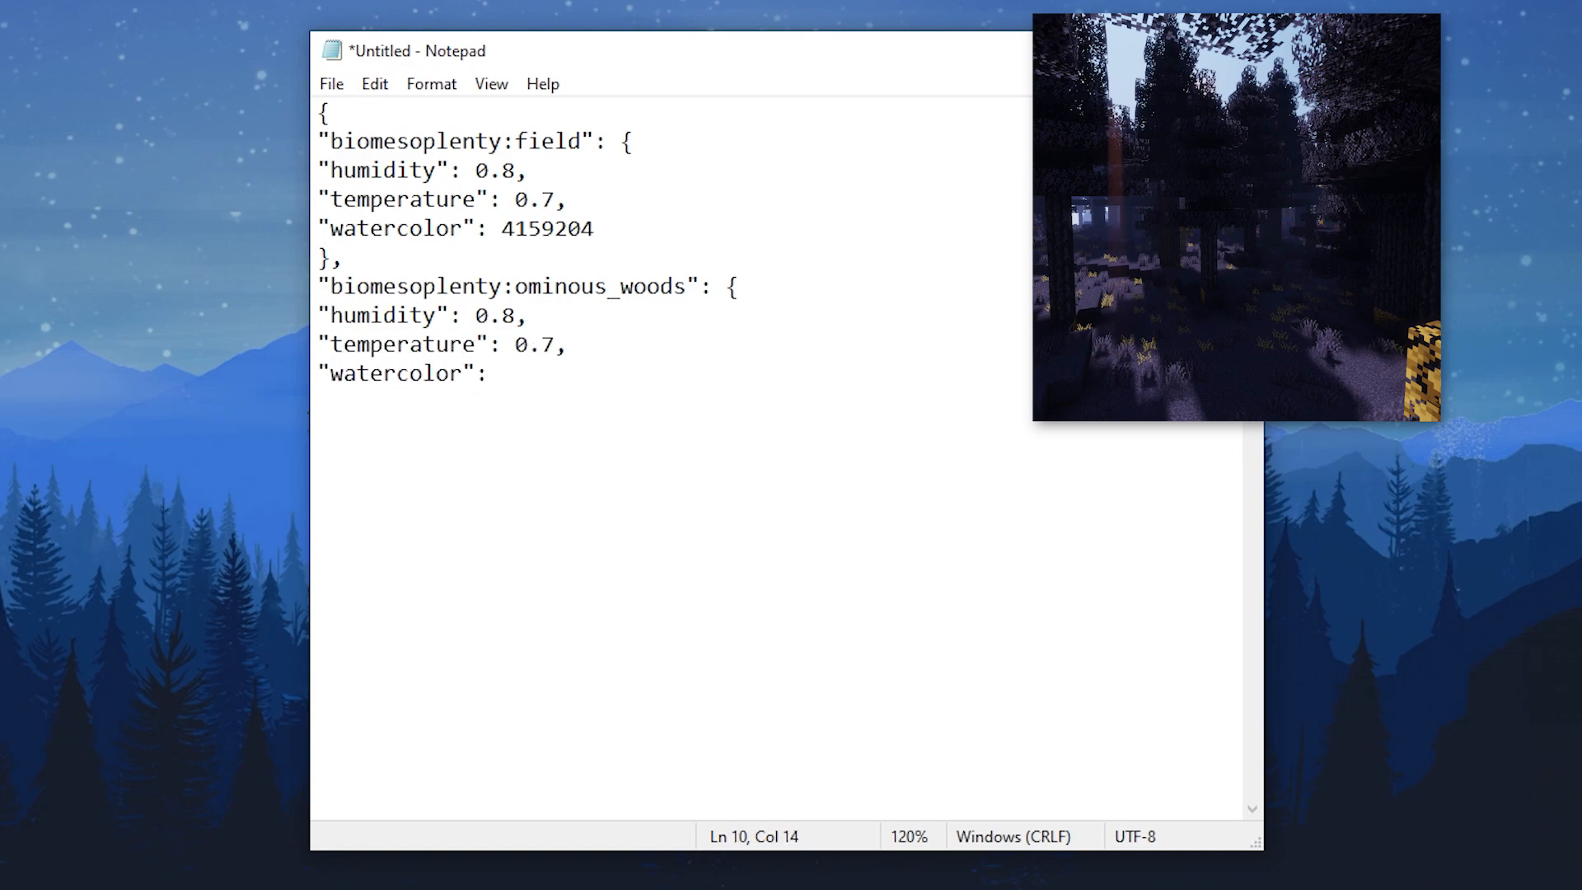
text(foliagecolor": "#)
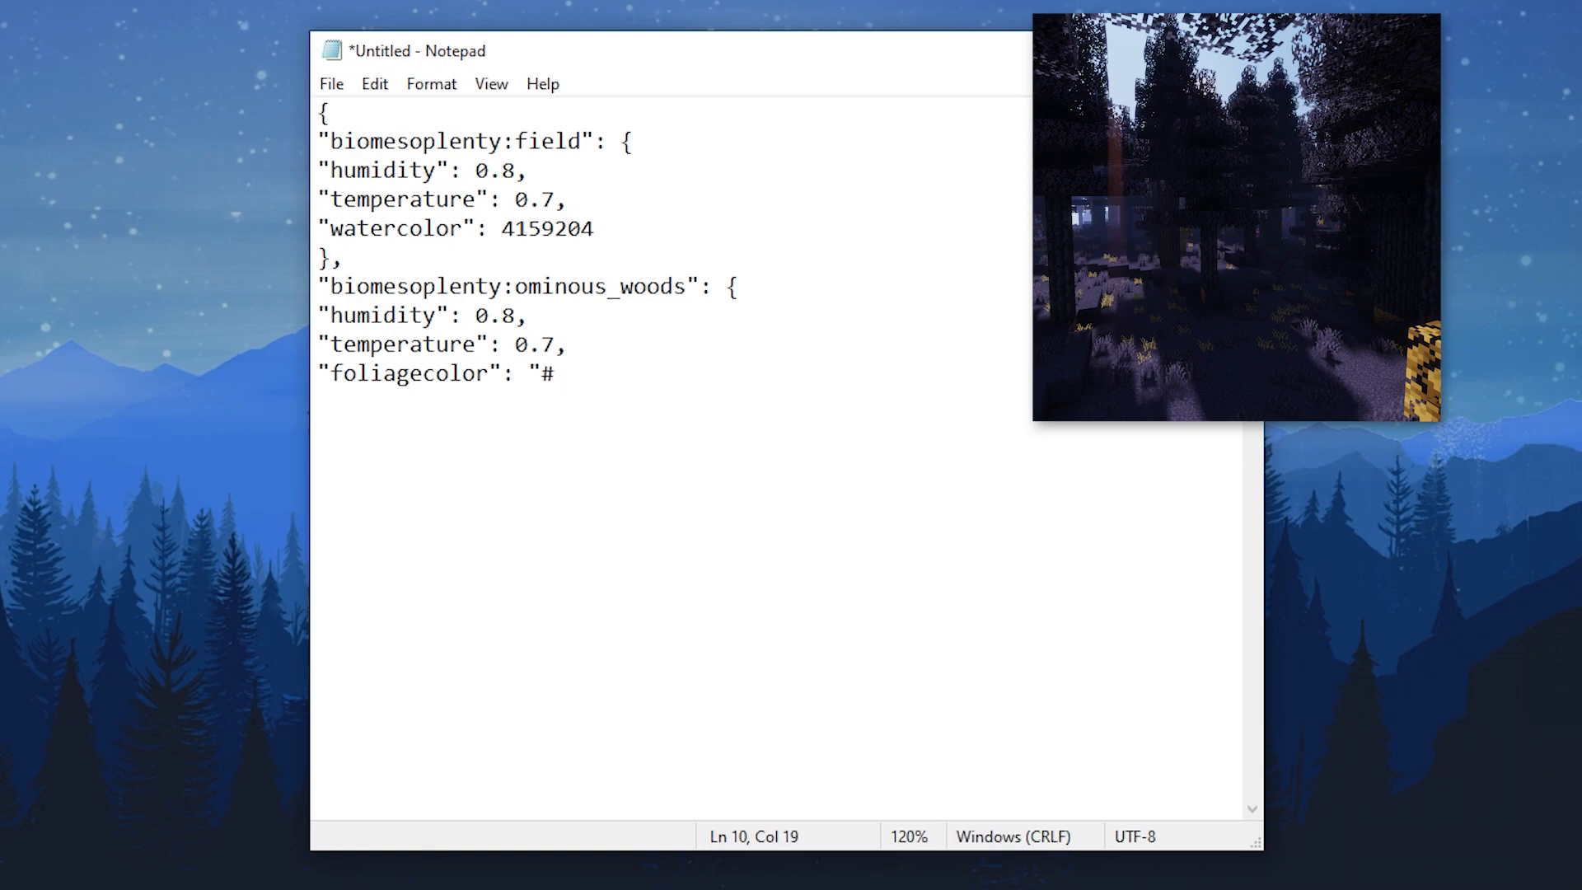
text(28340a55",)
text("grasscolor)
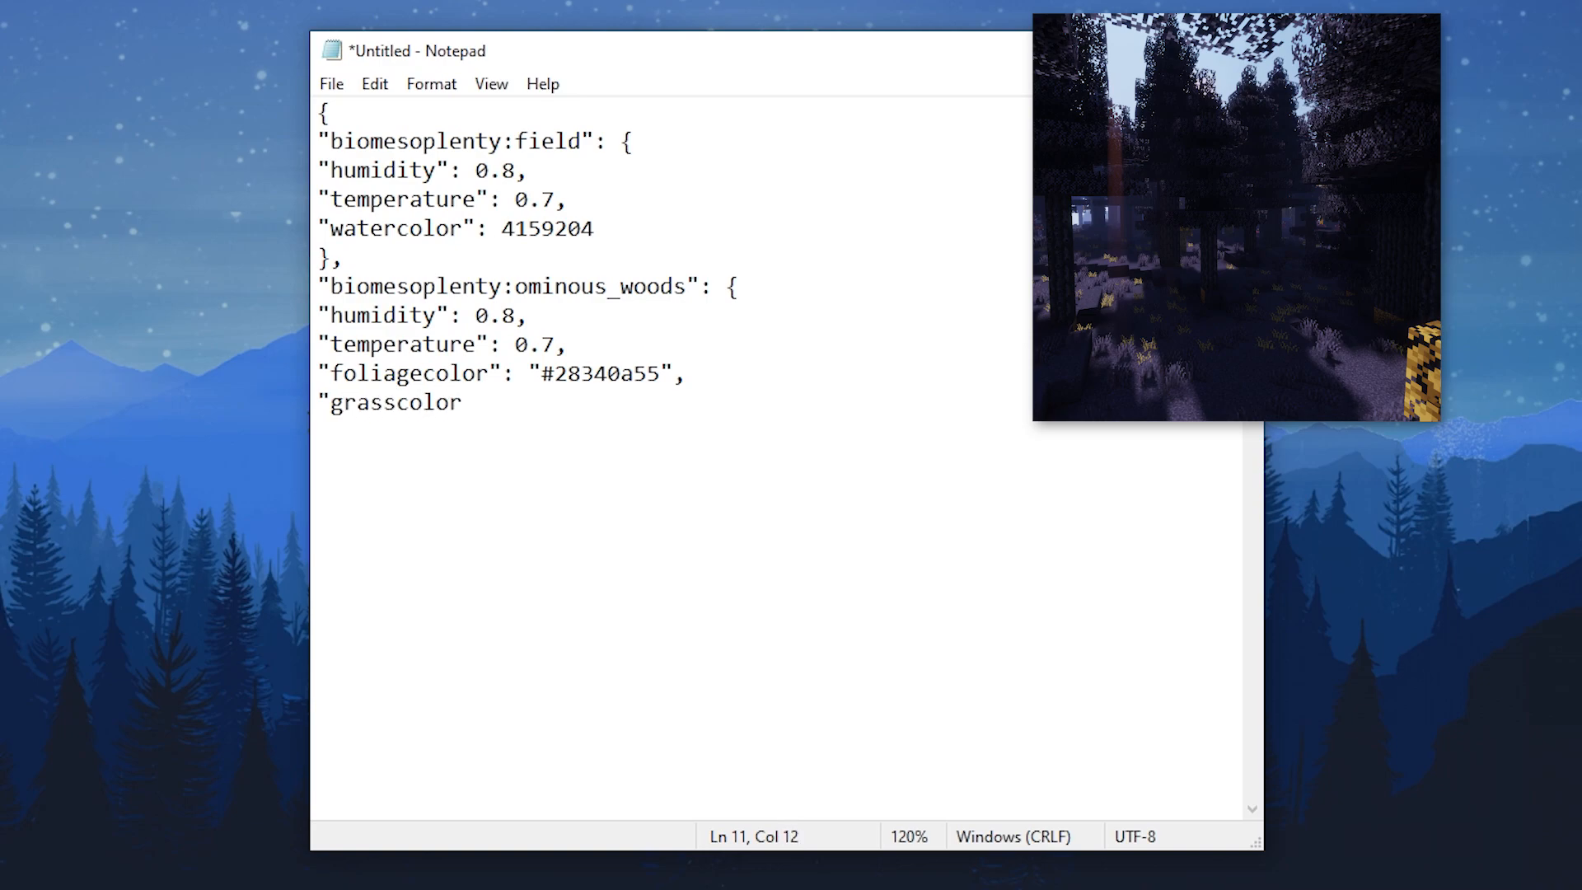
text(": "#28340a88)
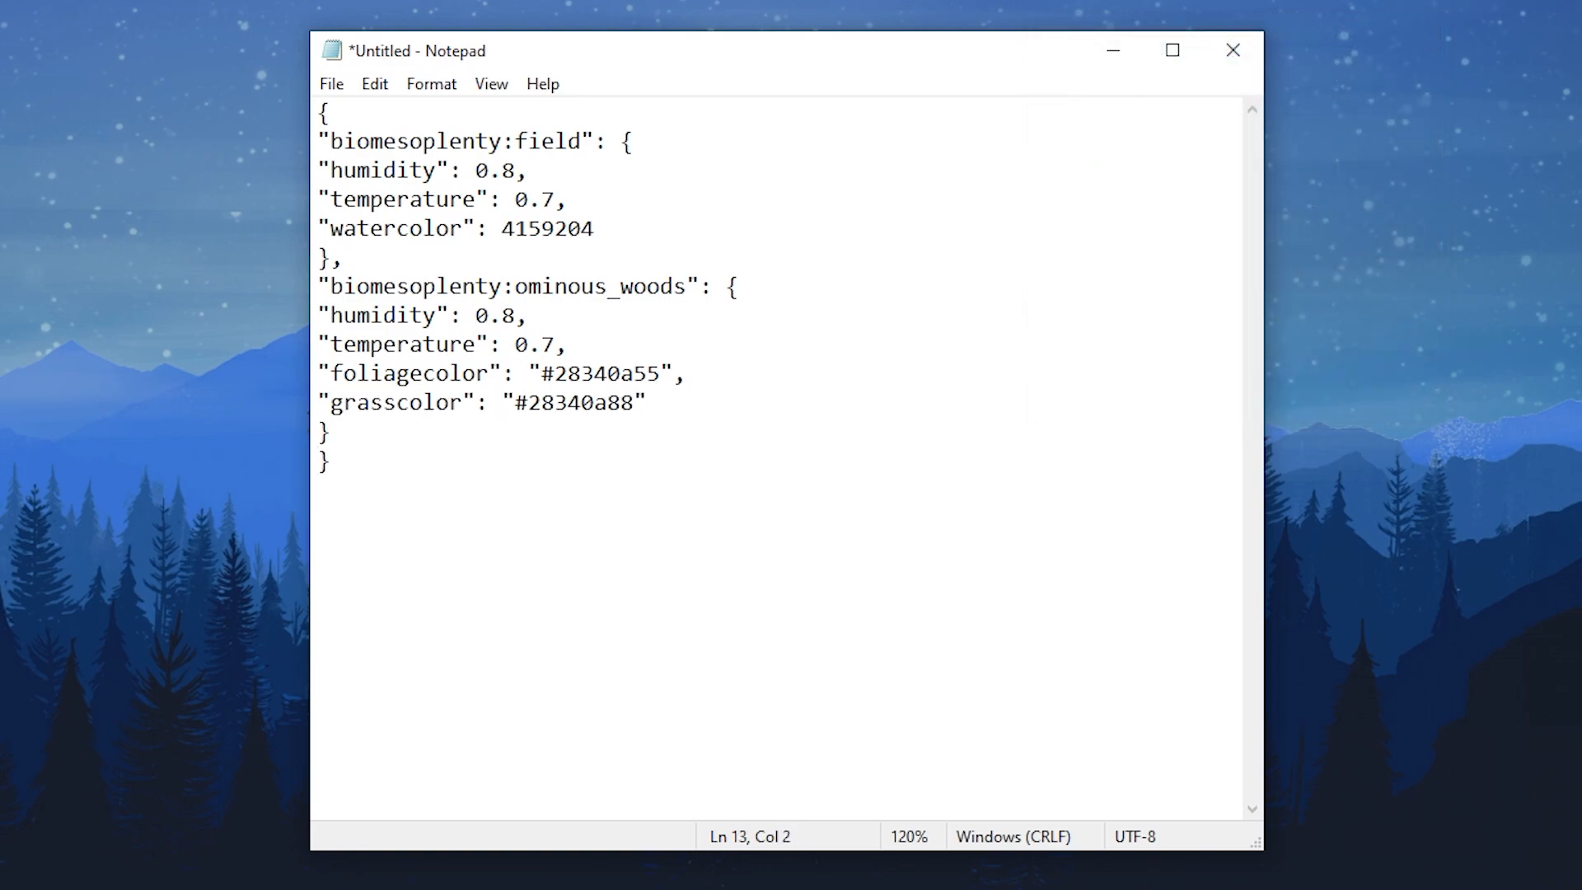
mouse_move(1381, 257)
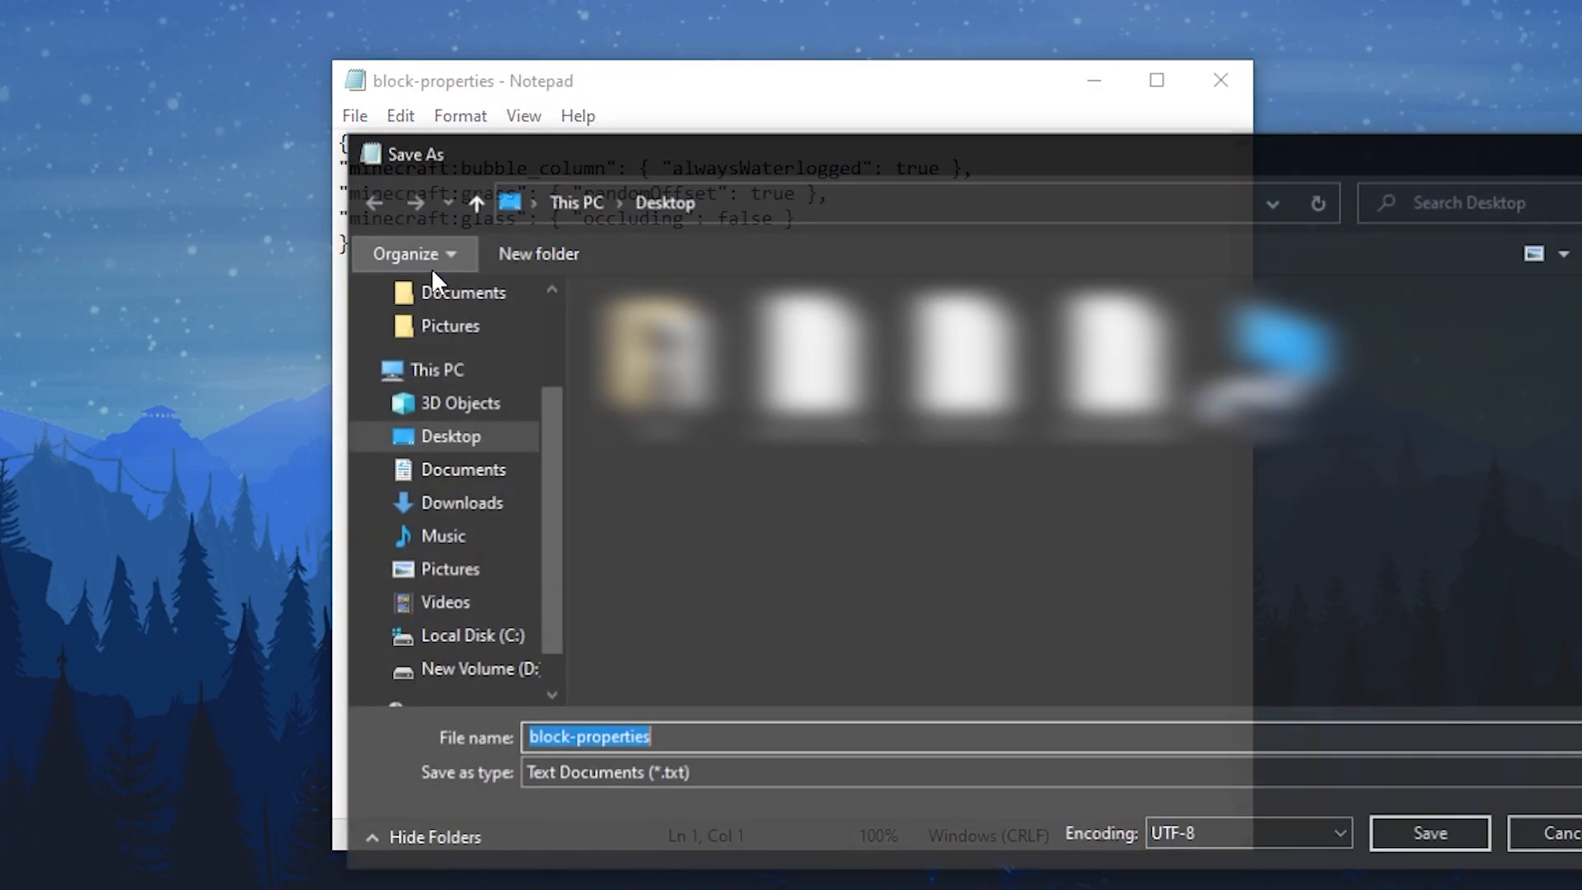
- Save the file as block-properties.json on the desktop
click(727, 738)
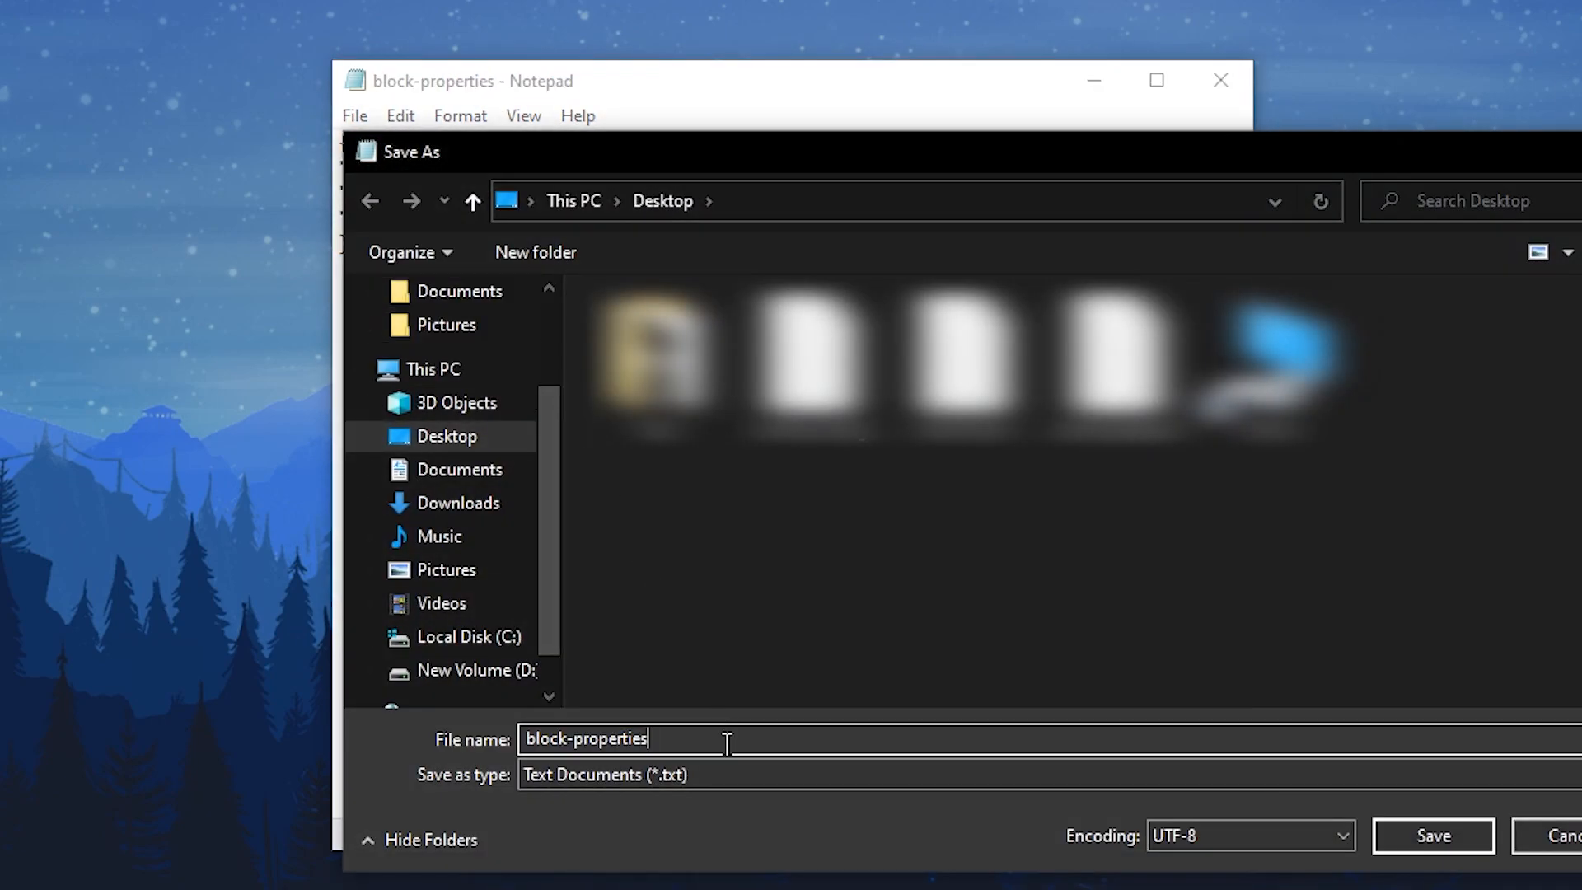
text(.jso)
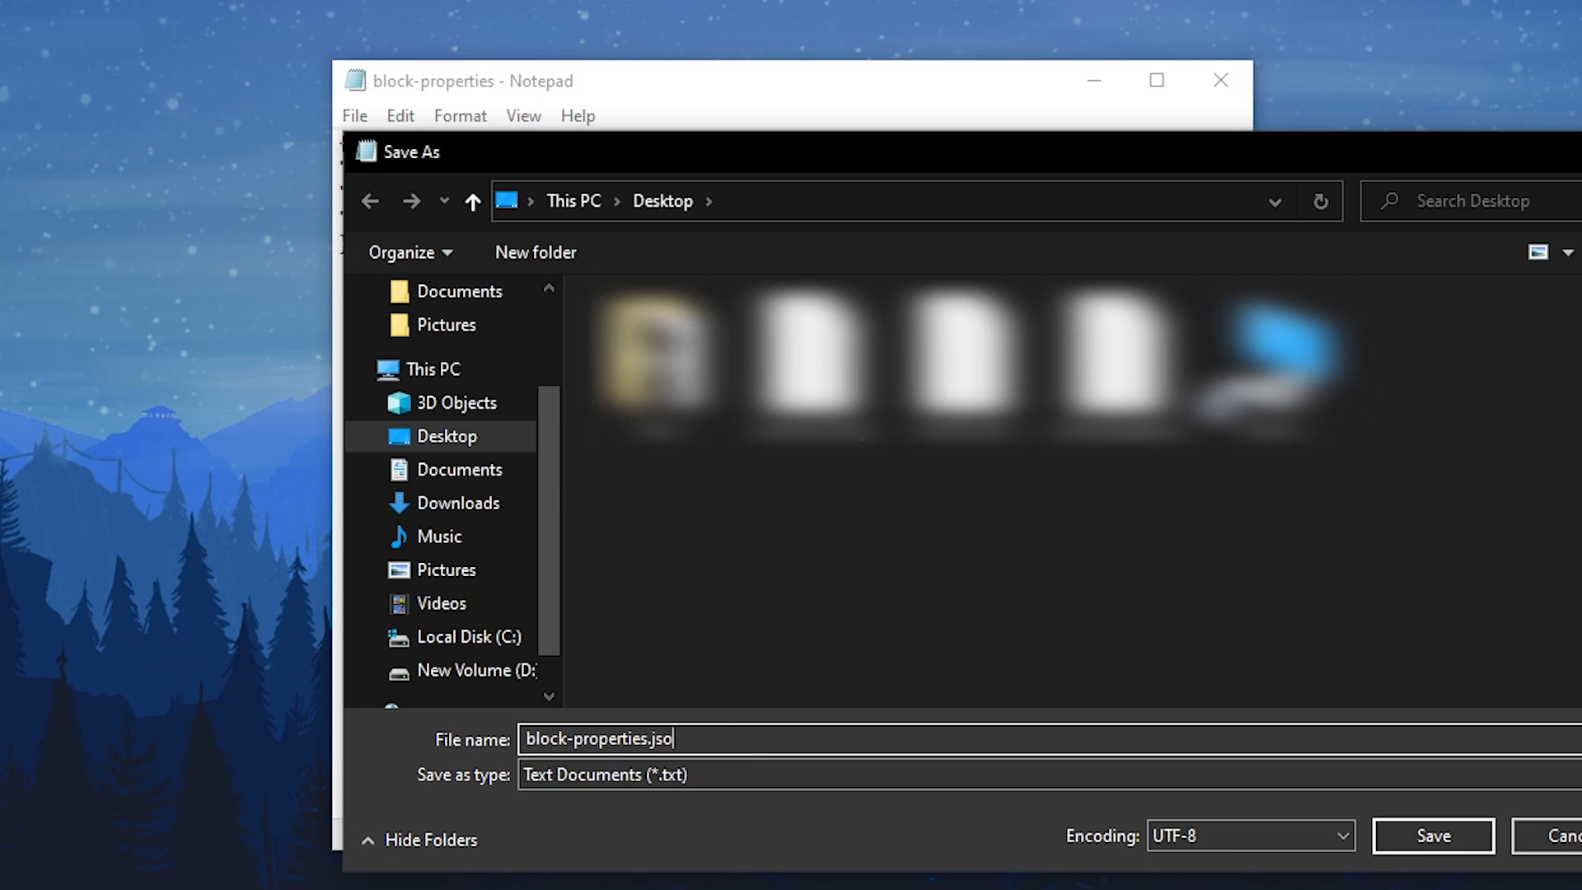
text(n)
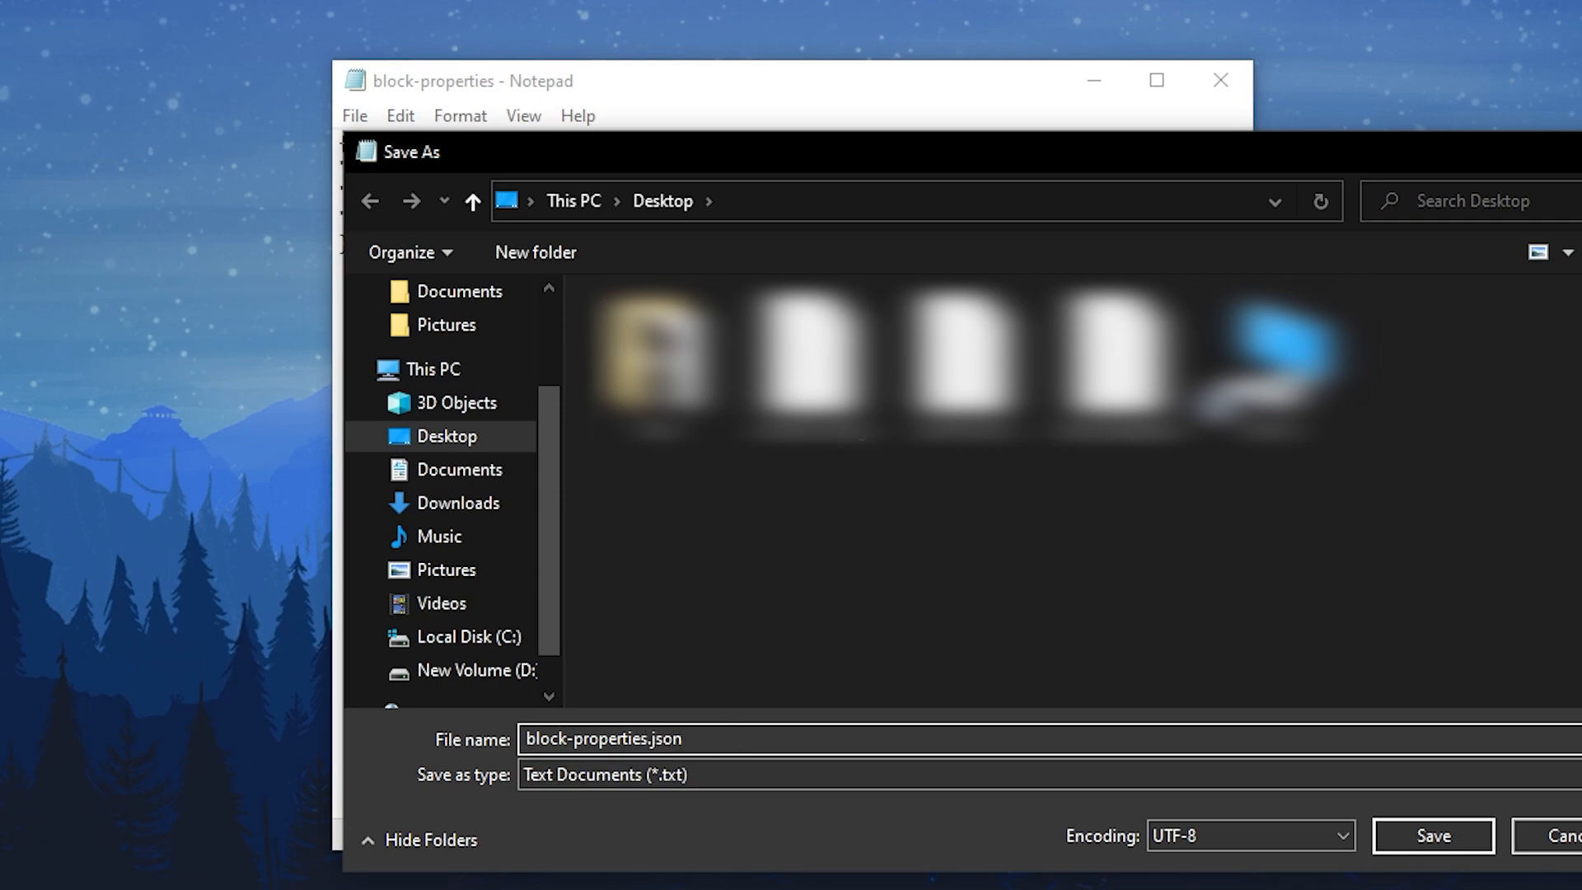
click(1432, 836)
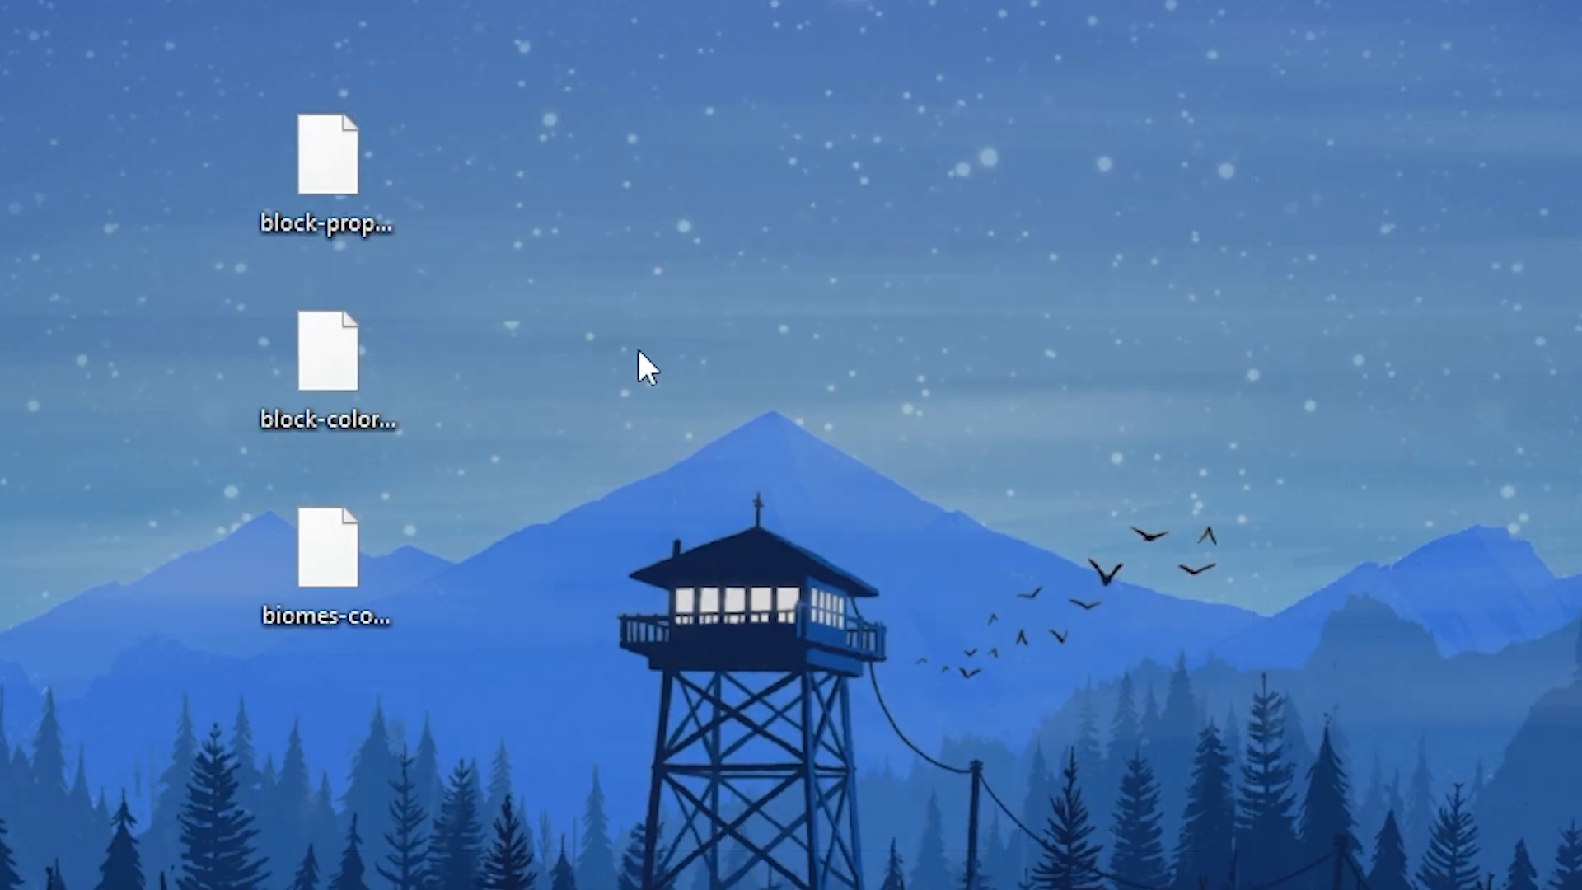
- Create a new desktop folder named configs beside the JSON files
right_click(646, 366)
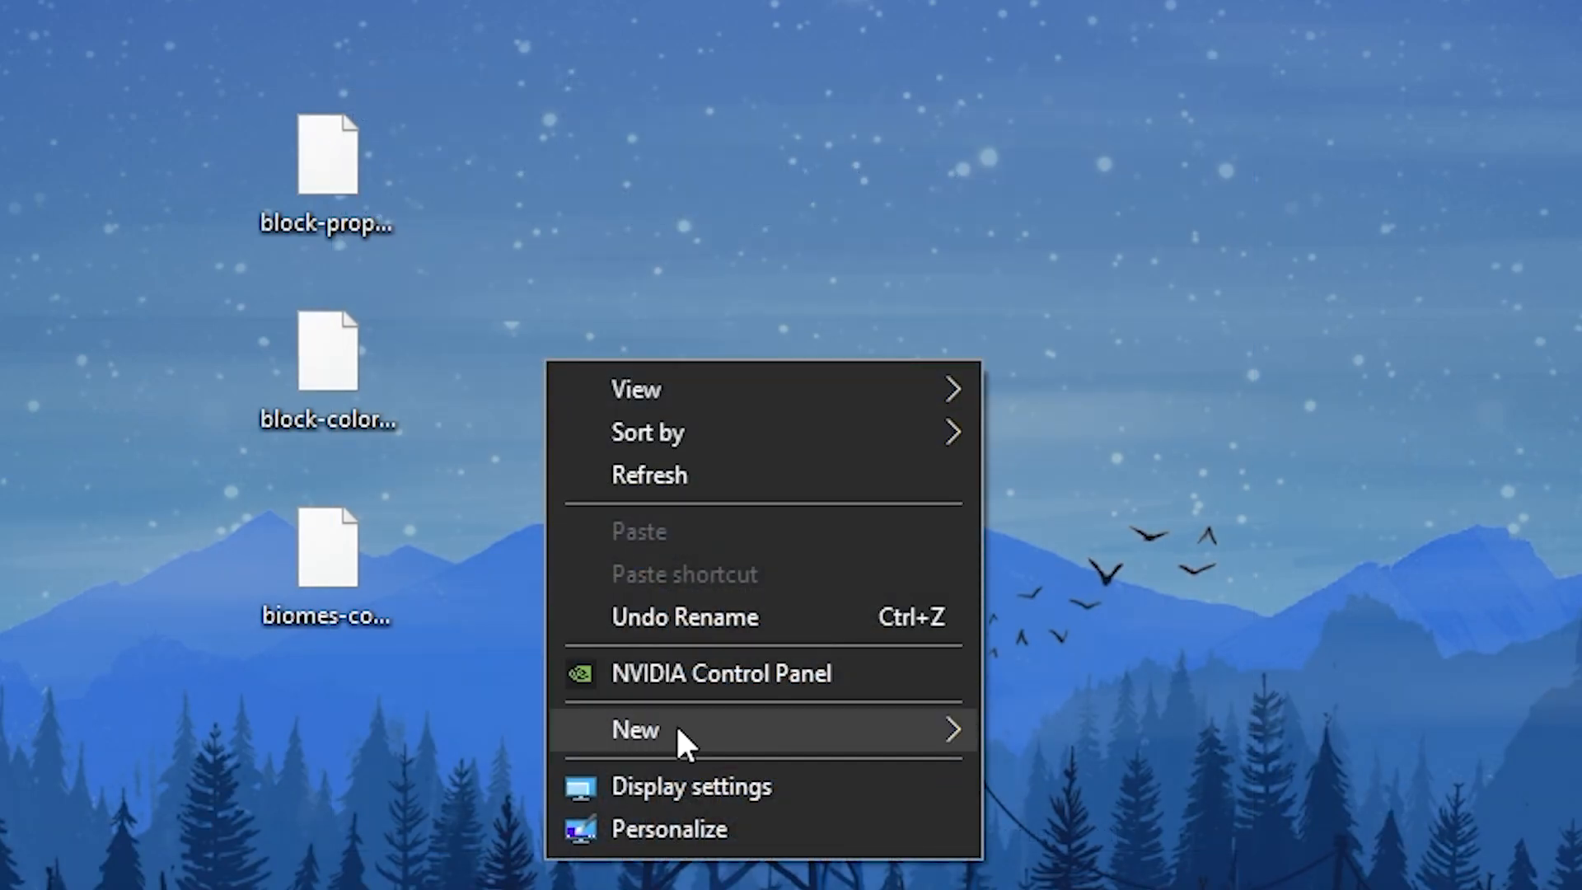
click(633, 728)
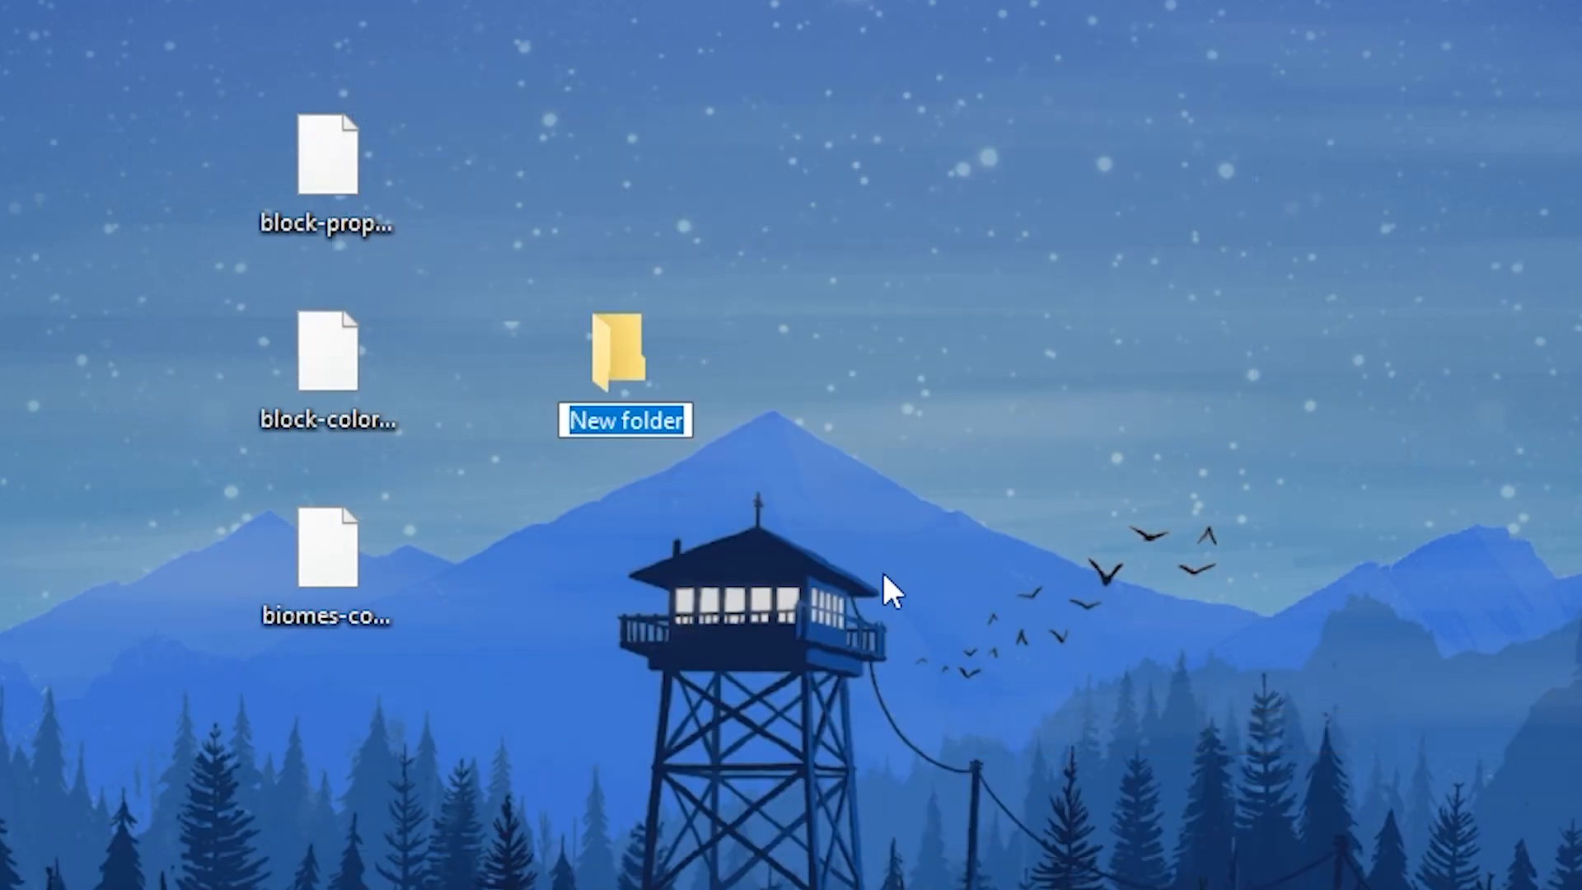
text(configs)
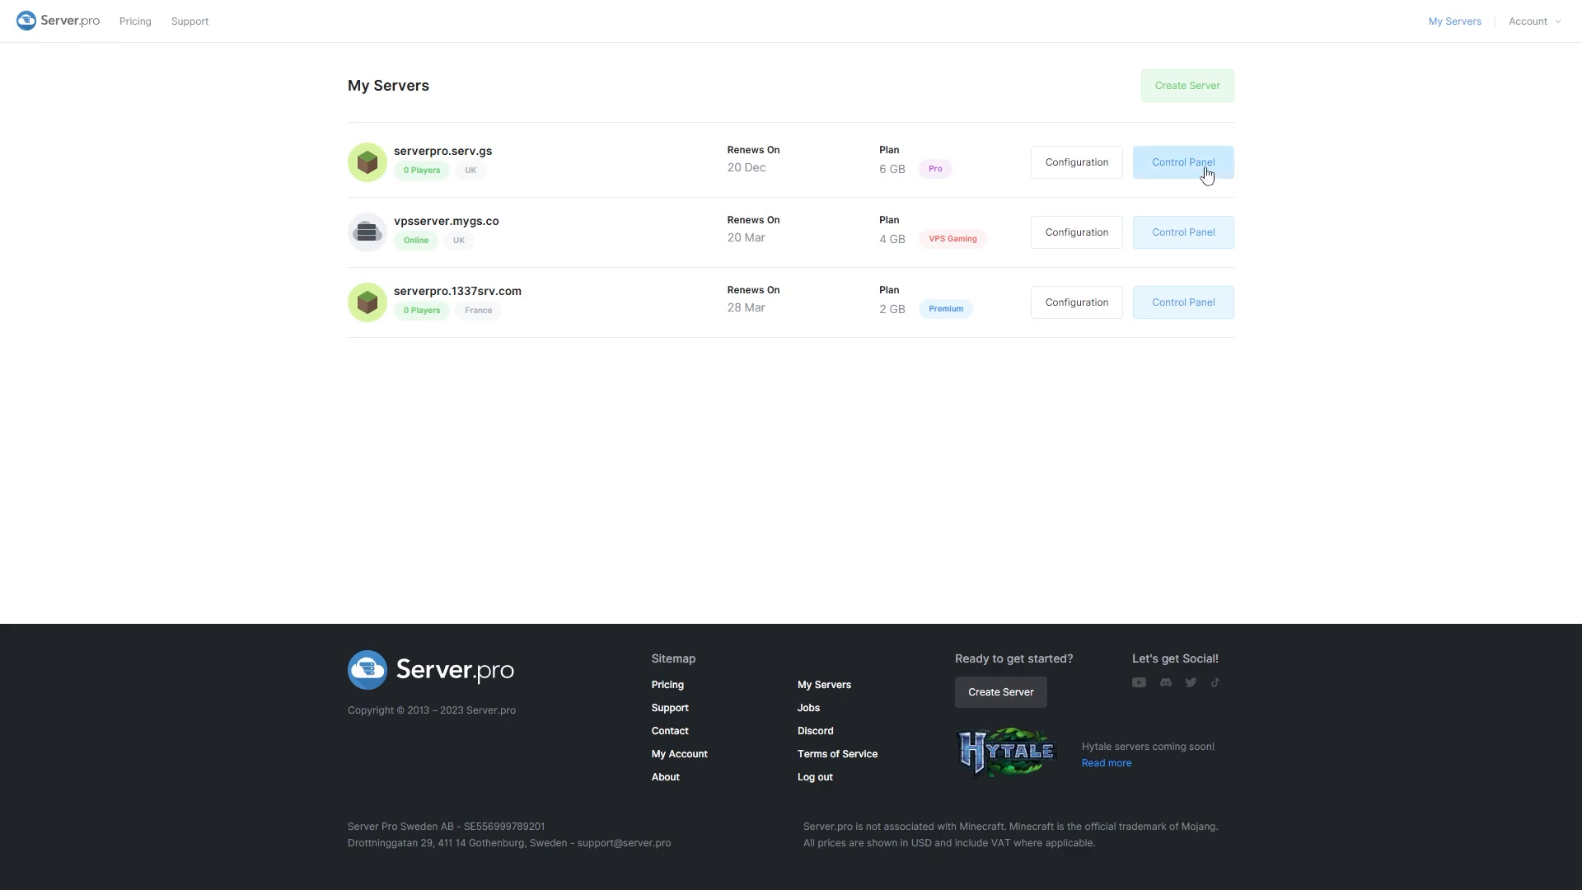
- Navigate the server's file manager to config/bluemap/resourcepacks and select the desktop configs folder
click(1182, 161)
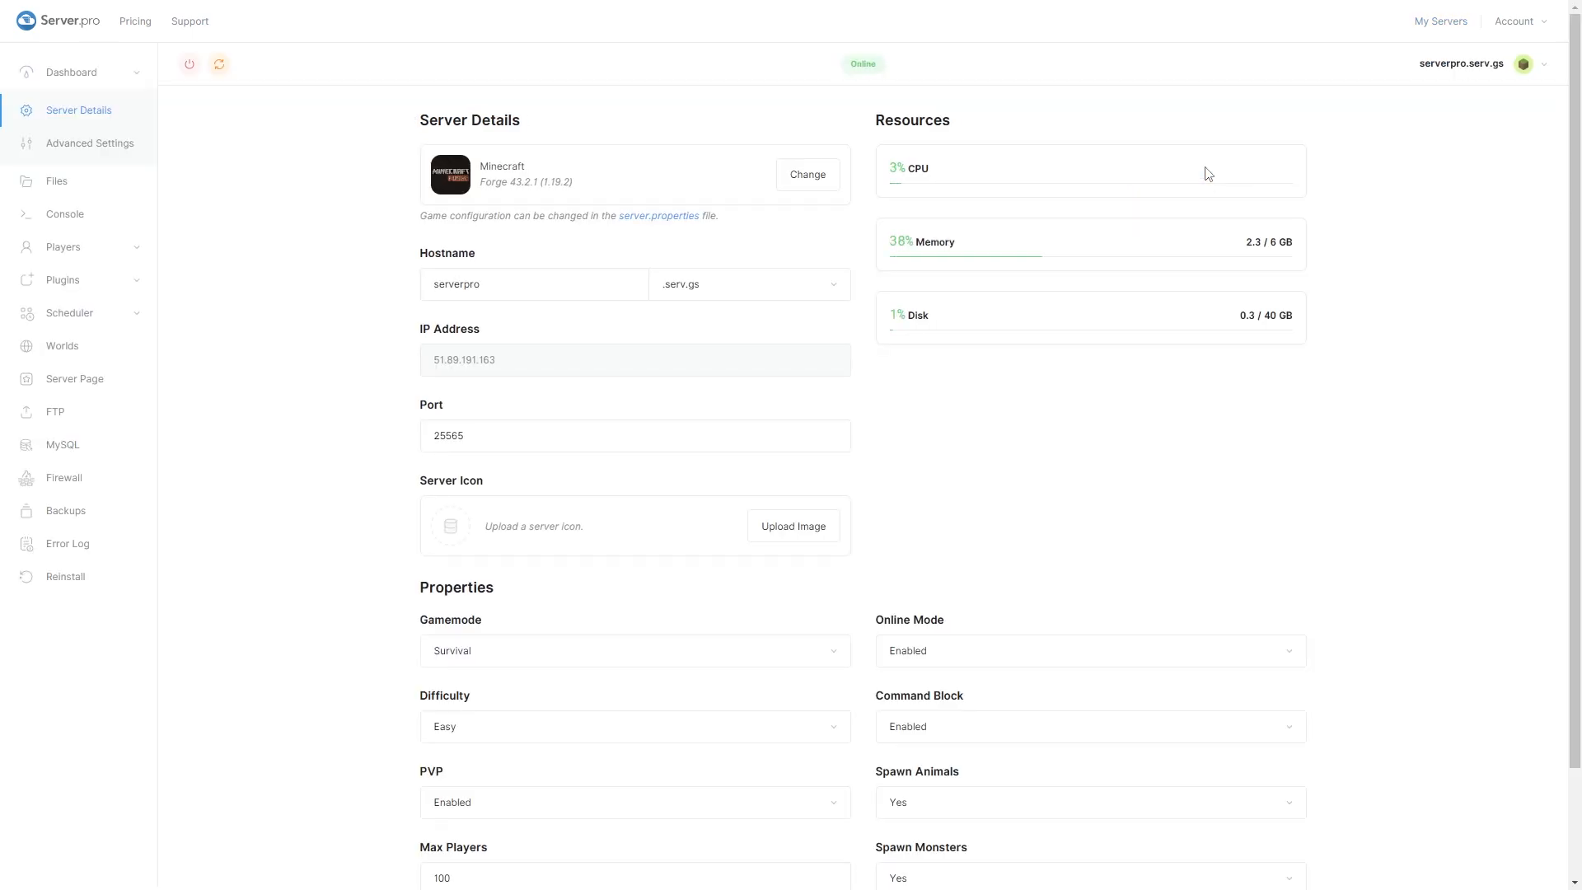
click(56, 182)
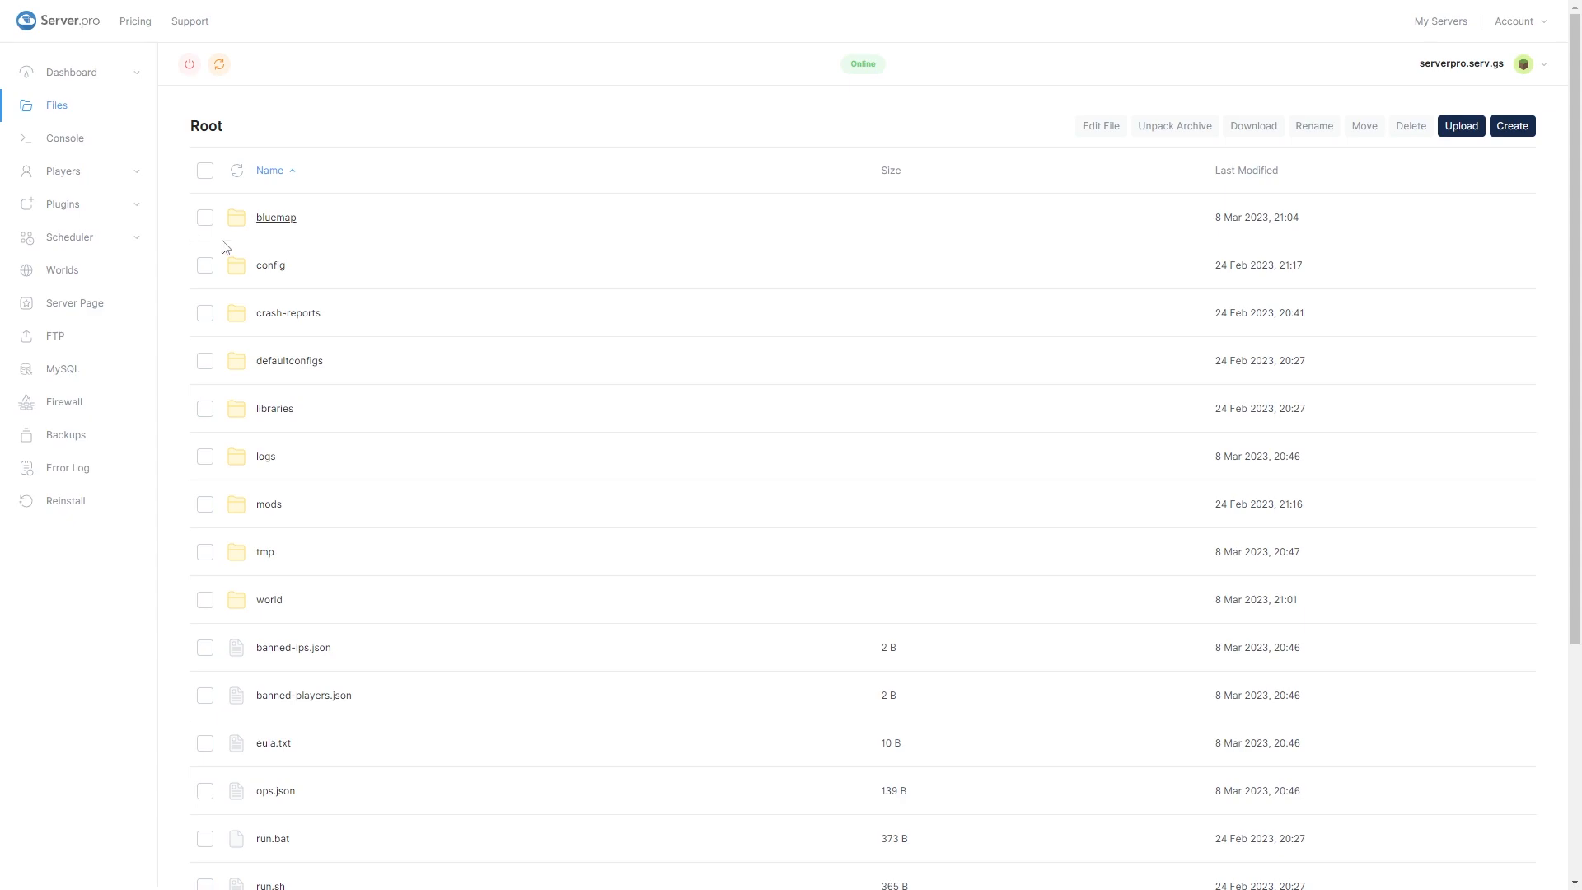
click(269, 264)
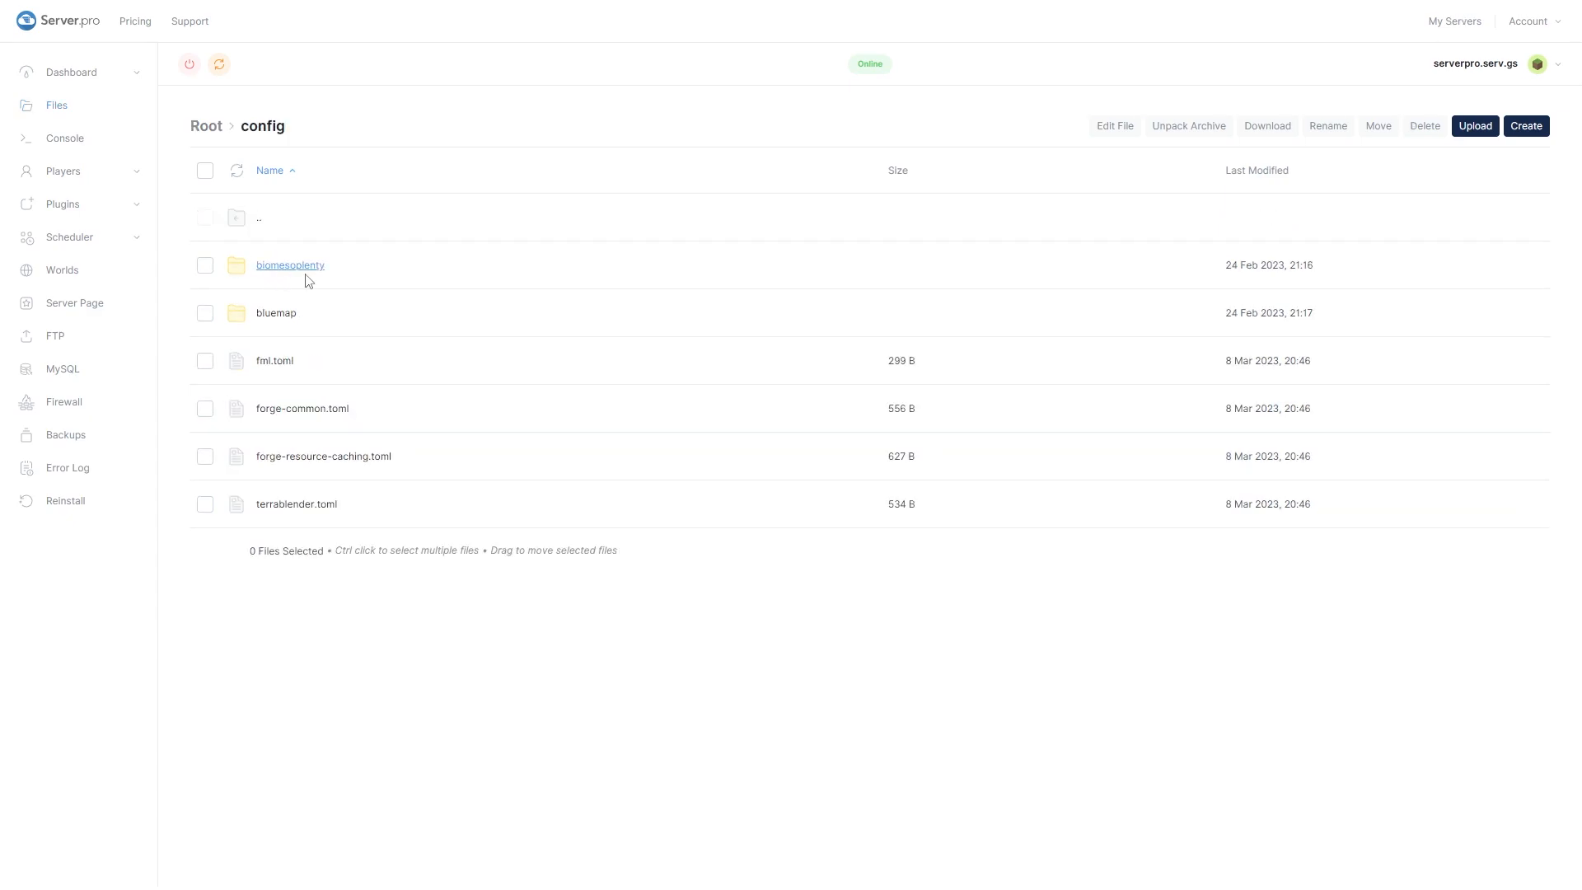
click(275, 313)
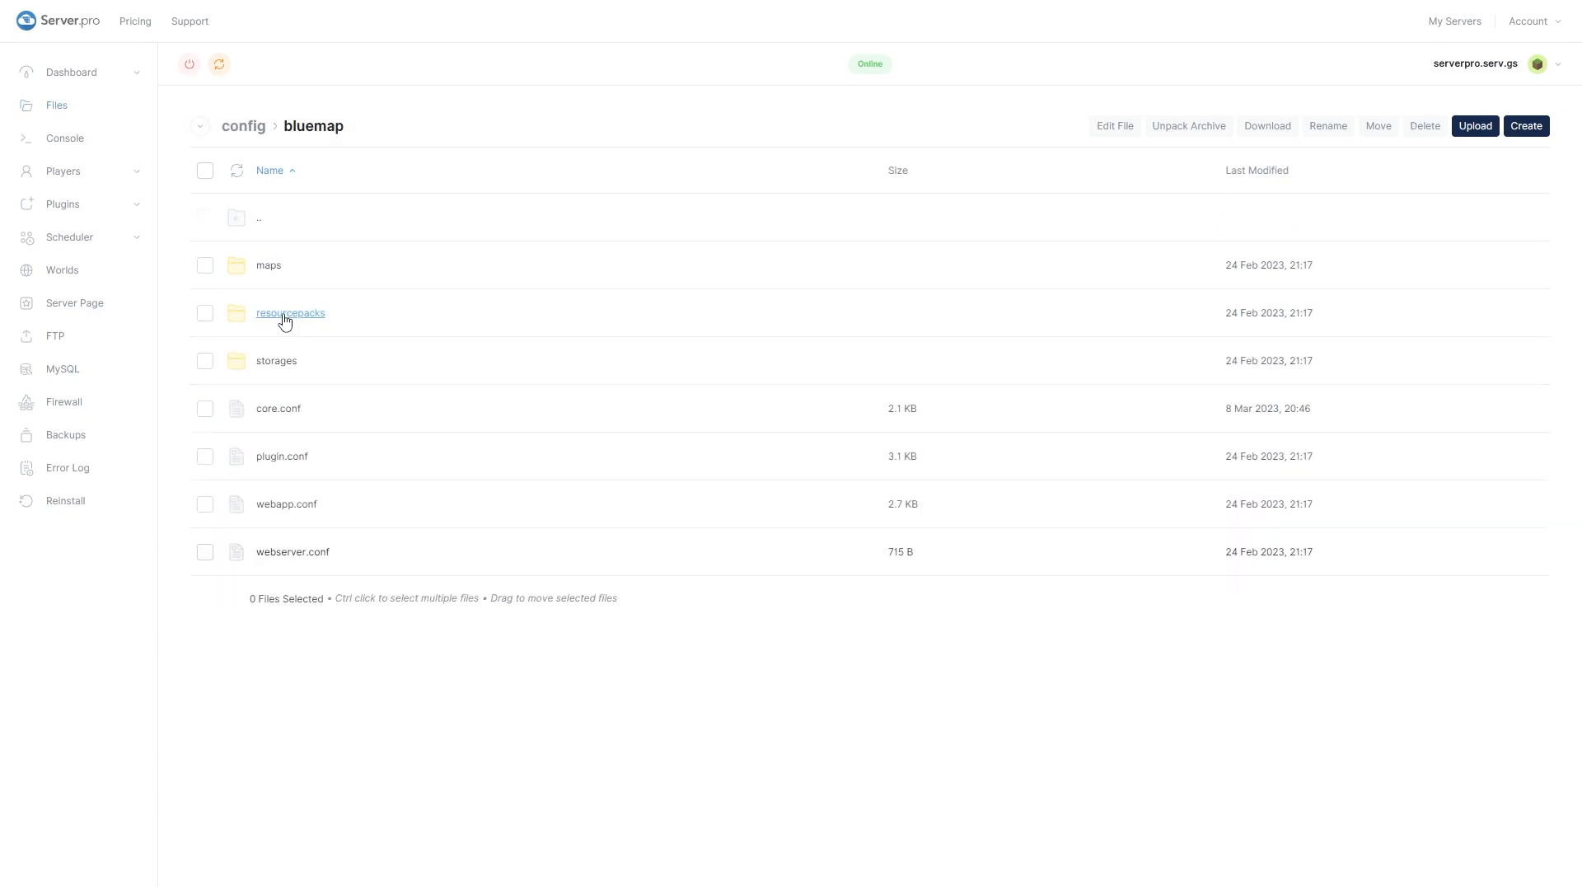
click(290, 313)
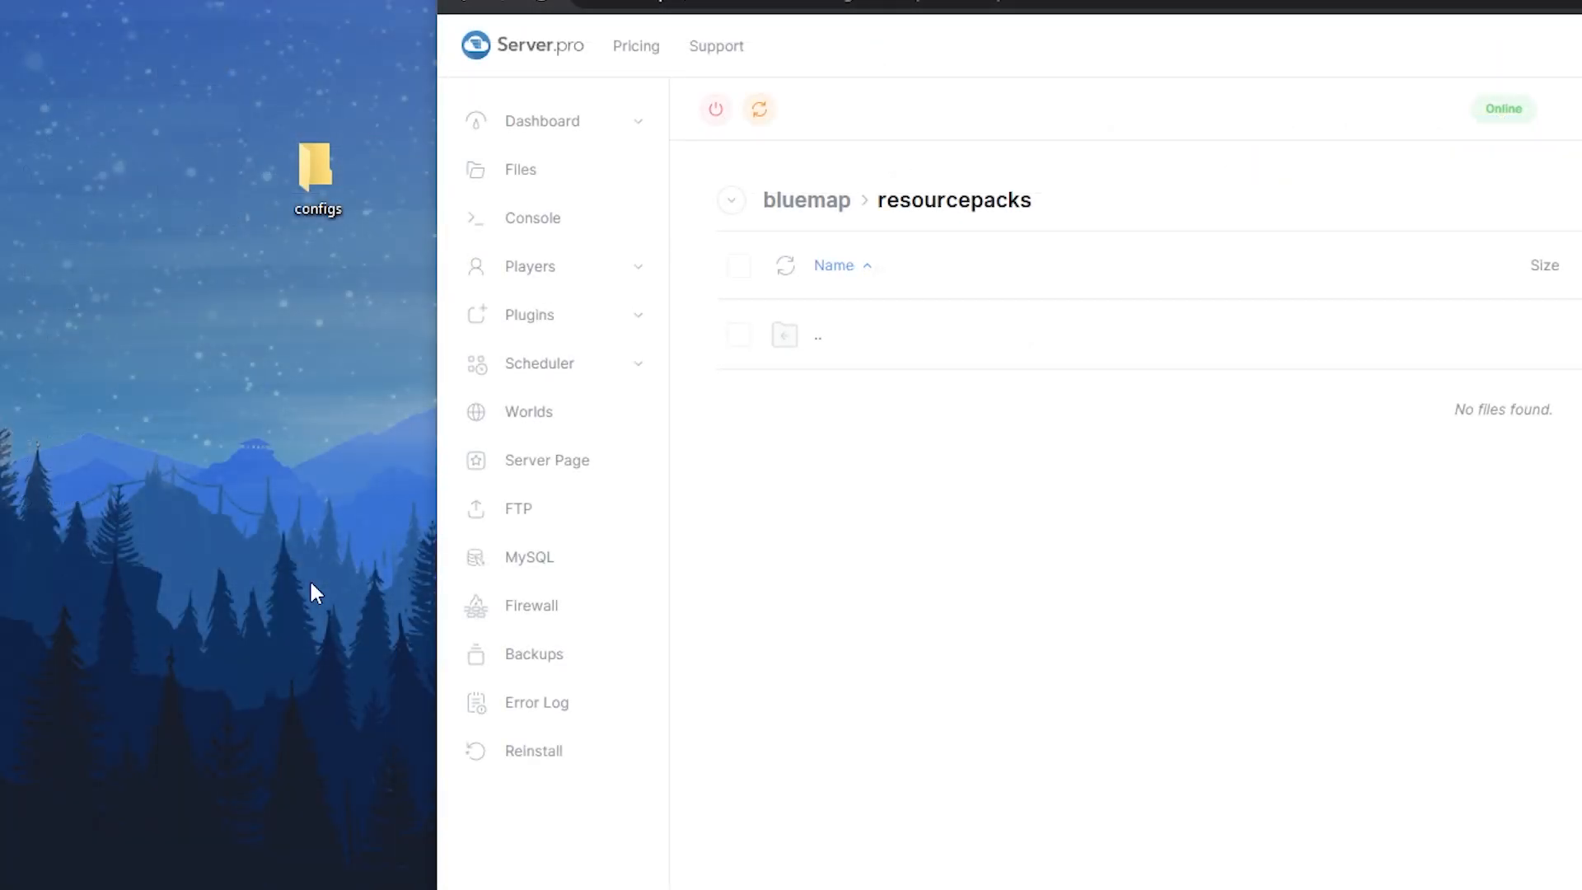
click(317, 178)
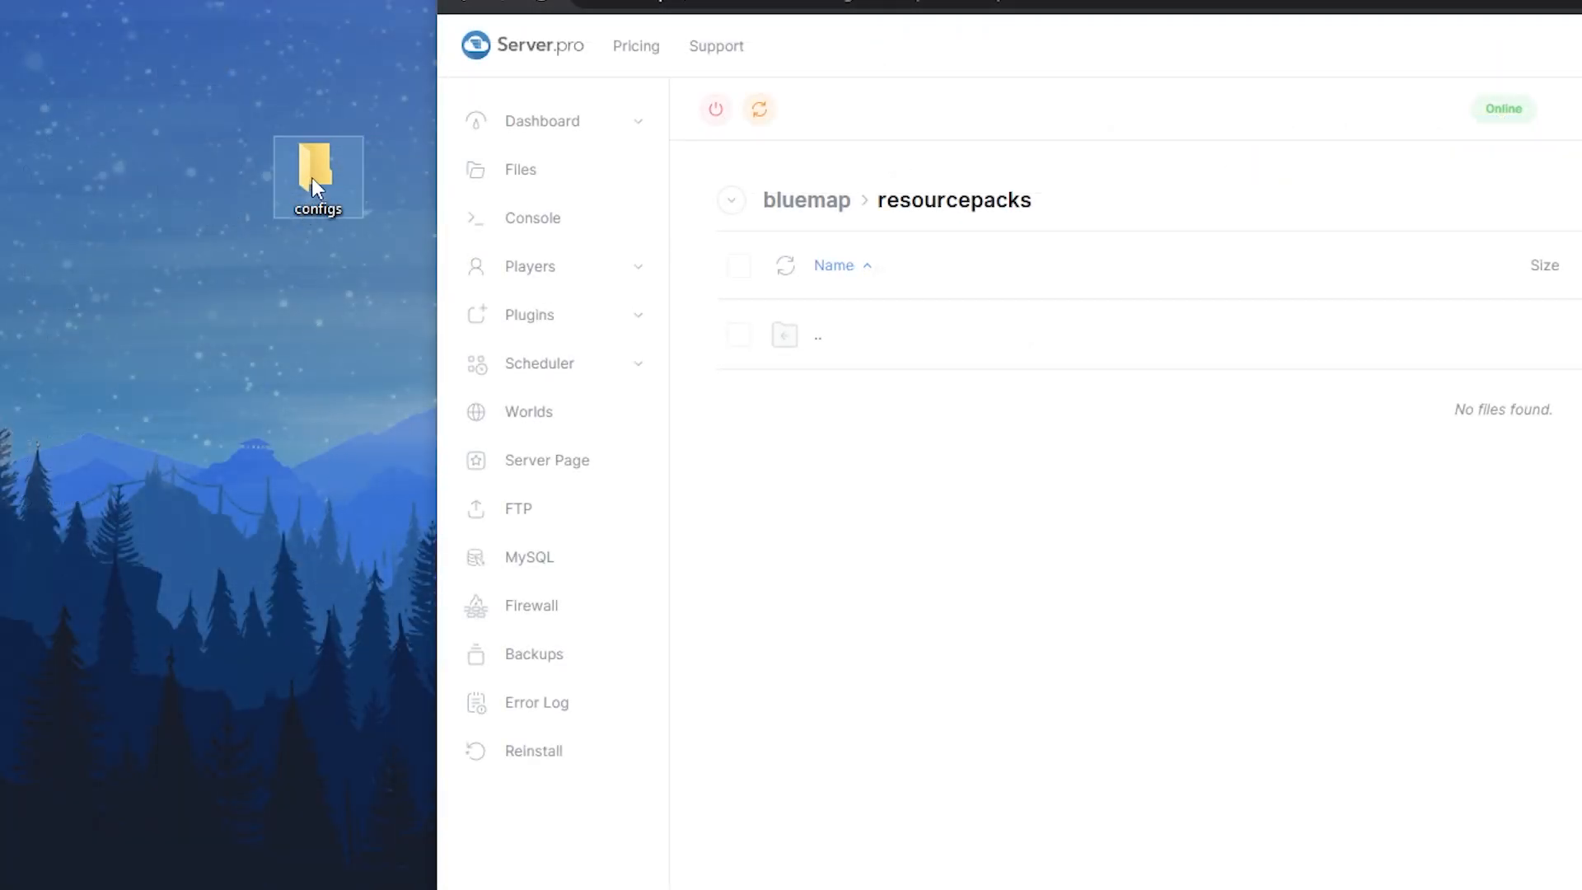